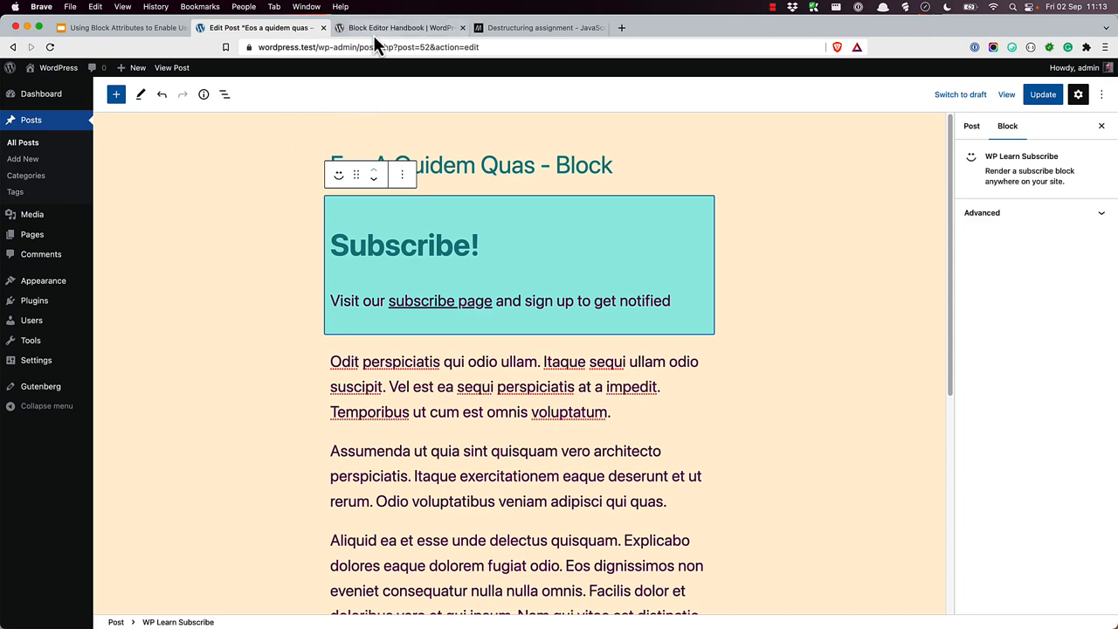
- Open the Block API Reference Attributes page in the Block Editor Handbook tab
{"action": "left_click", "coordinate": [407, 28]}
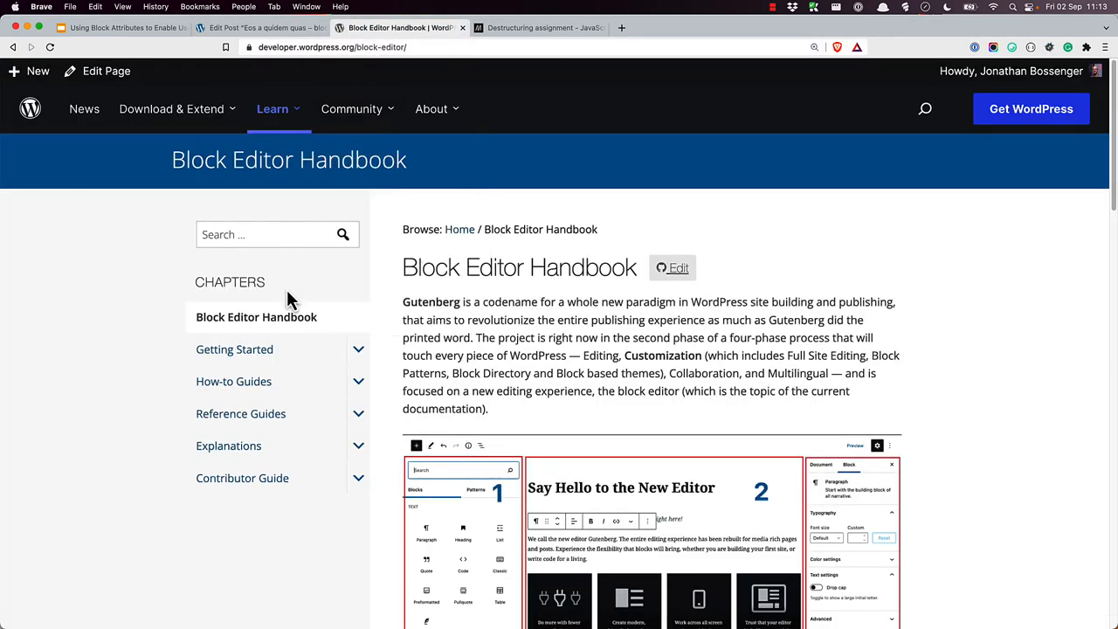
{"action": "left_click", "coordinate": [359, 413]}
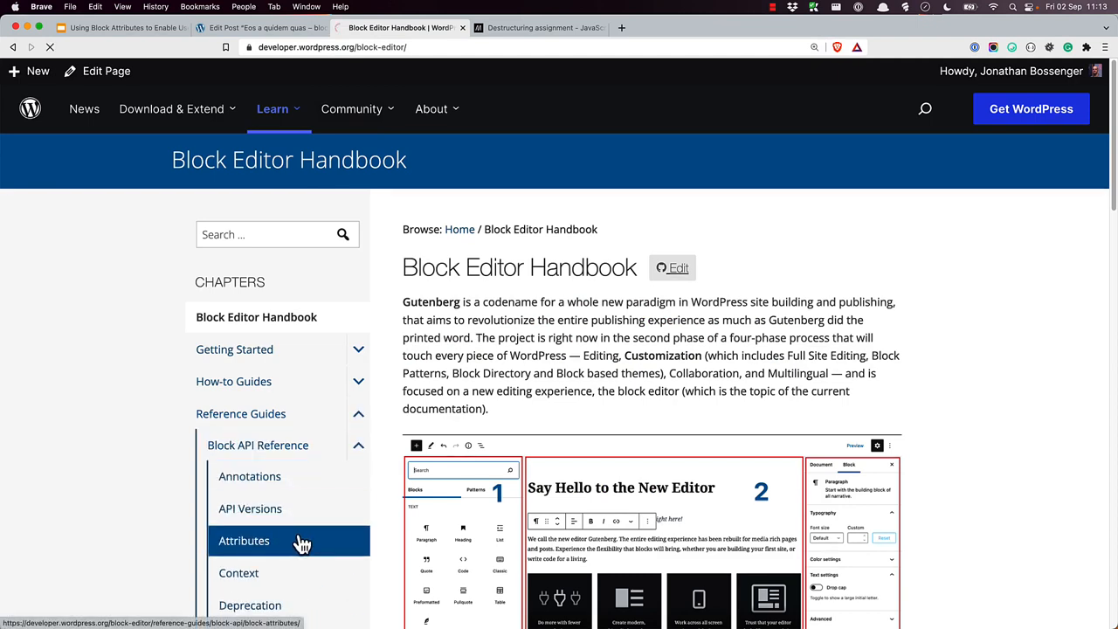
{"action": "left_click", "coordinate": [243, 541]}
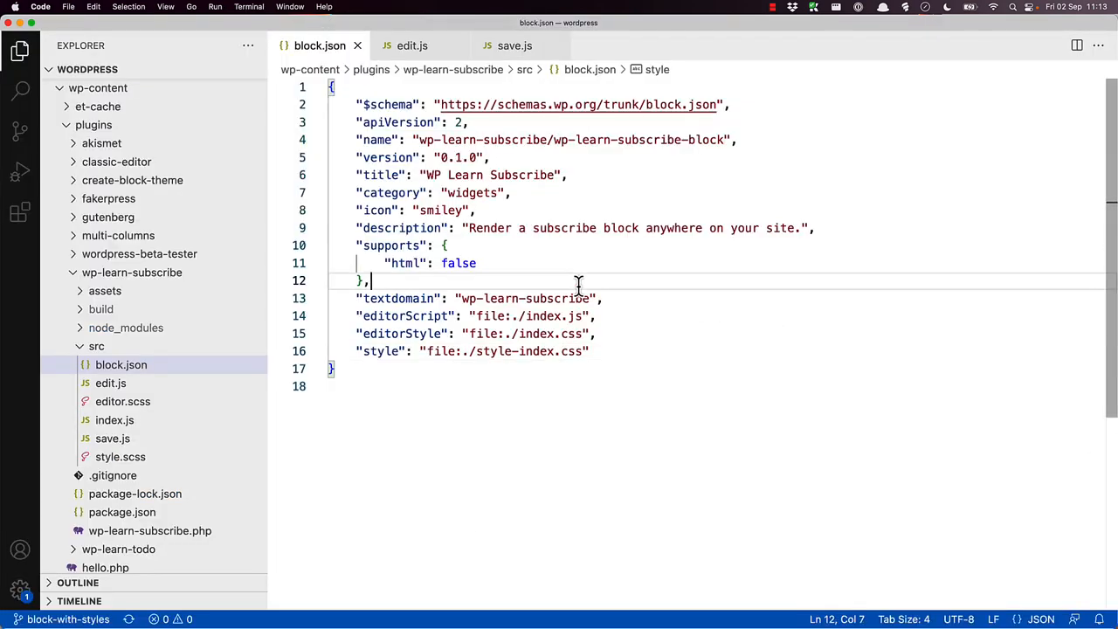
- Add an attributes object with heading: type "string", default "Subscribe" after supports in block.json
{"action": "key", "text": "Enter"}
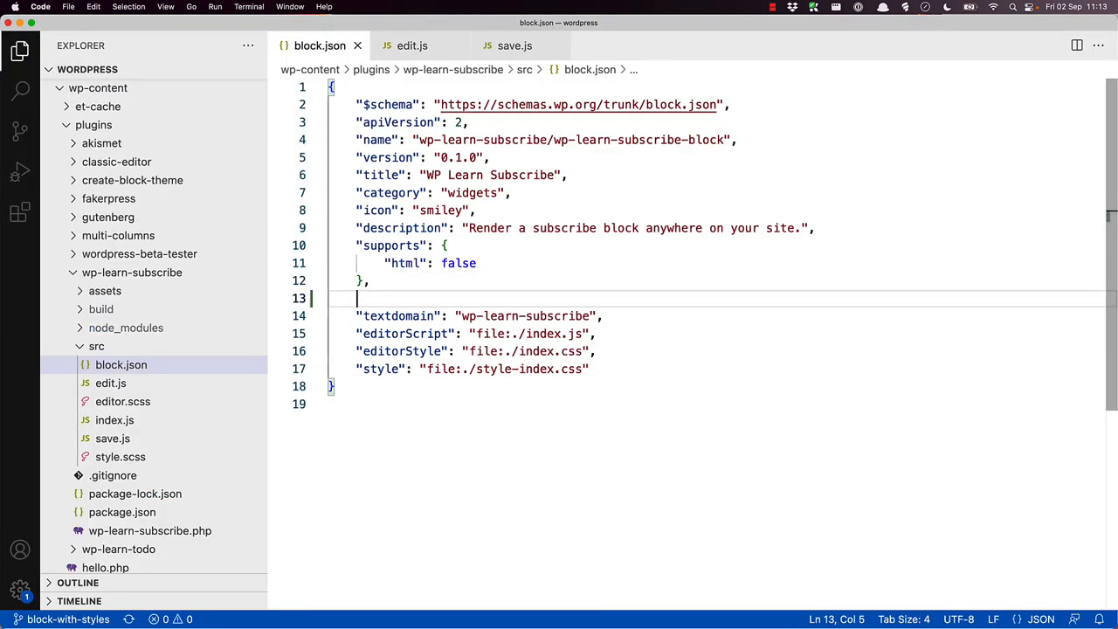
{"action": "type", "text": "\"attributes\": {"}
{"action": "type", "text": "\"hea"}
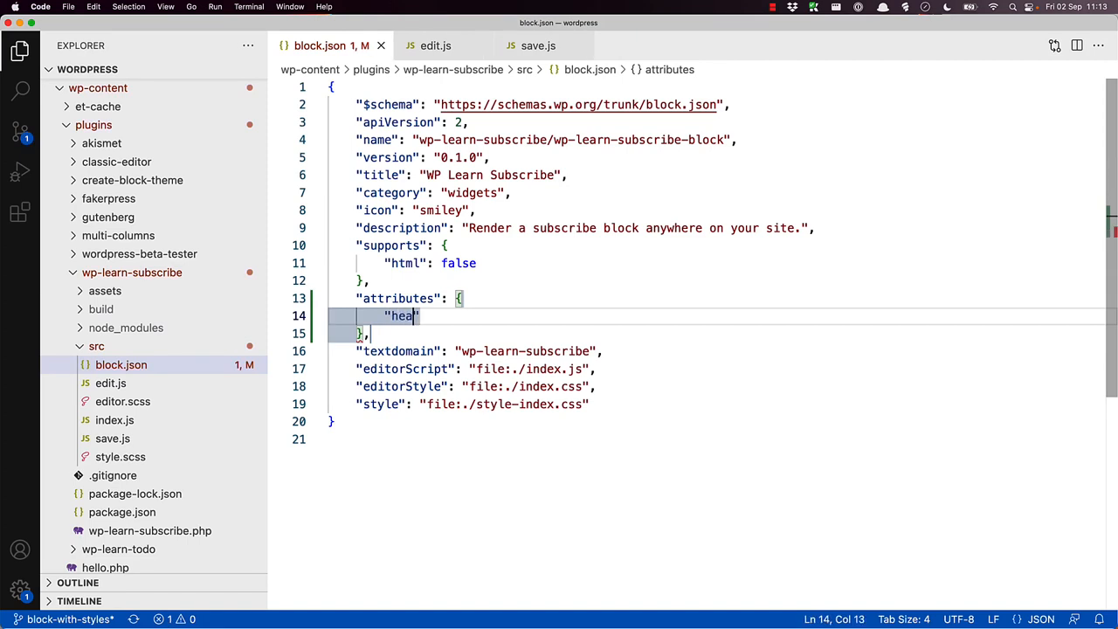
{"action": "type", "text": "ding"}
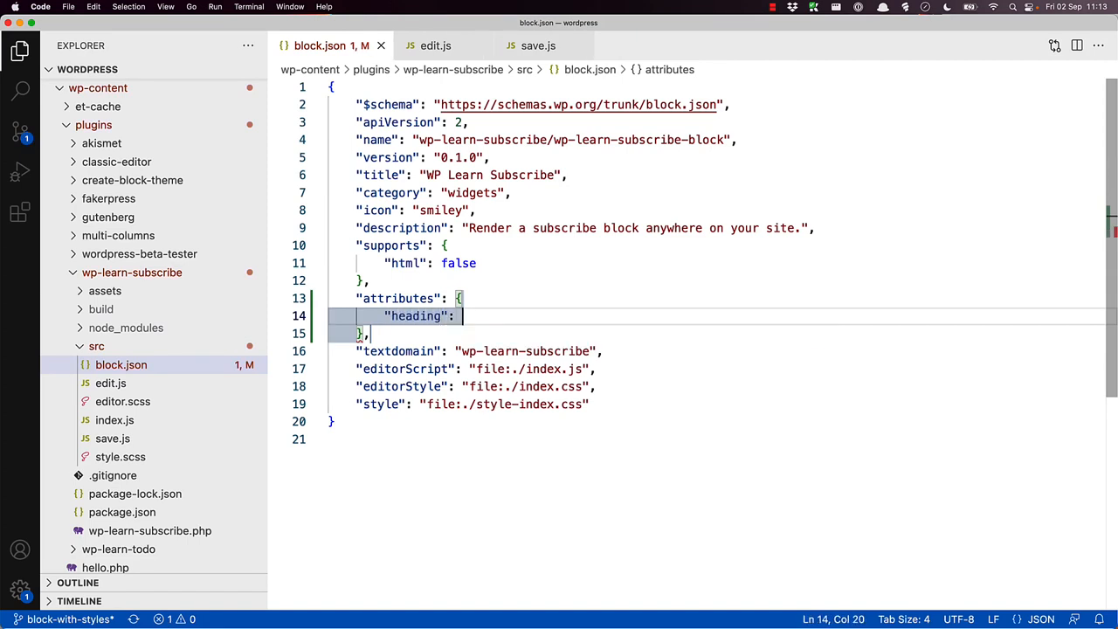
{"action": "type", "text": "{"}
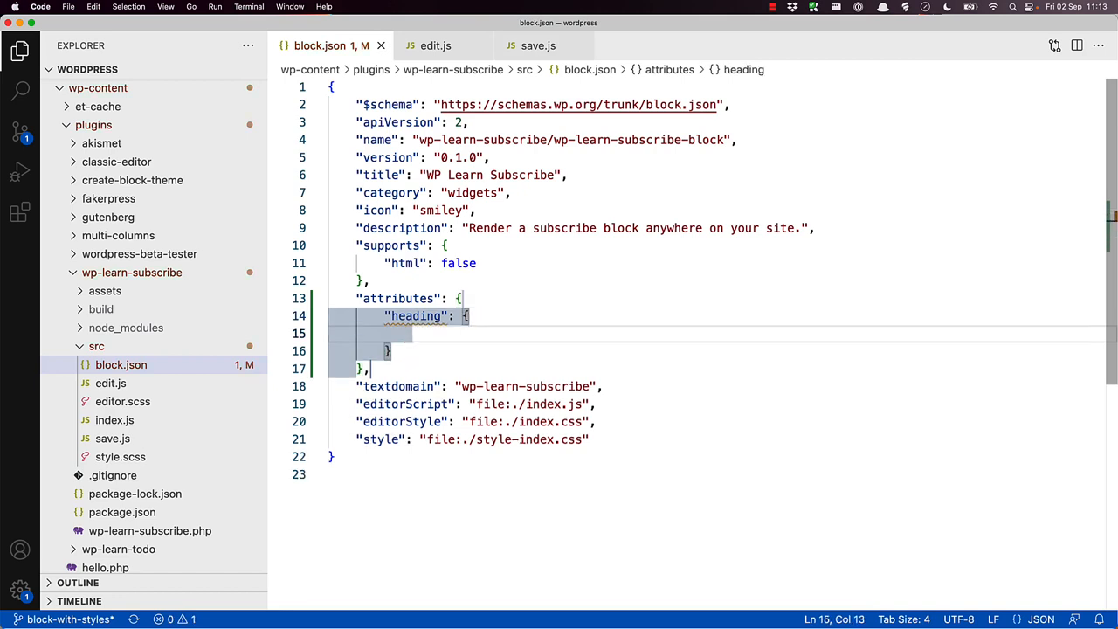
{"action": "type", "text": "\"type\":"}
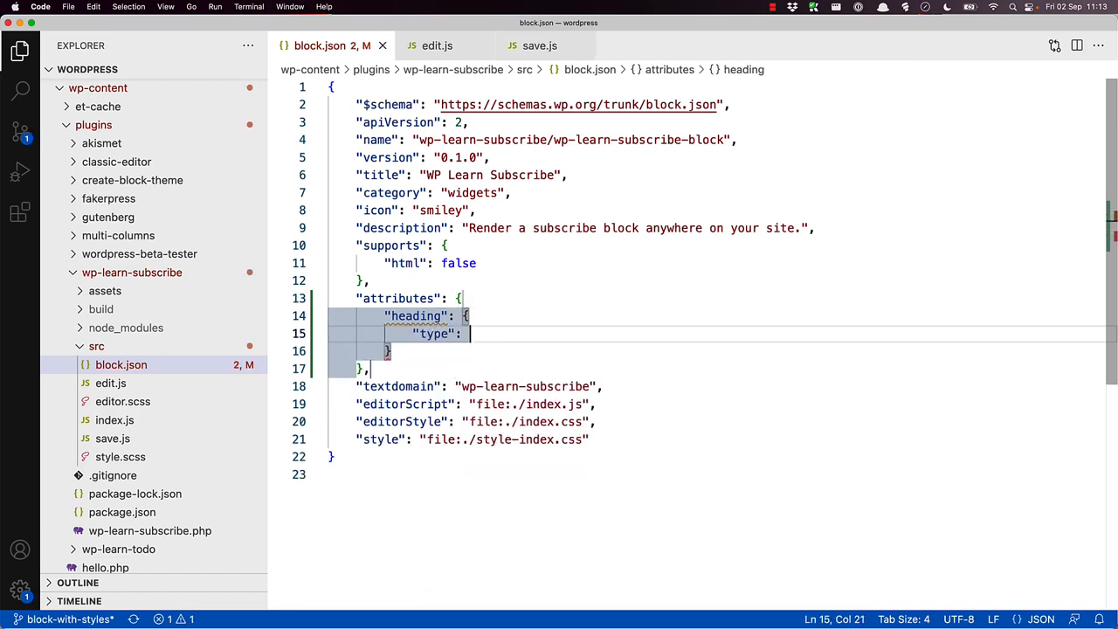
{"action": "type", "text": "\"string\","}
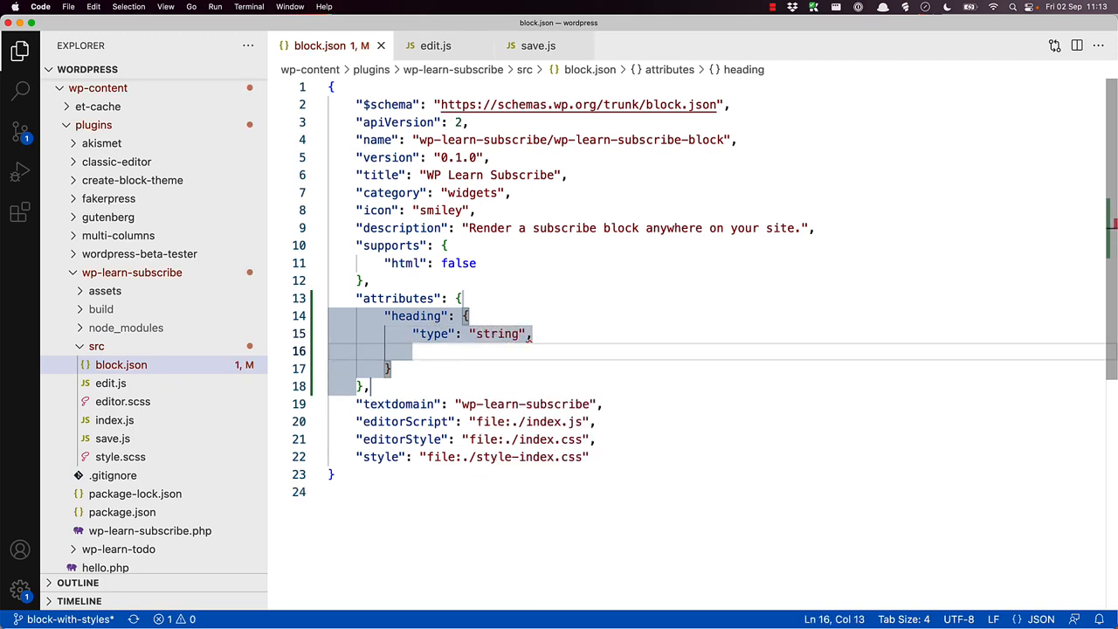
{"action": "type", "text": "\"default\": \"S\""}
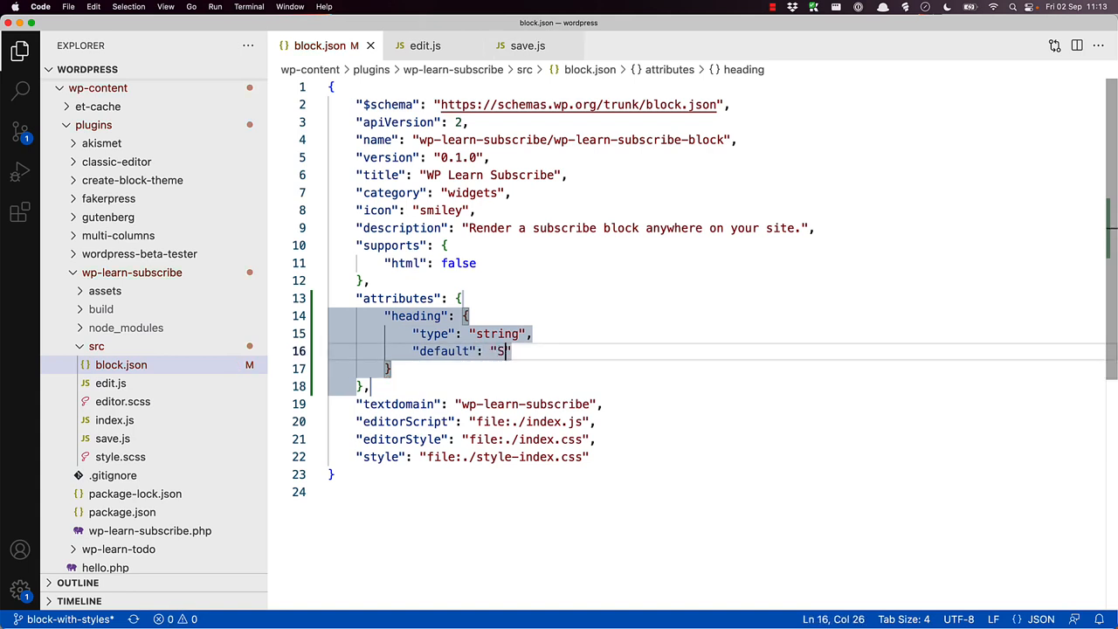
{"action": "type", "text": "ubscribe"}
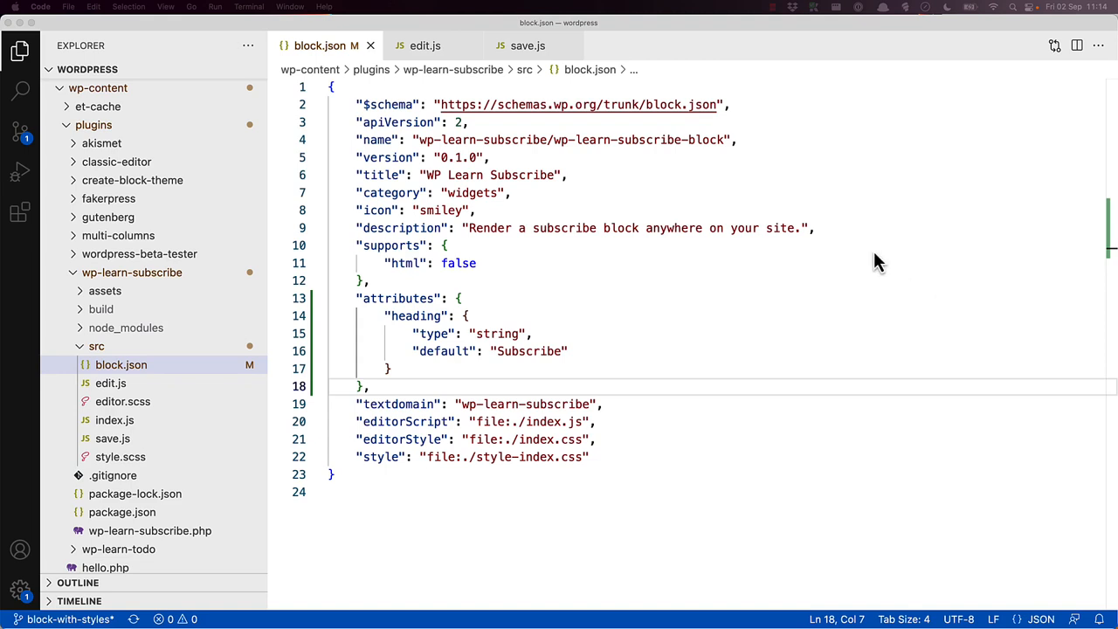
- In edit.js, add a blockProps parameter to Edit and insert console.log(blockProps);
{"action": "left_click", "coordinate": [428, 46]}
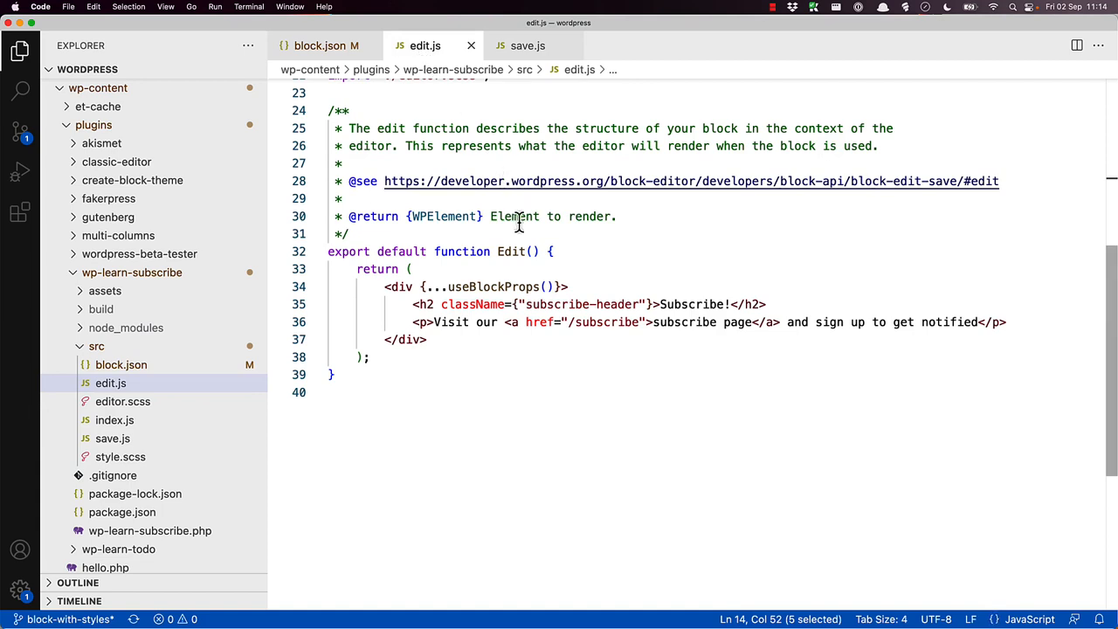
{"action": "left_click", "coordinate": [534, 251]}
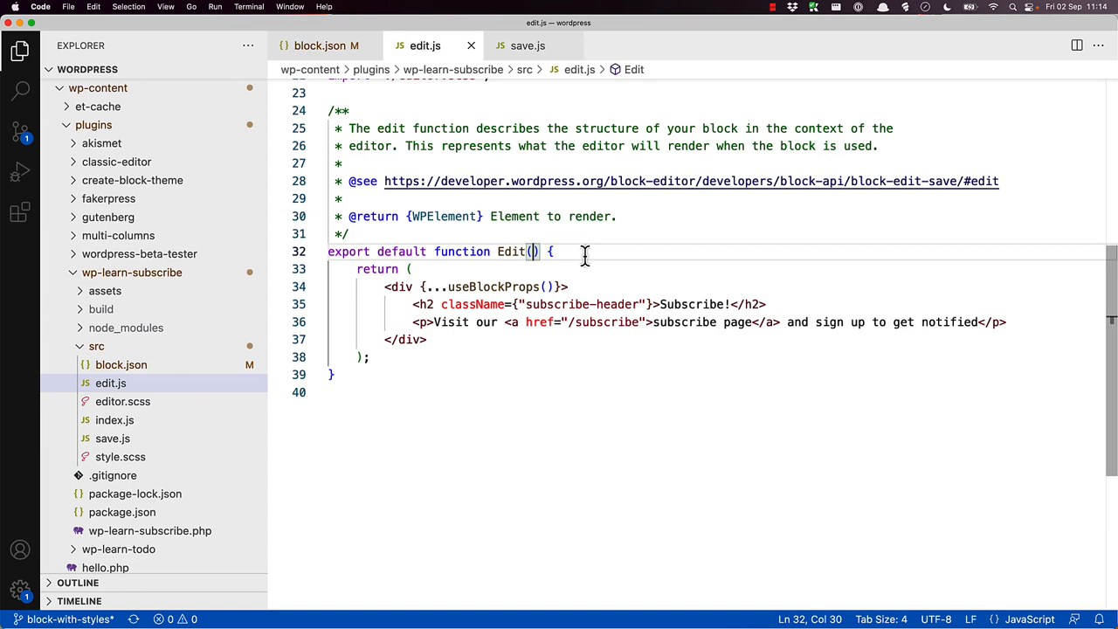
{"action": "type", "text": "b"}
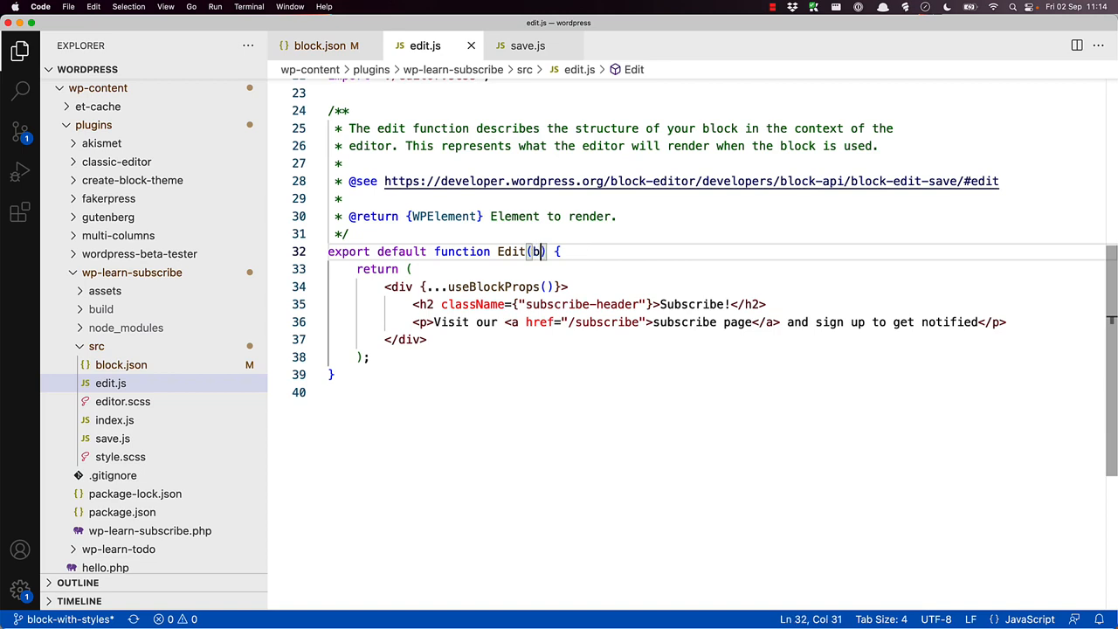
{"action": "type", "text": "lockProps"}
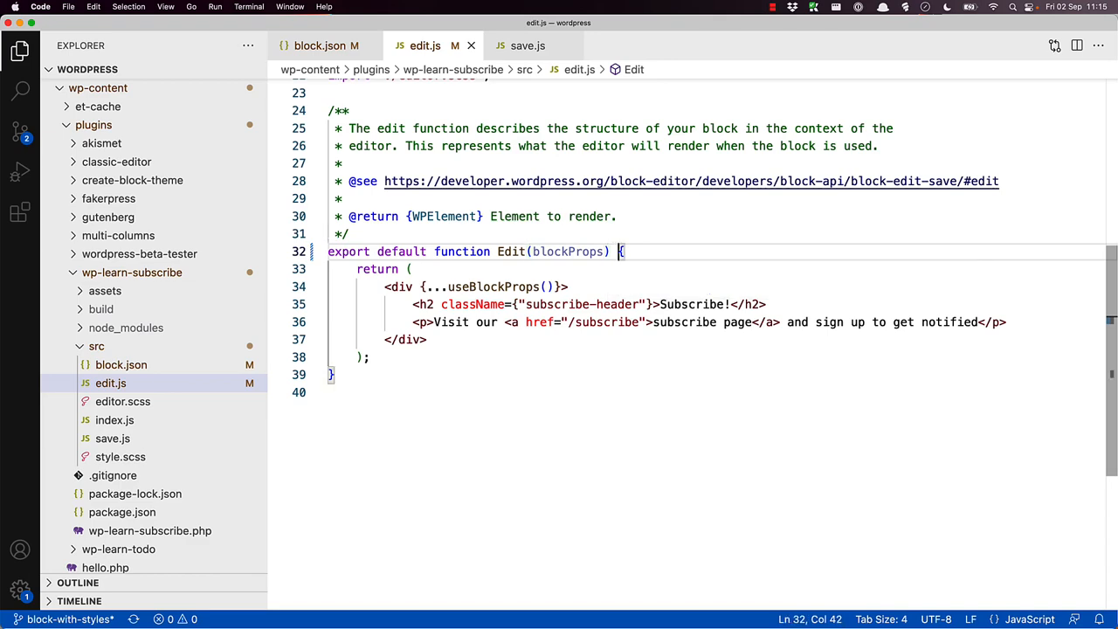
{"action": "type", "text": "console."}
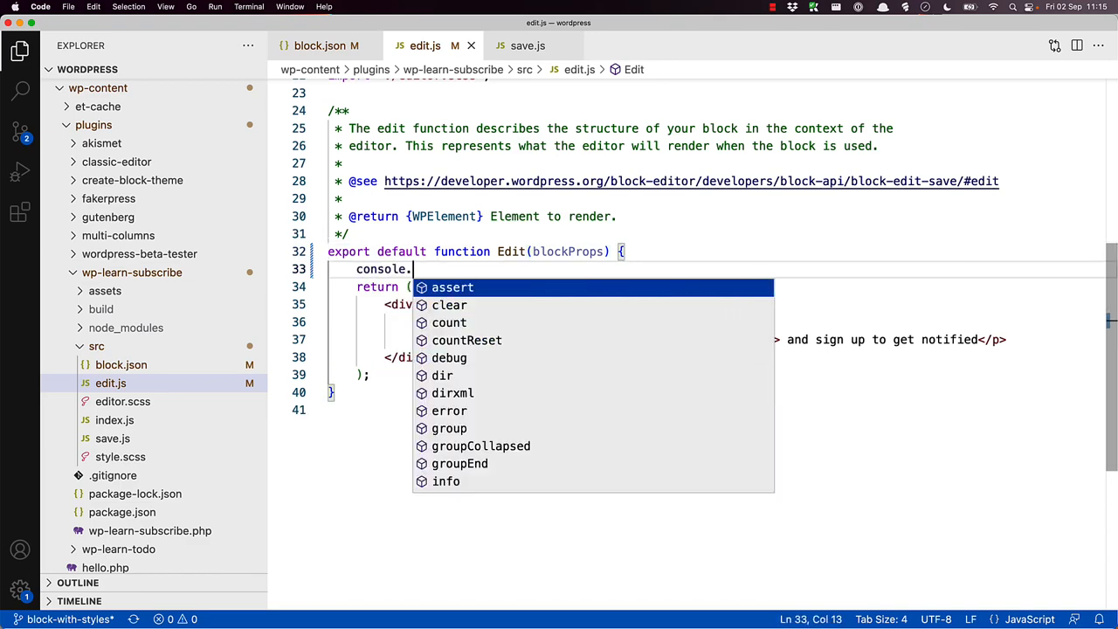
{"action": "type", "text": "log(bloc"}
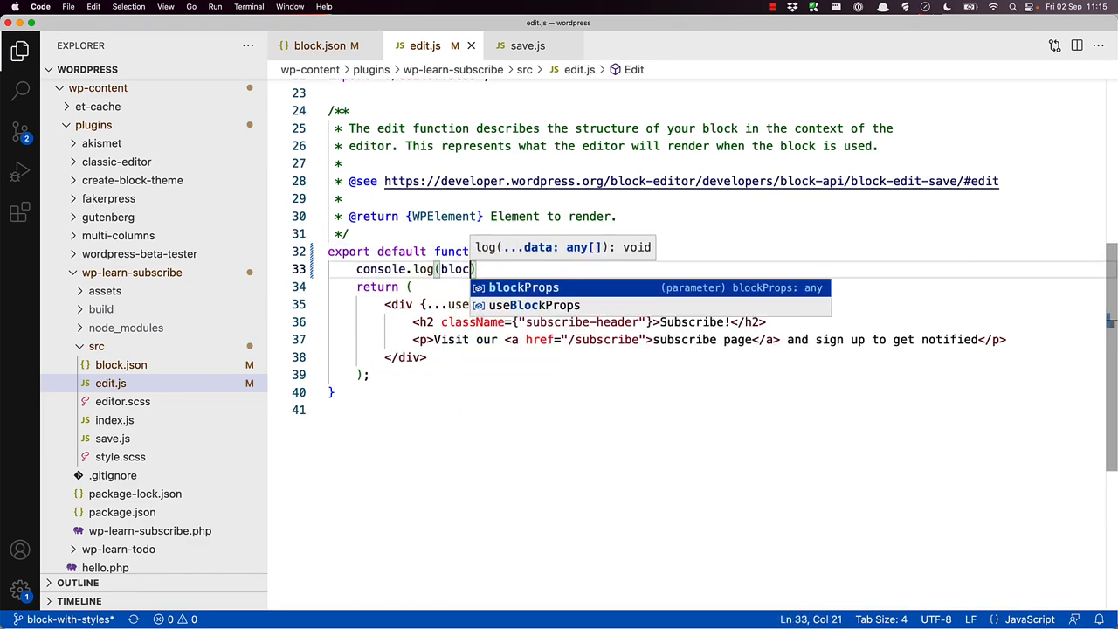
{"action": "type", "text": "Props);"}
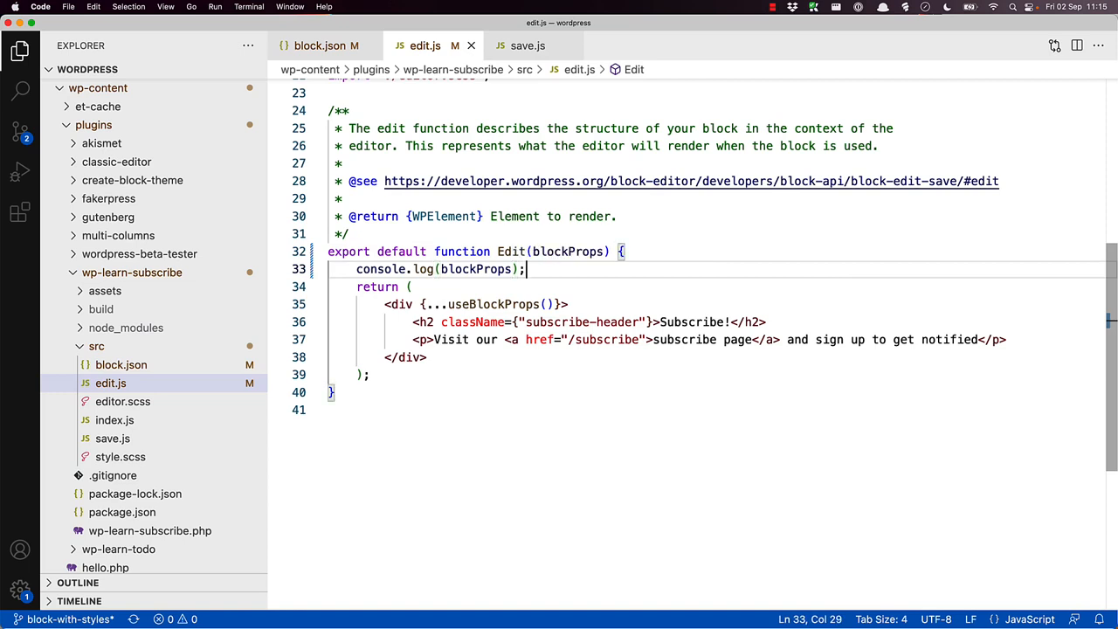
{"action": "mouse_move", "coordinate": [607, 302]}
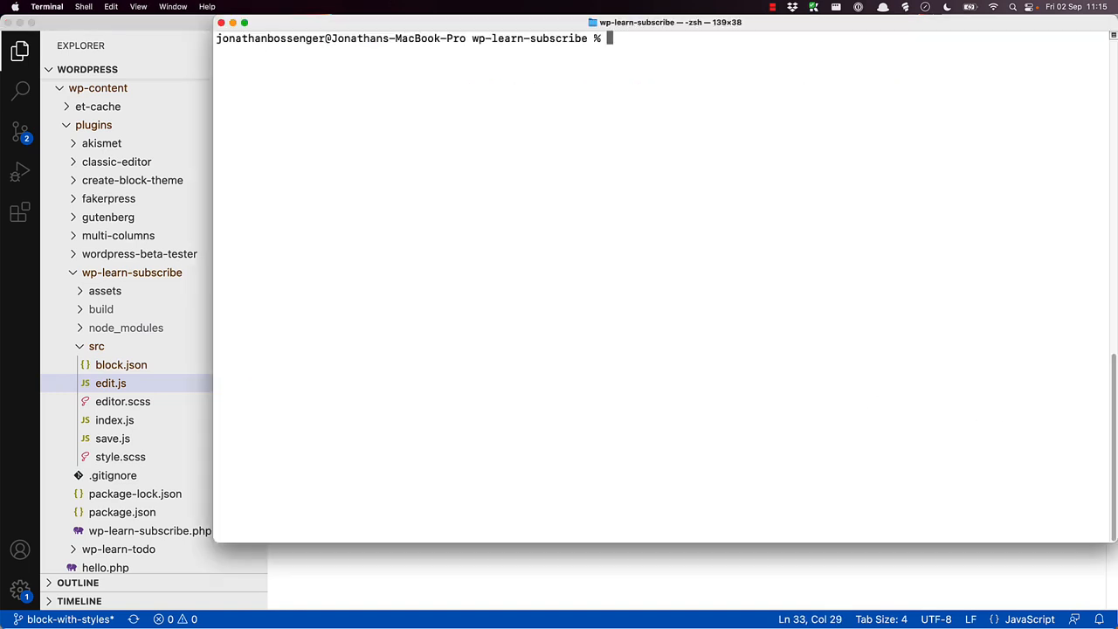
- Run npm start in the wp-learn-subscribe plugin folder
{"action": "type", "text": "npm start"}
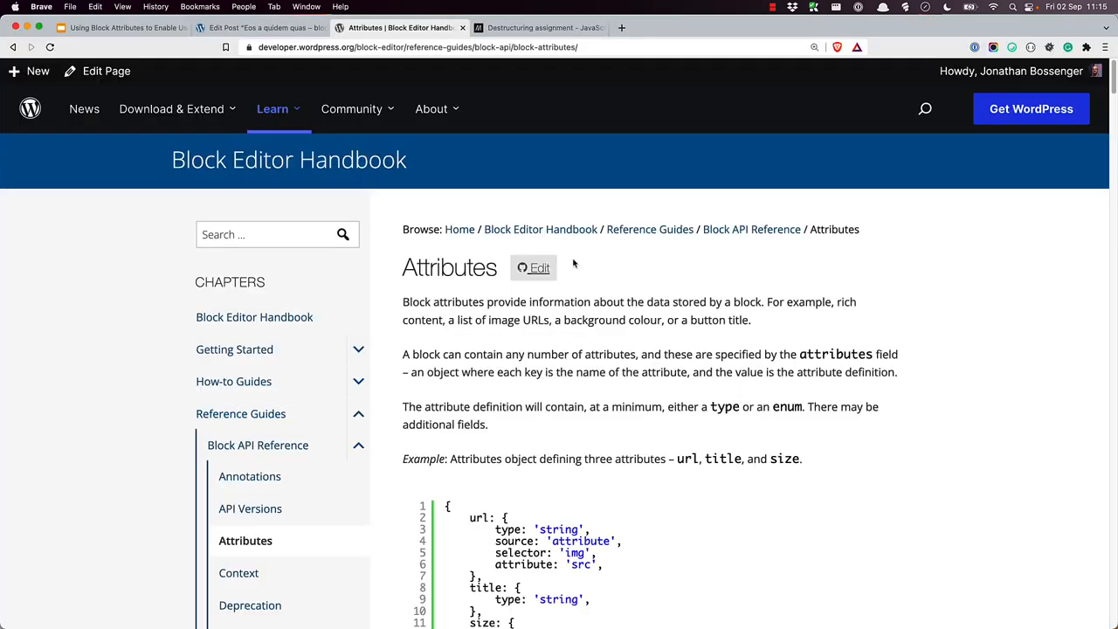
- Reload the post editor, insert WP Learn Subscribe, and expand its logged props in DevTools
{"action": "left_click", "coordinate": [262, 27]}
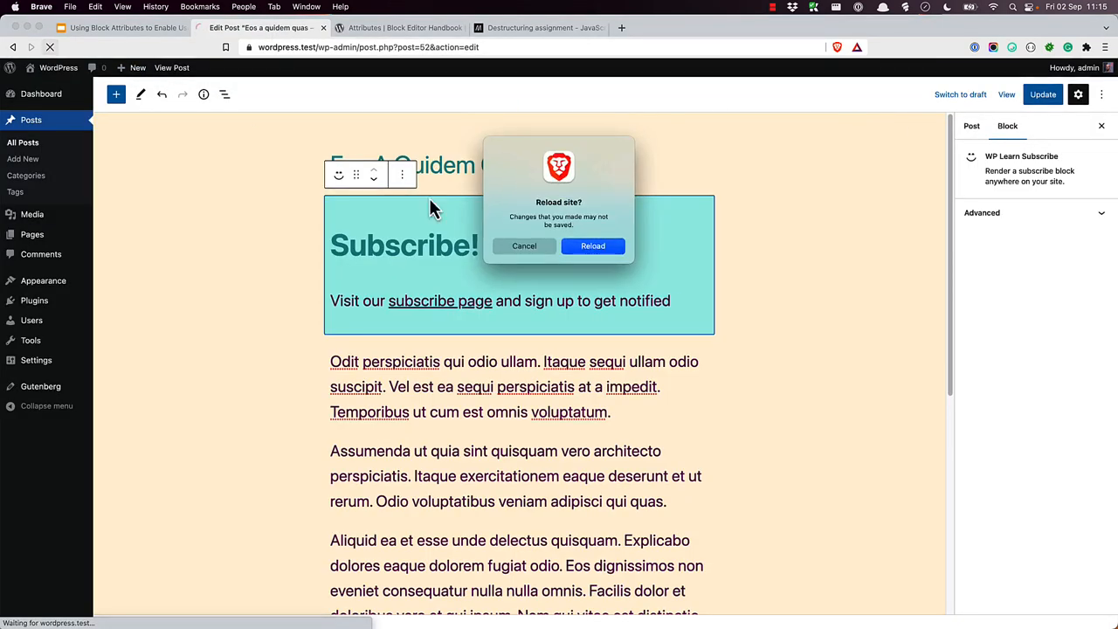
{"action": "left_click", "coordinate": [592, 246]}
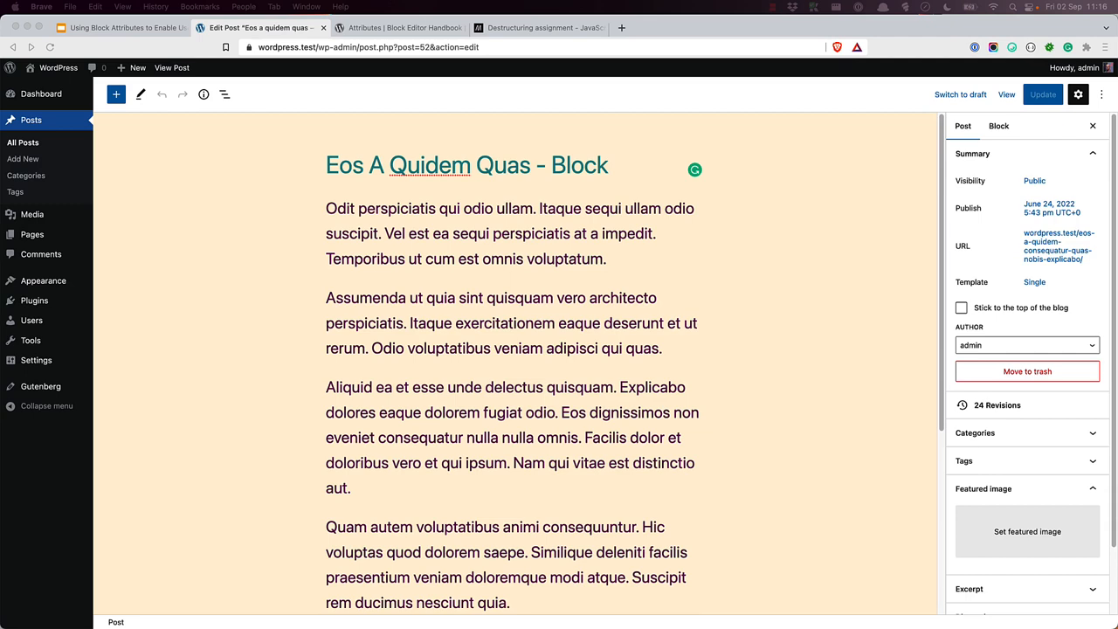
{"action": "mouse_move", "coordinate": [501, 263]}
{"action": "type", "text": "sub"}
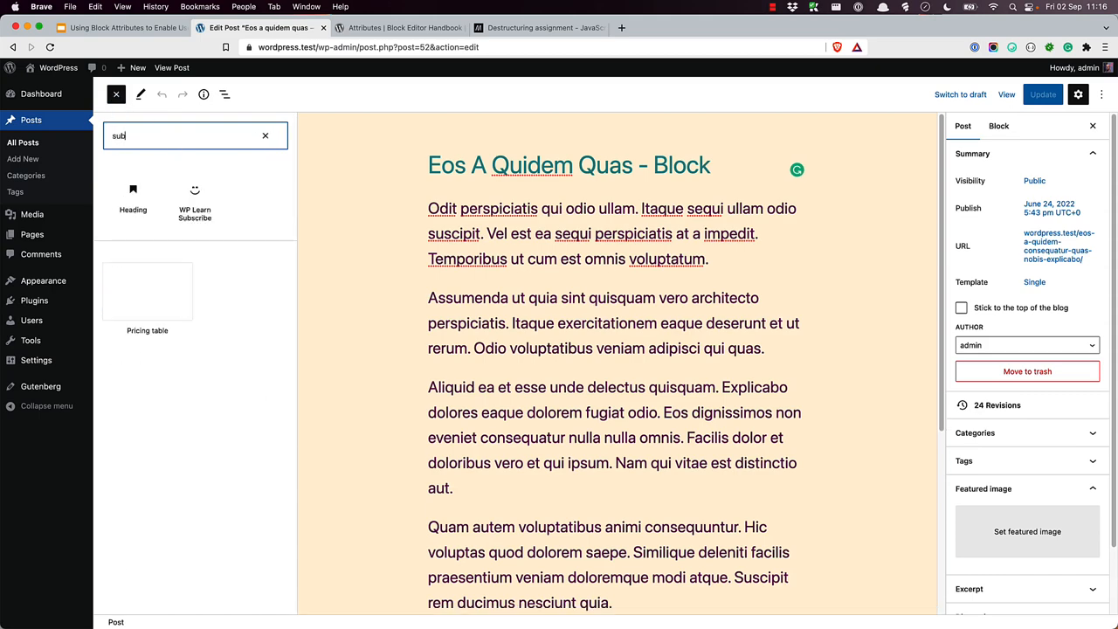
{"action": "left_click", "coordinate": [195, 201]}
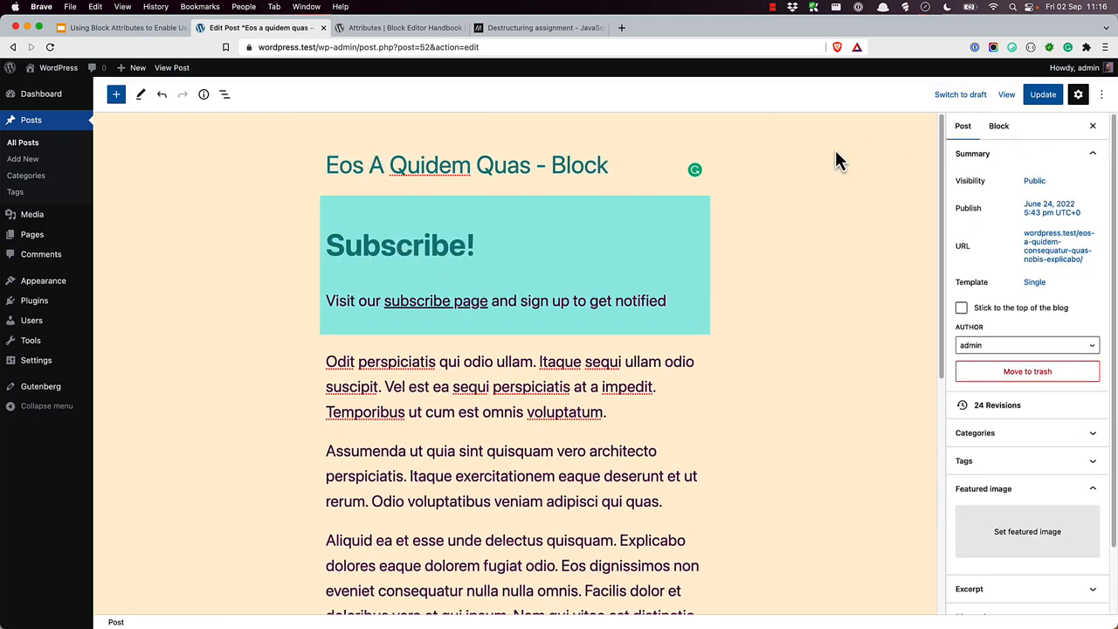
{"action": "key", "text": "F12"}
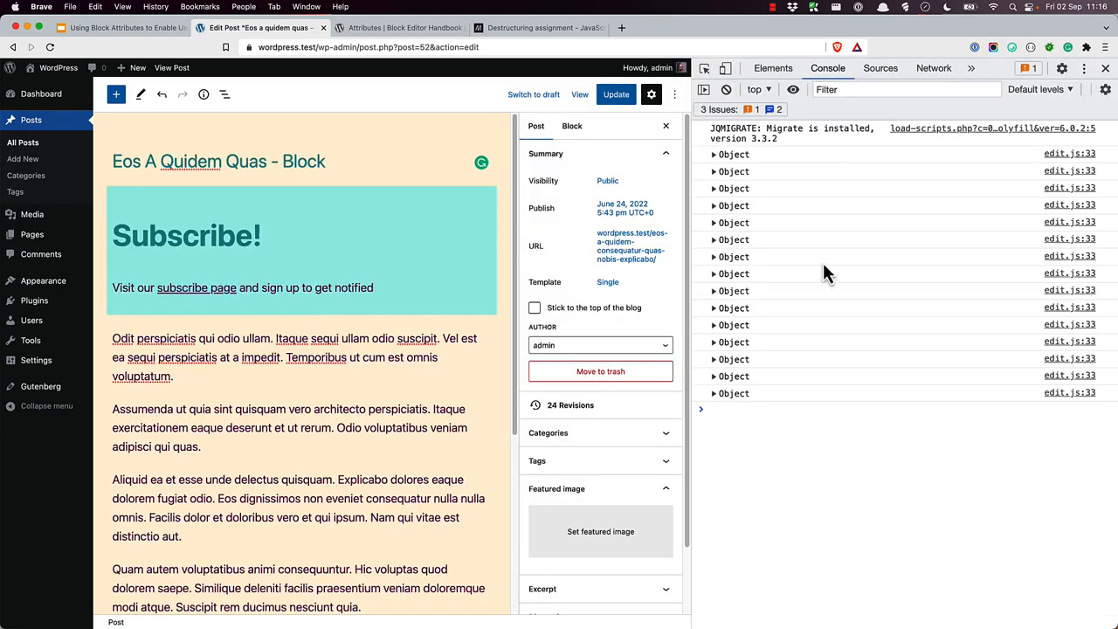
{"action": "mouse_move", "coordinate": [716, 405]}
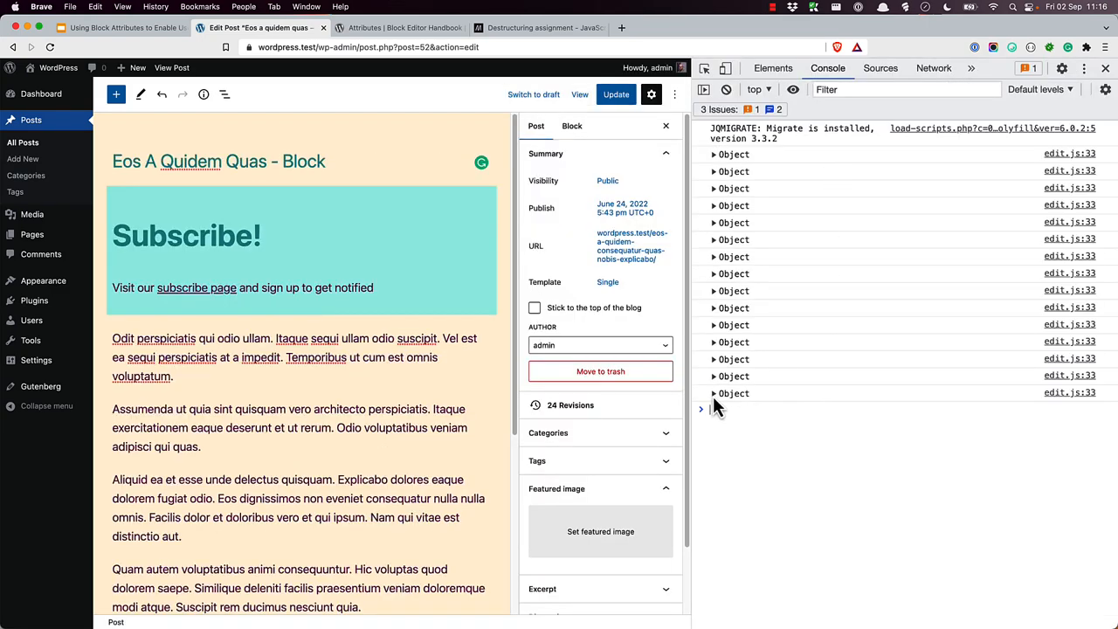
{"action": "left_click", "coordinate": [714, 393]}
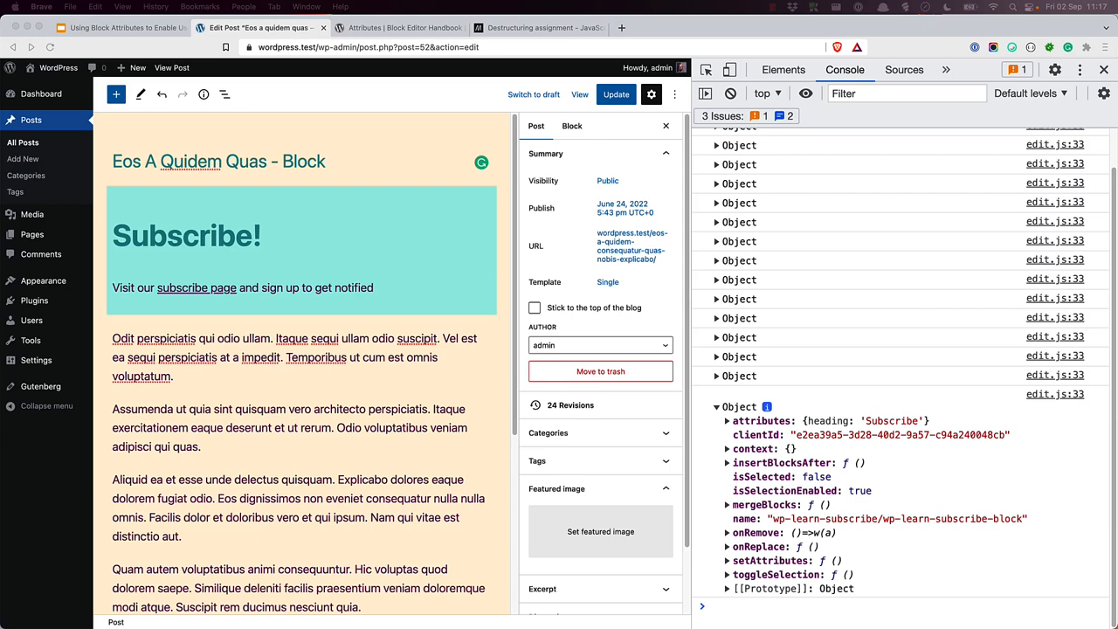
- Switch to the MDN 'Destructuring assignment – JavaScript' tab
{"action": "left_click", "coordinate": [540, 27]}
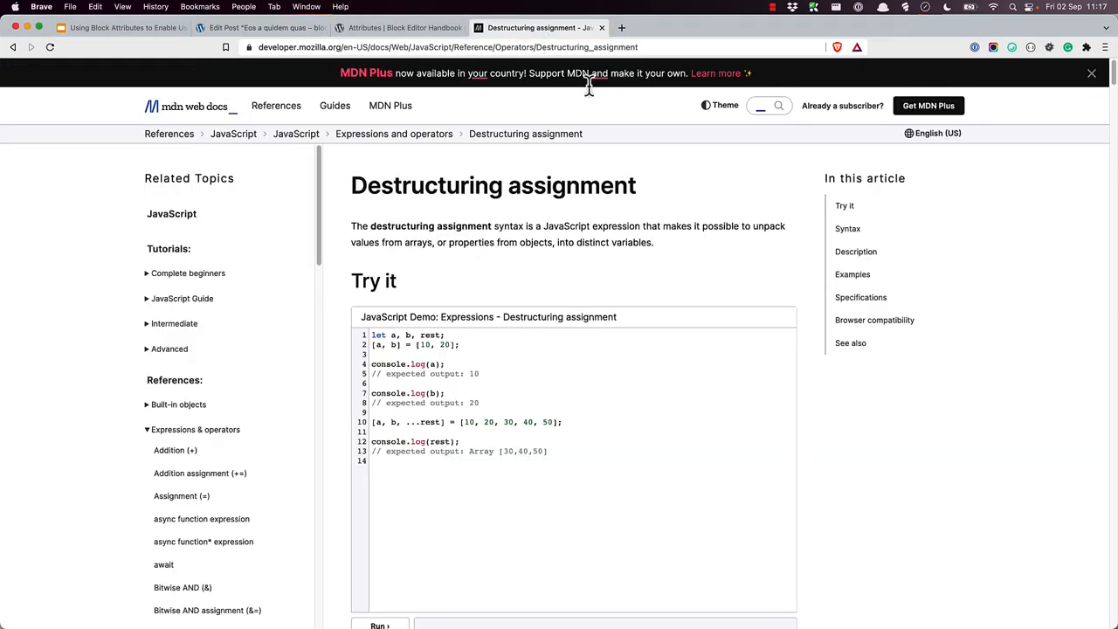
{"action": "mouse_move", "coordinate": [783, 368]}
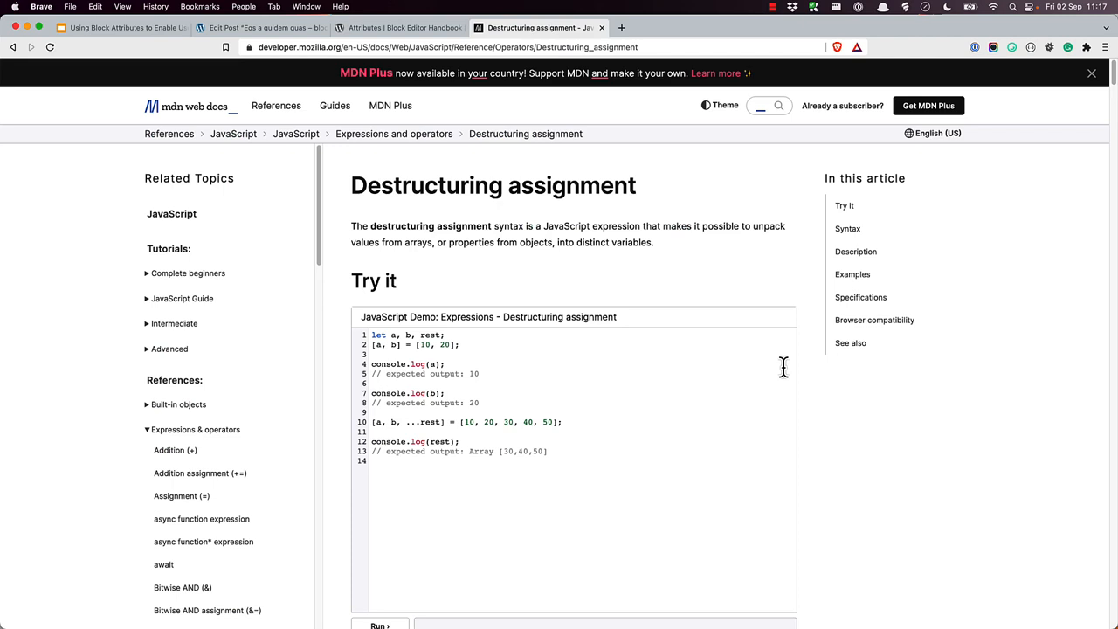
{"action": "mouse_move", "coordinate": [786, 376]}
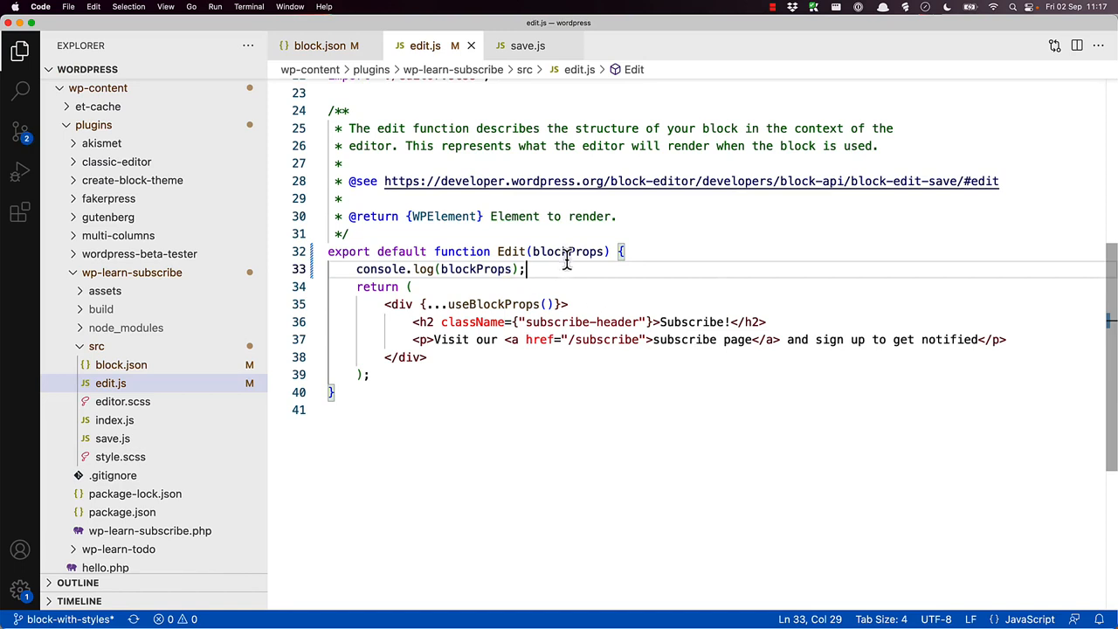
- Destructure {attributes} in Edit, render {attributes.heading} instead of 'Subscribe!', checking block.json's attribute name
{"action": "type", "text": "{}"}
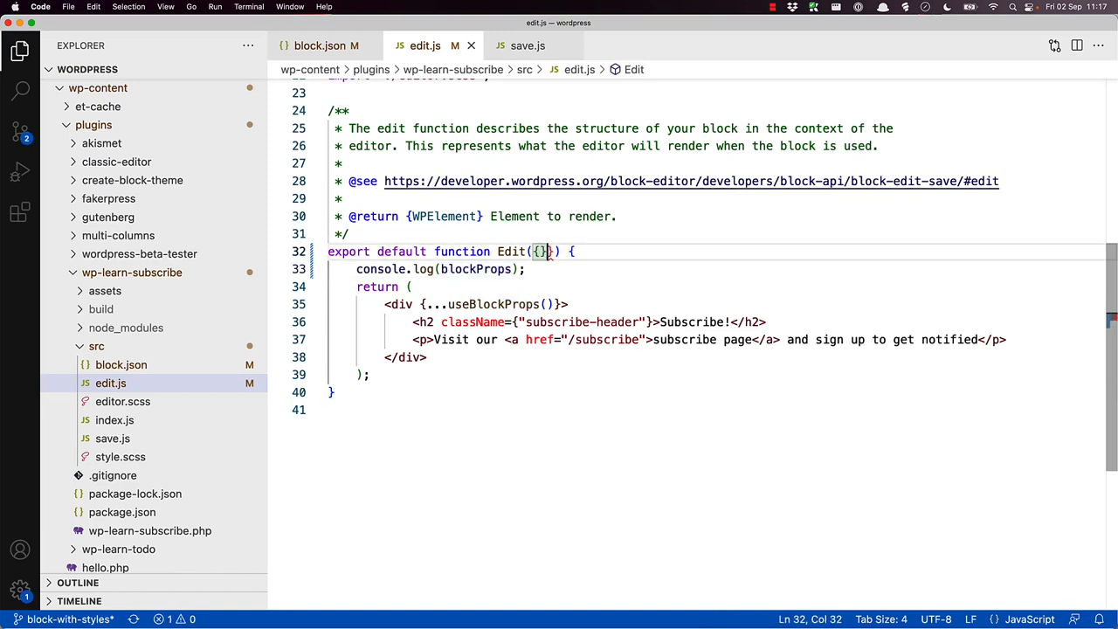
{"action": "type", "text": "attributes"}
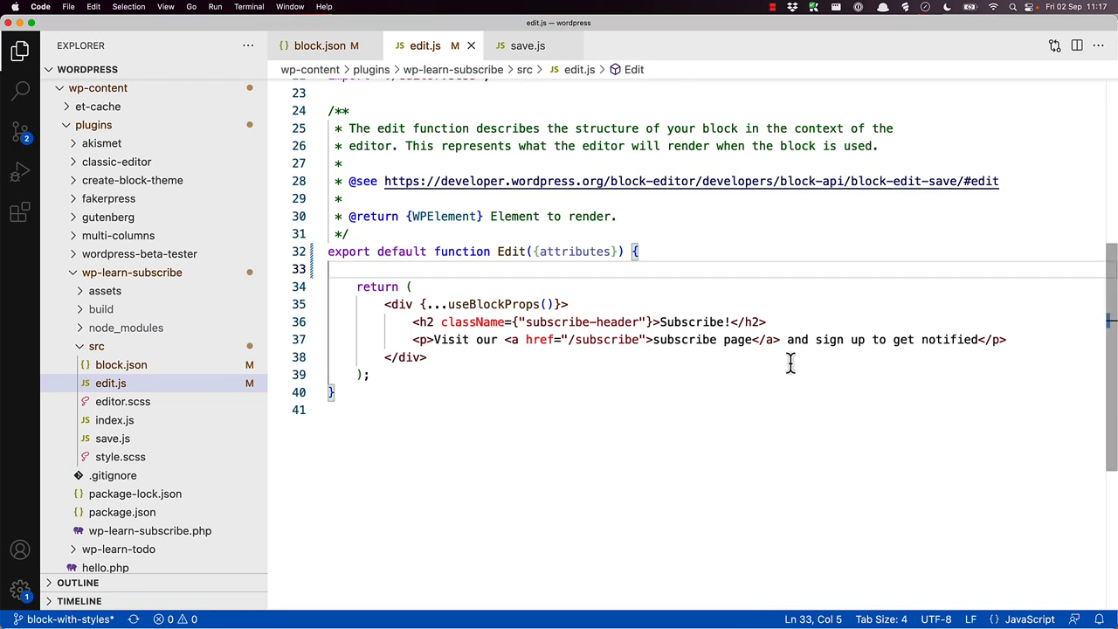
{"action": "double_click", "coordinate": [699, 321]}
{"action": "type", "text": "{"}
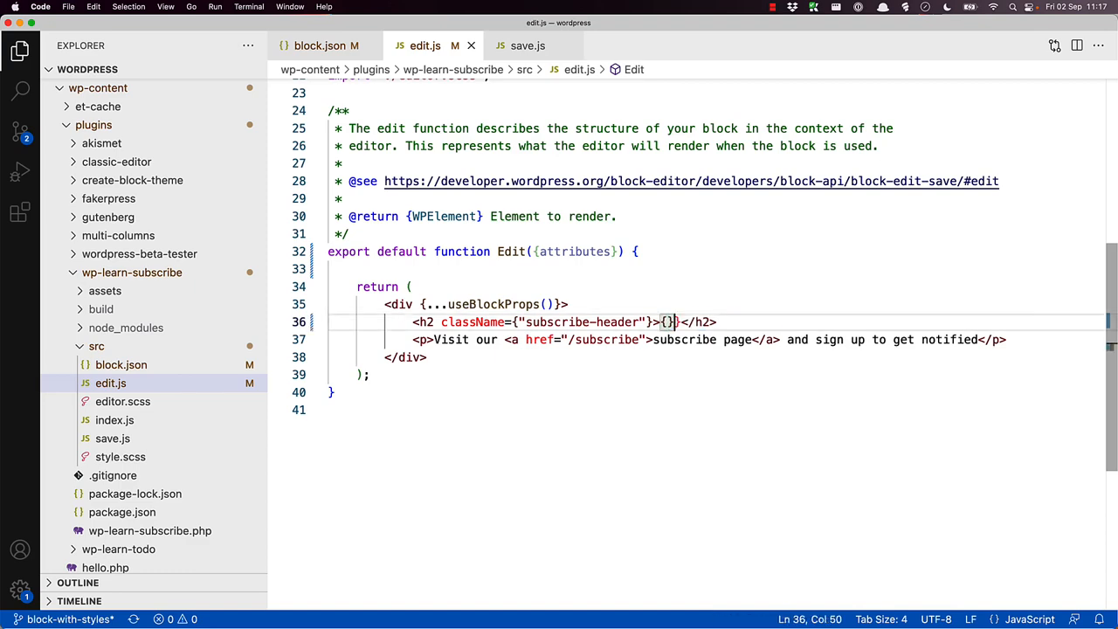
{"action": "type", "text": "attributes."}
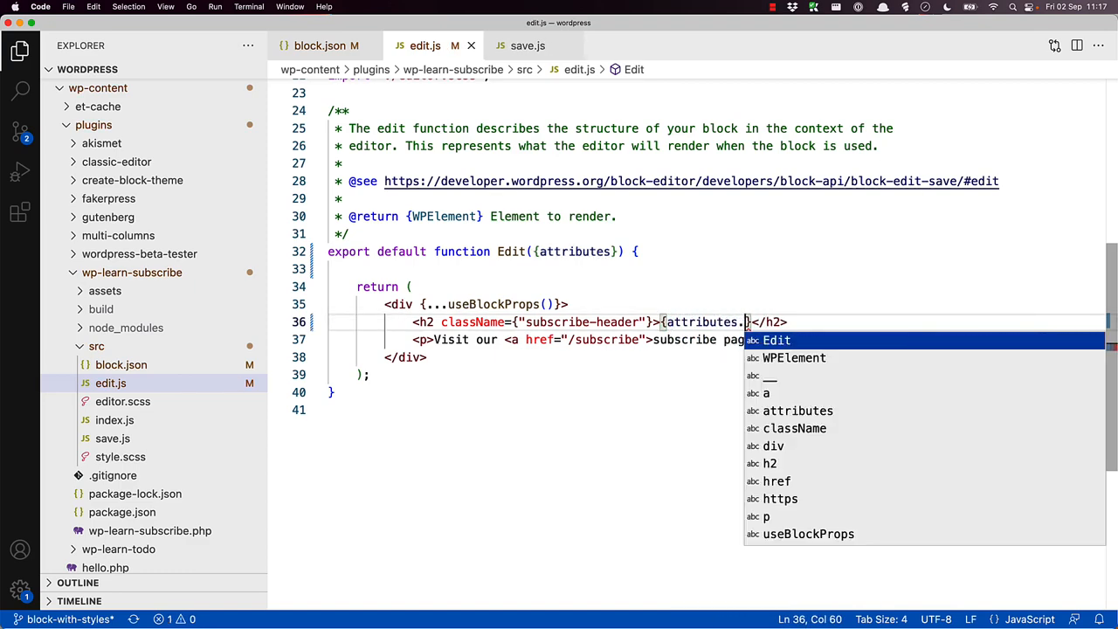
{"action": "left_click", "coordinate": [326, 45]}
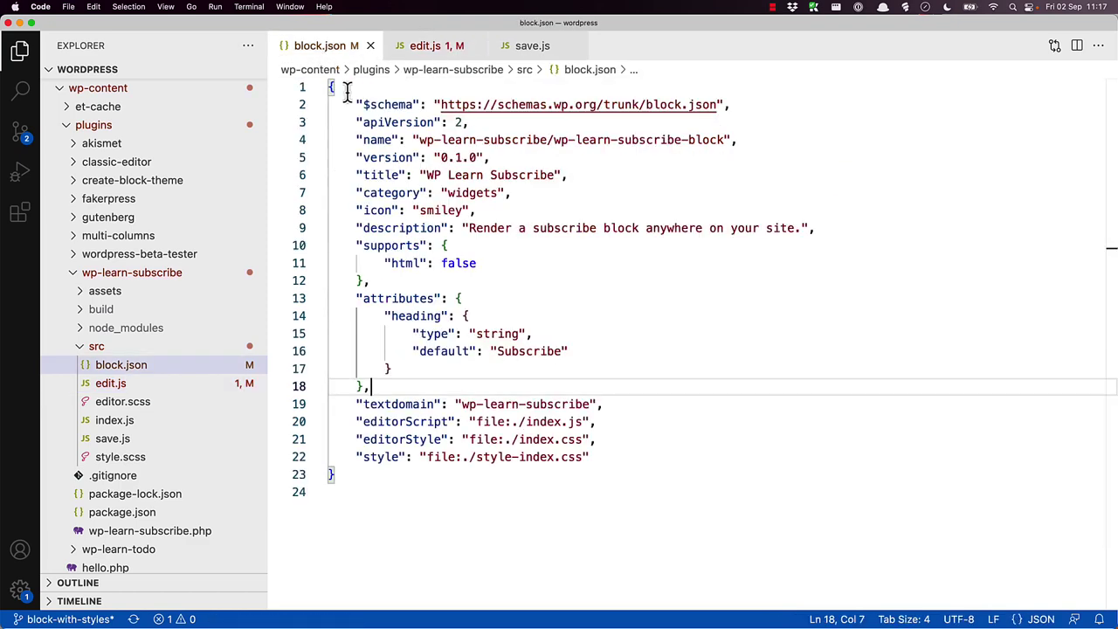
{"action": "double_click", "coordinate": [415, 316]}
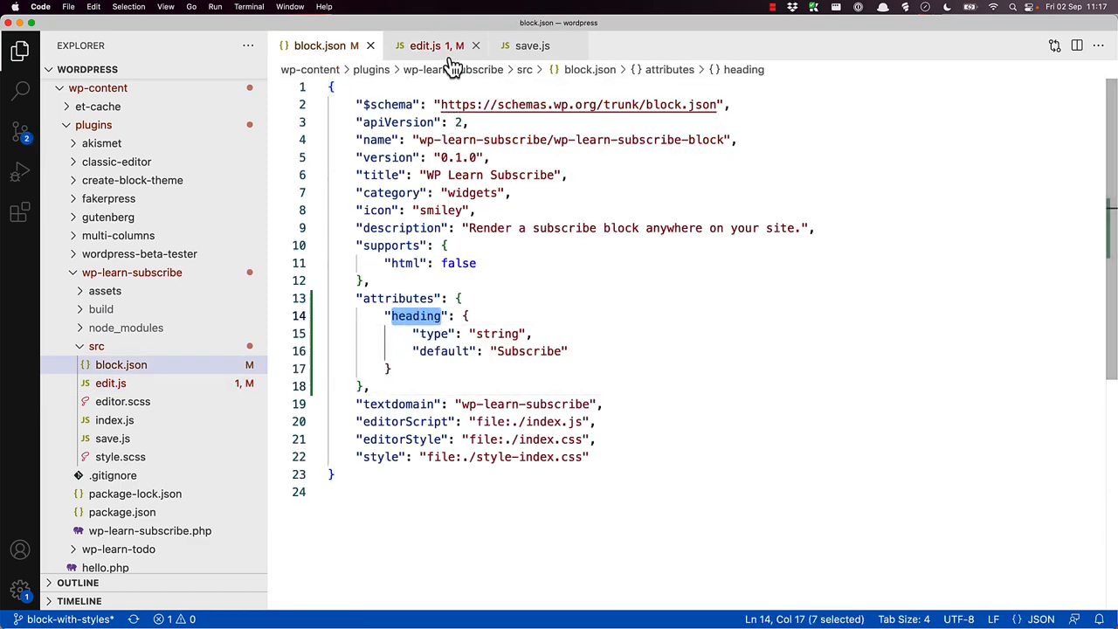
{"action": "left_click", "coordinate": [425, 45]}
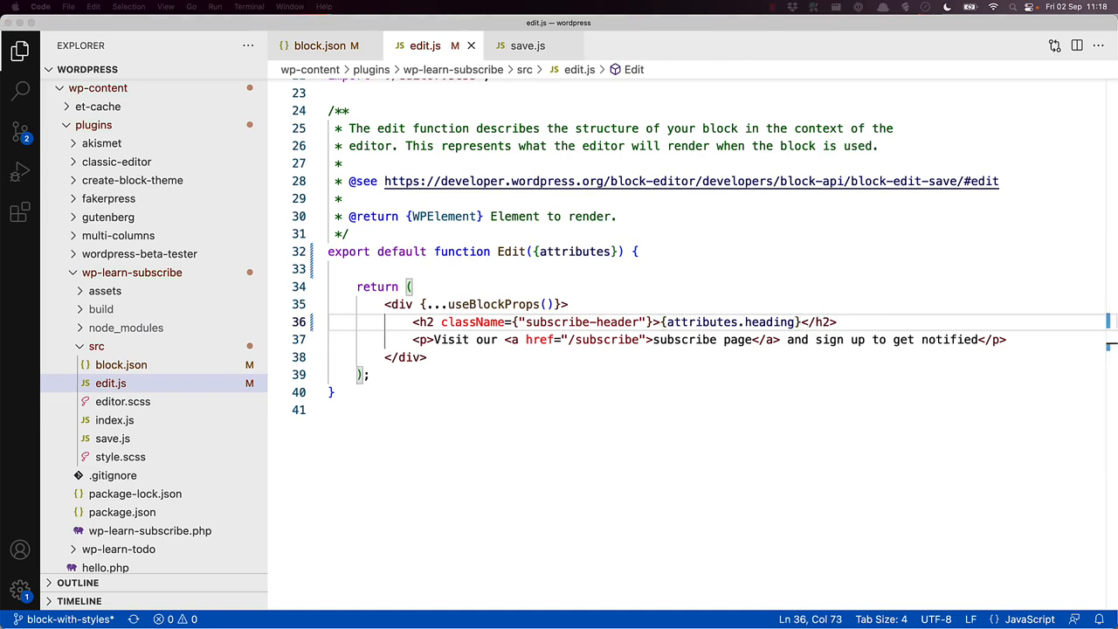
- Change the heading default in block.json to "Subscribe Now!" and return to edit.js
{"action": "left_click", "coordinate": [325, 45]}
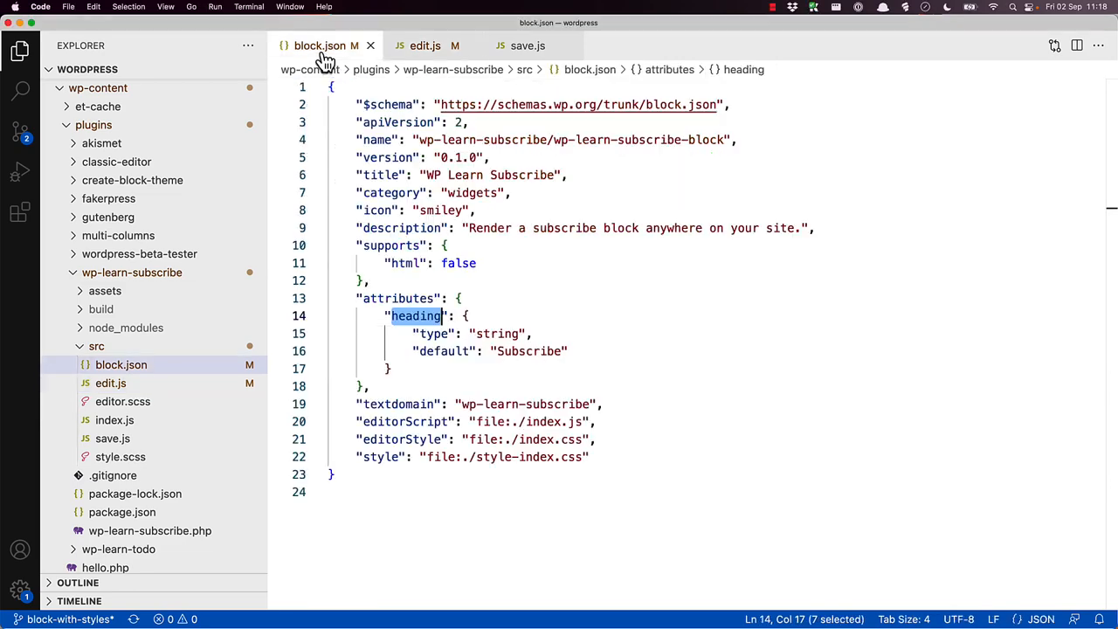
{"action": "left_click", "coordinate": [564, 351]}
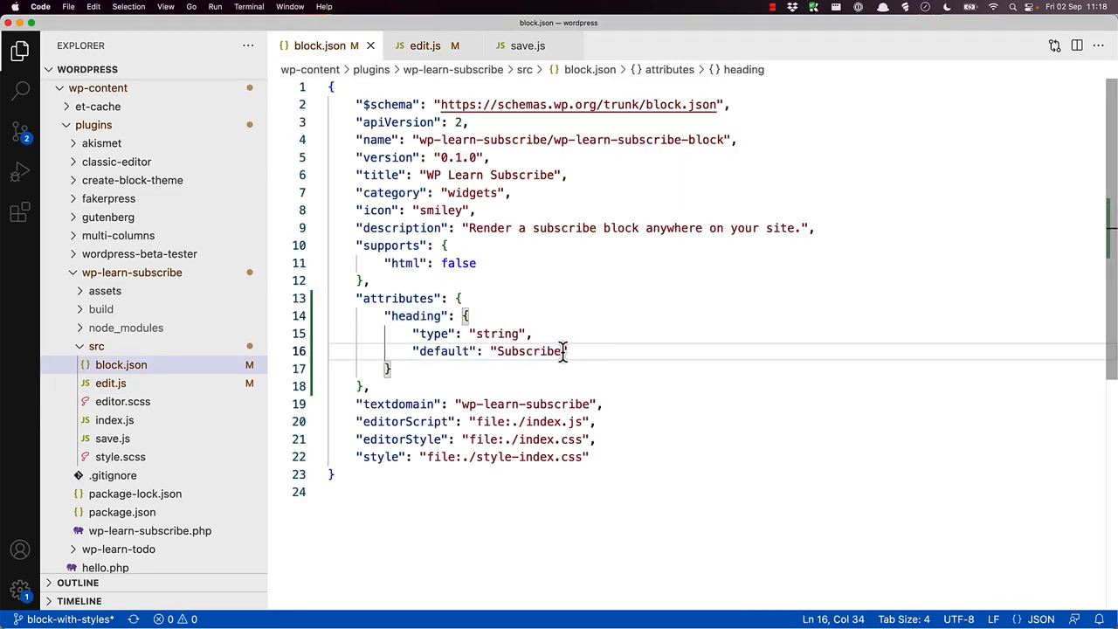
{"action": "type", "text": "Now!"}
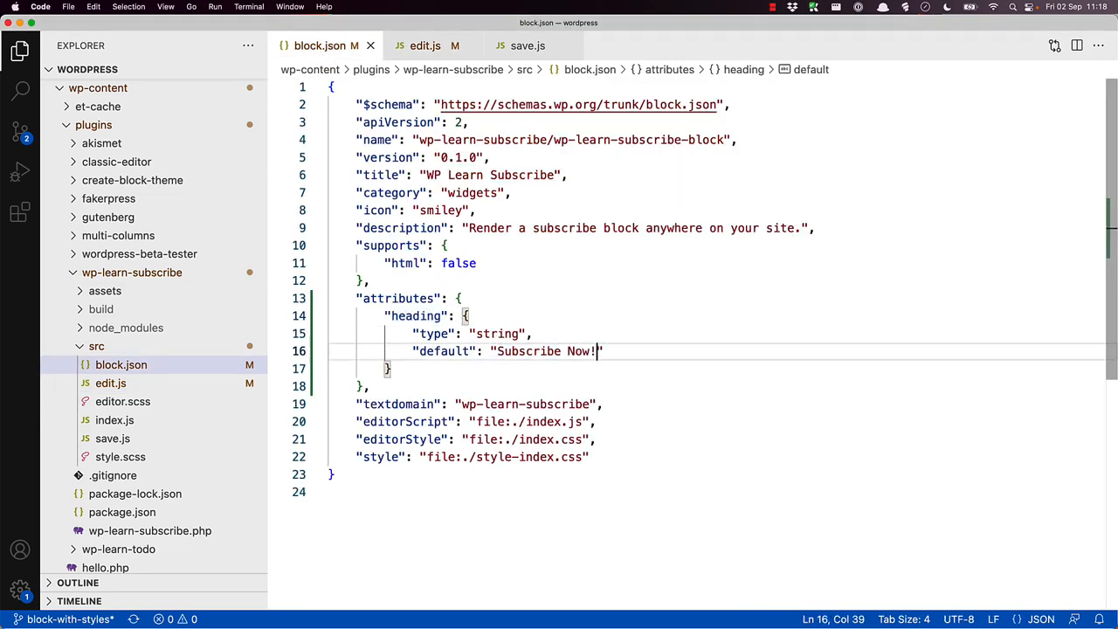
{"action": "left_click", "coordinate": [421, 46]}
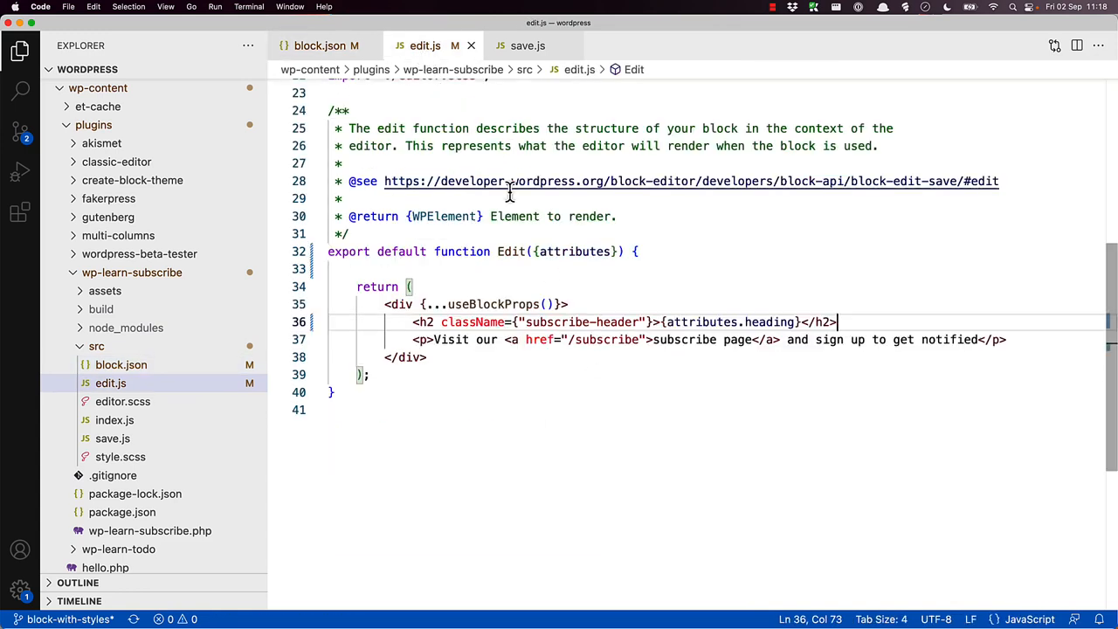
{"action": "mouse_move", "coordinate": [691, 323]}
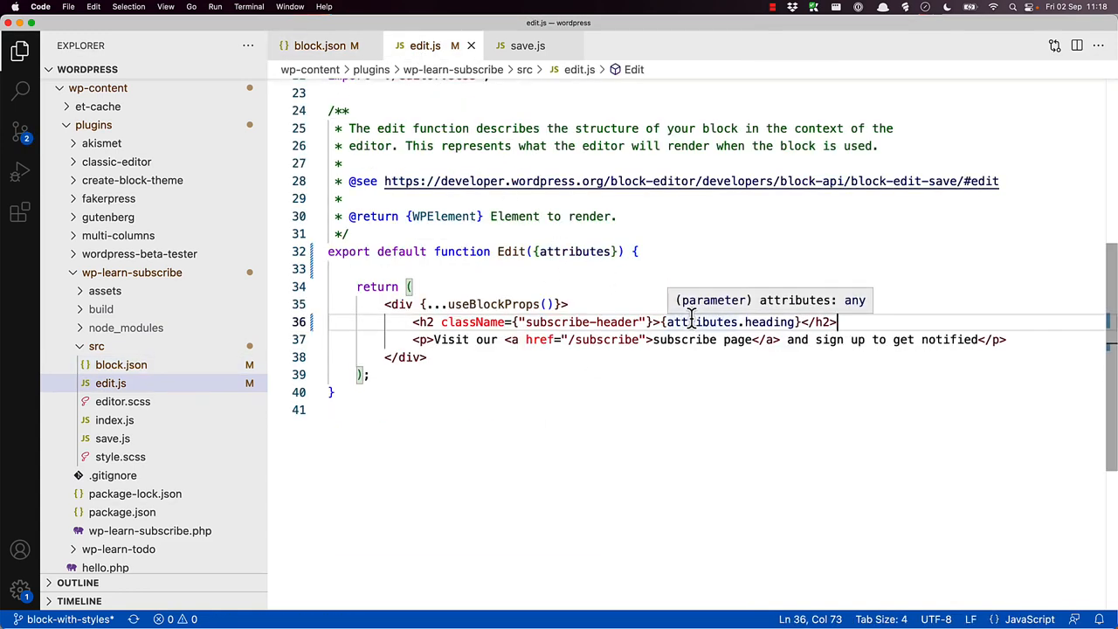
{"action": "left_click", "coordinate": [803, 322]}
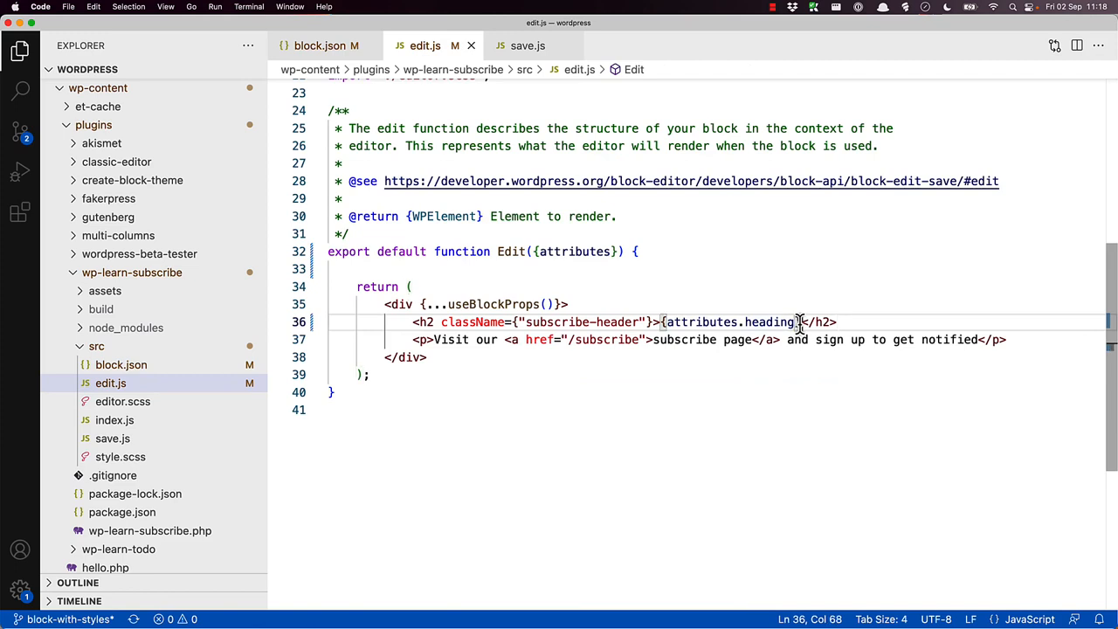
{"action": "mouse_move", "coordinate": [800, 332]}
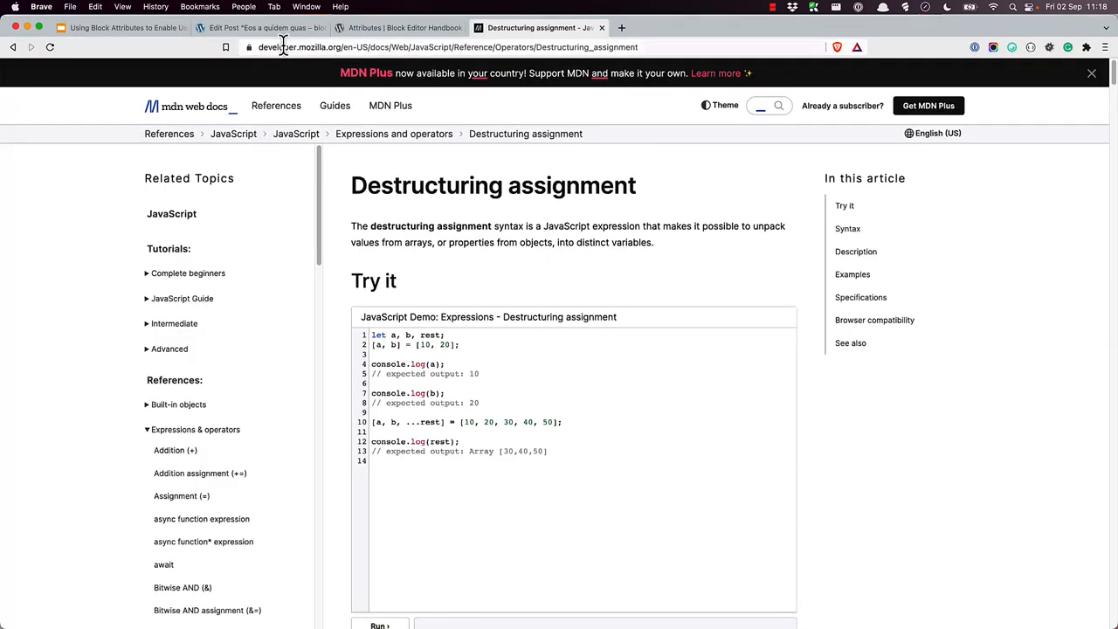
- Remove the old Subscribe block, reload, close DevTools, and insert a new WP Learn Subscribe block
{"action": "left_click", "coordinate": [267, 27]}
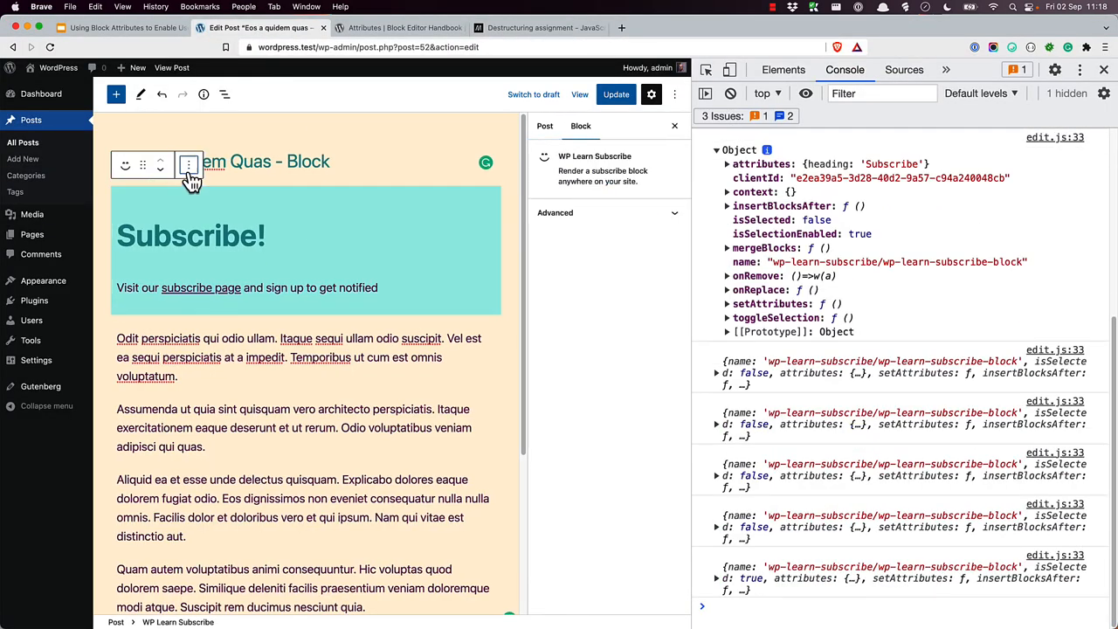
{"action": "left_click", "coordinate": [537, 127]}
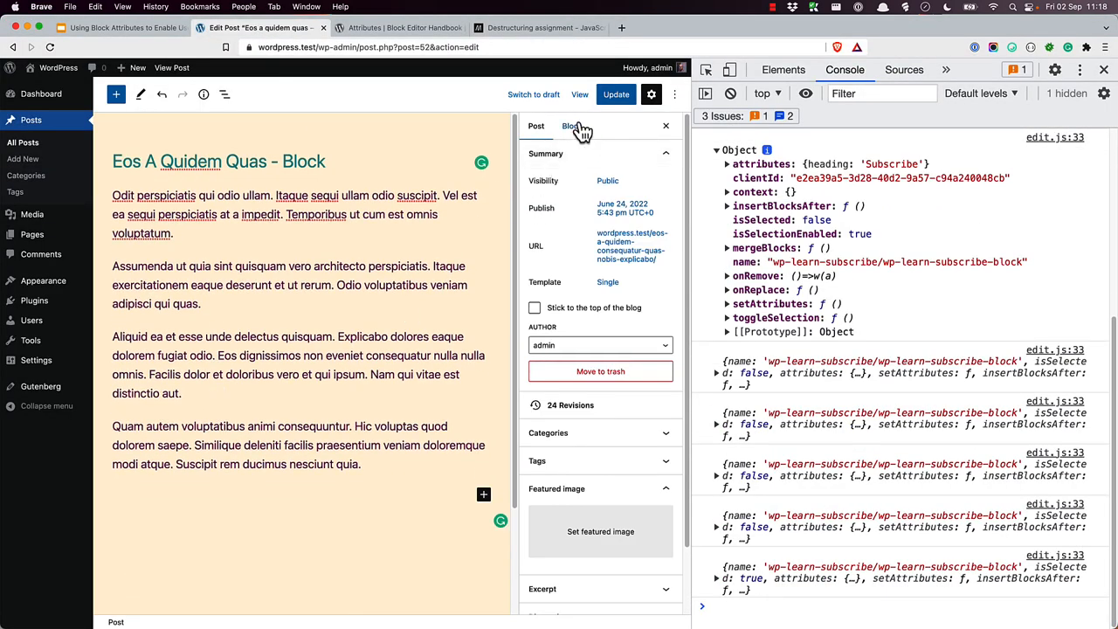
{"action": "left_click", "coordinate": [615, 93]}
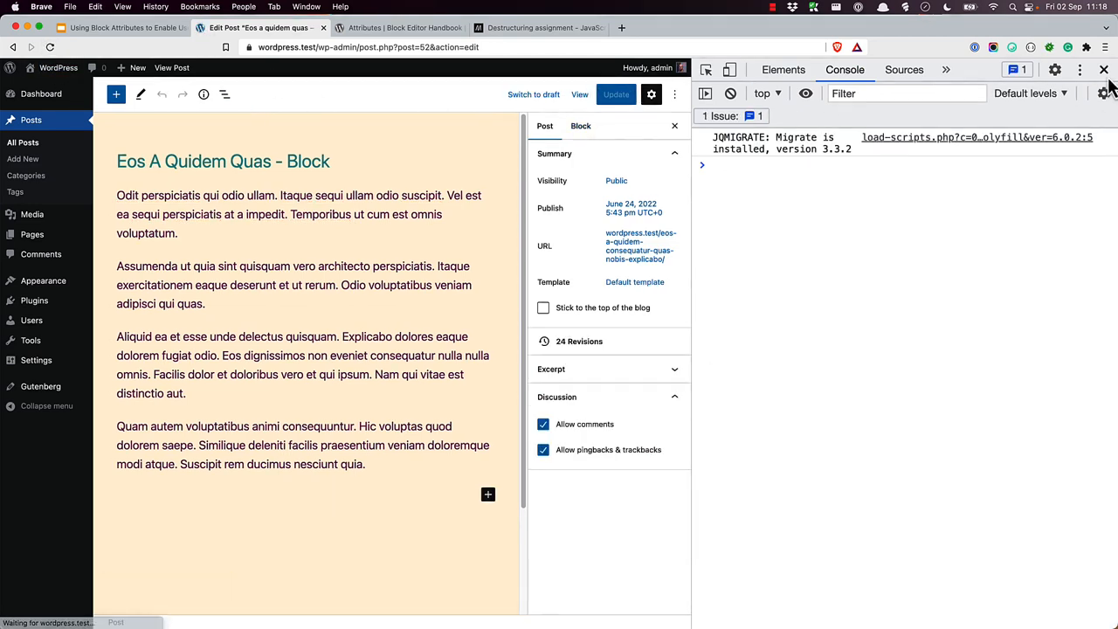
{"action": "left_click", "coordinate": [1101, 69]}
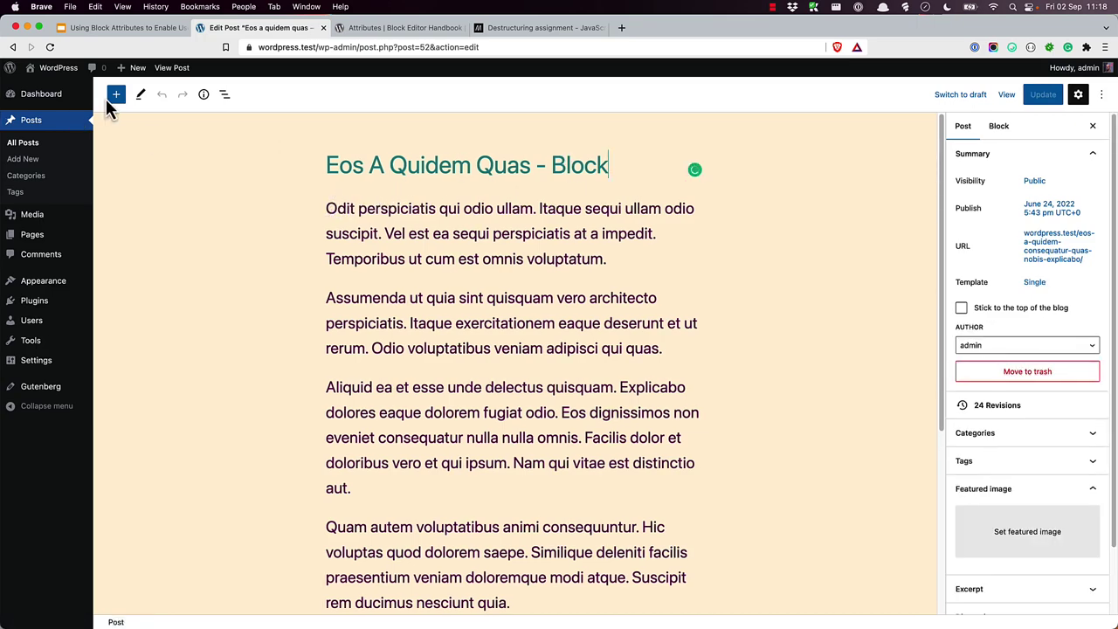
{"action": "left_click", "coordinate": [115, 95]}
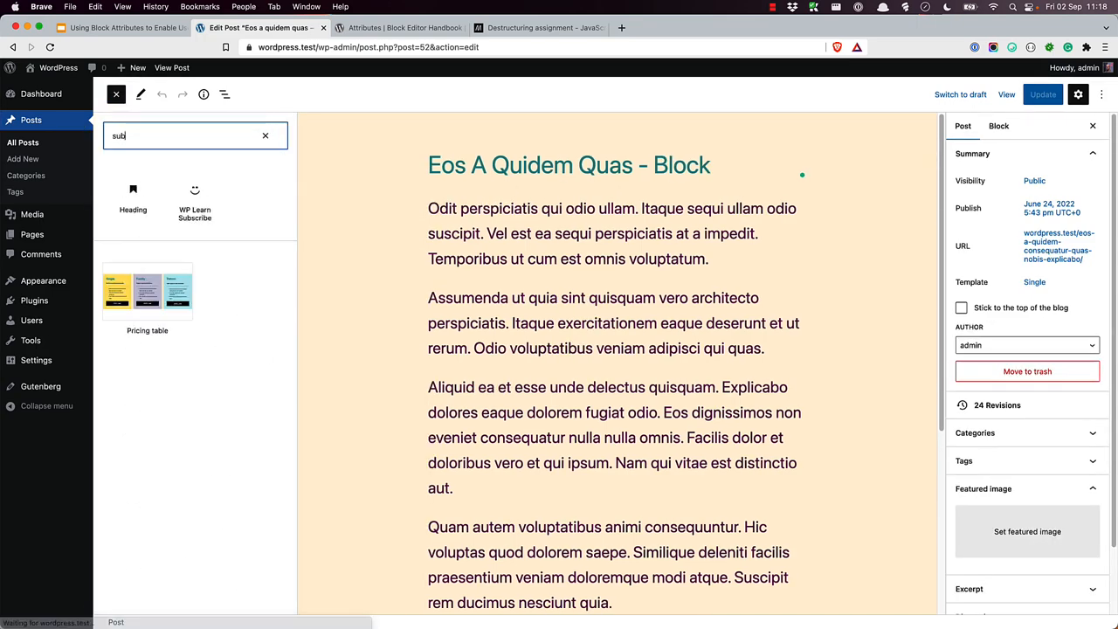
{"action": "left_click", "coordinate": [195, 193]}
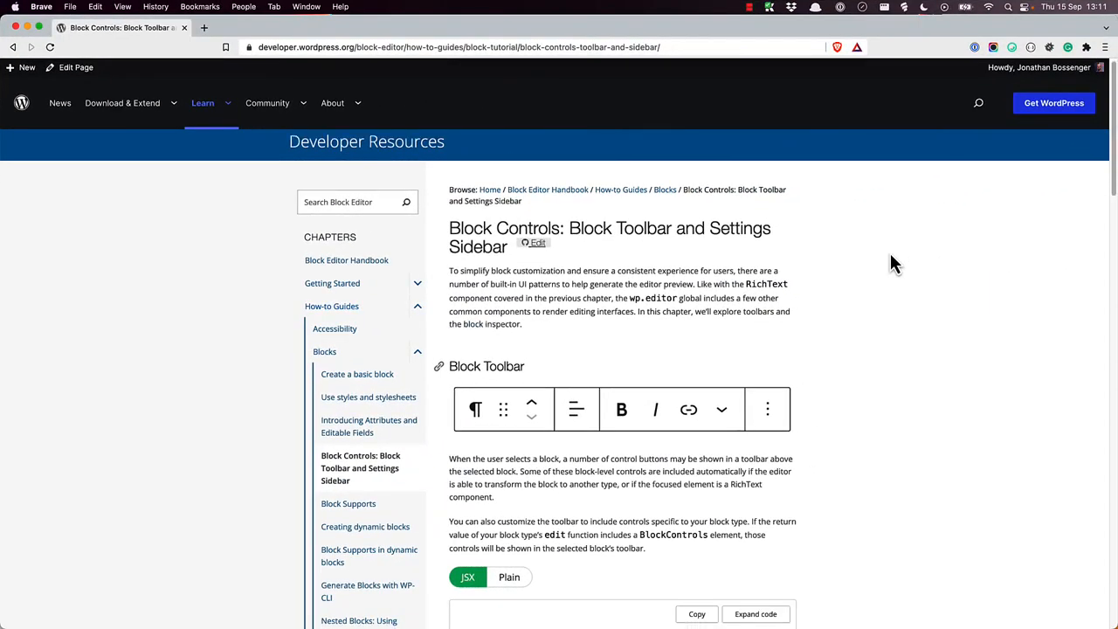
- Scroll the Block Controls handbook page to the Settings Sidebar InspectorControls example
{"action": "scroll", "scroll_direction": "down", "scroll_amount": 3}
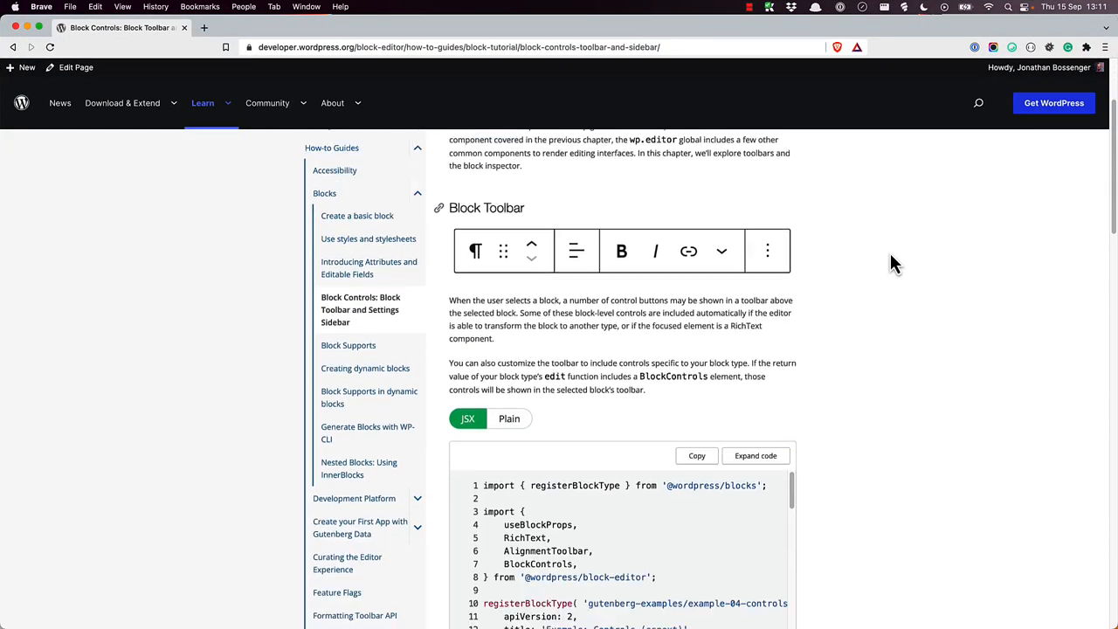
{"action": "scroll", "scroll_direction": "down", "scroll_amount": 3}
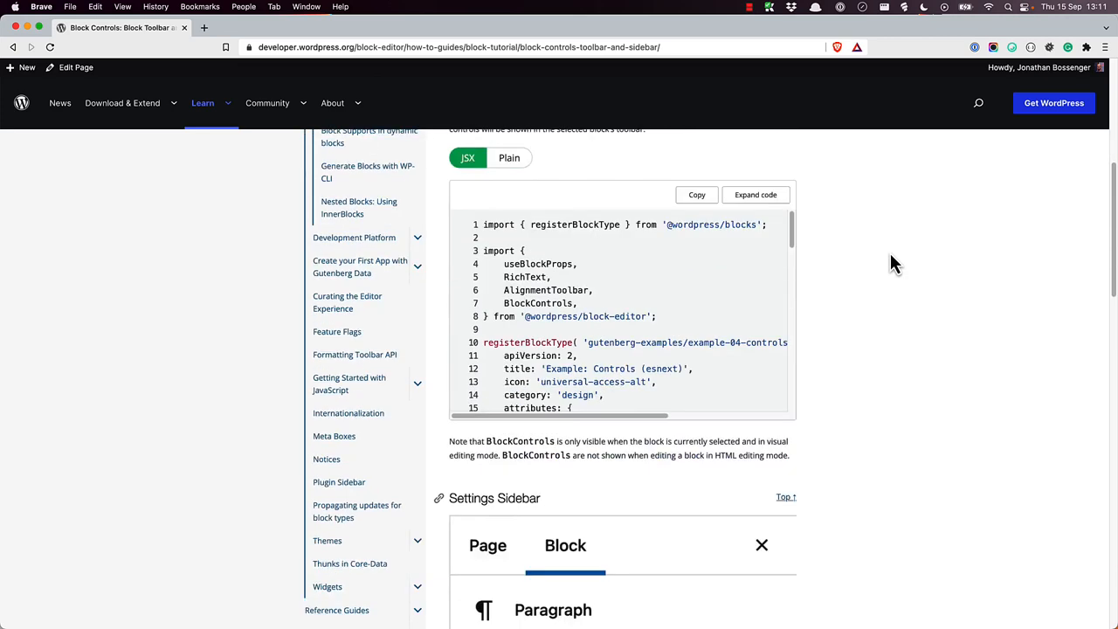
{"action": "scroll", "scroll_direction": "down", "scroll_amount": 3}
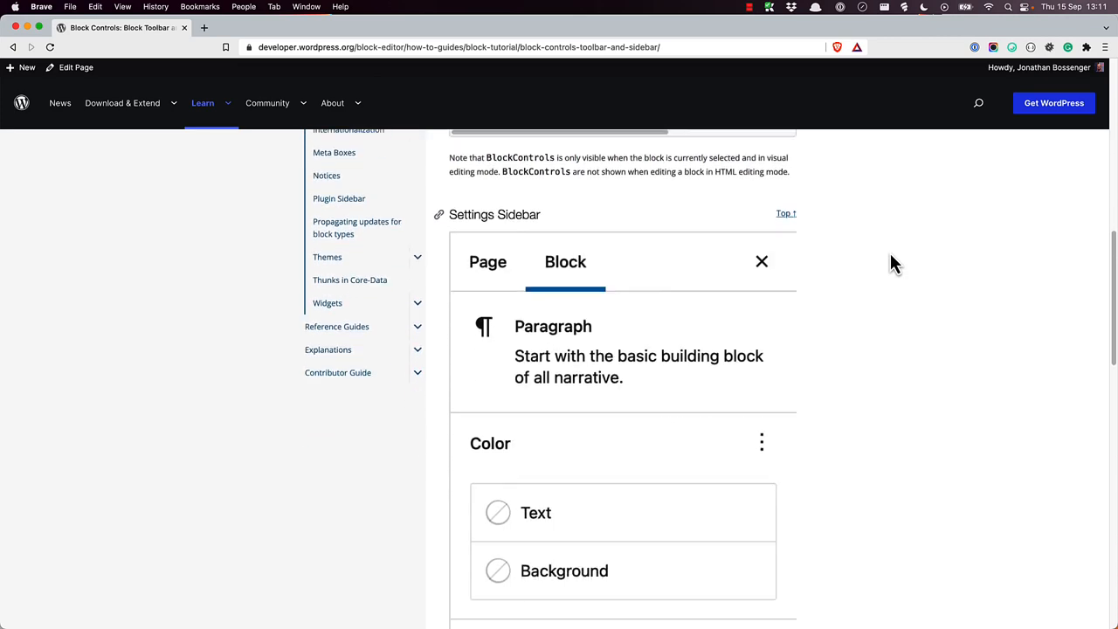
{"action": "scroll", "scroll_direction": "down", "scroll_amount": 3}
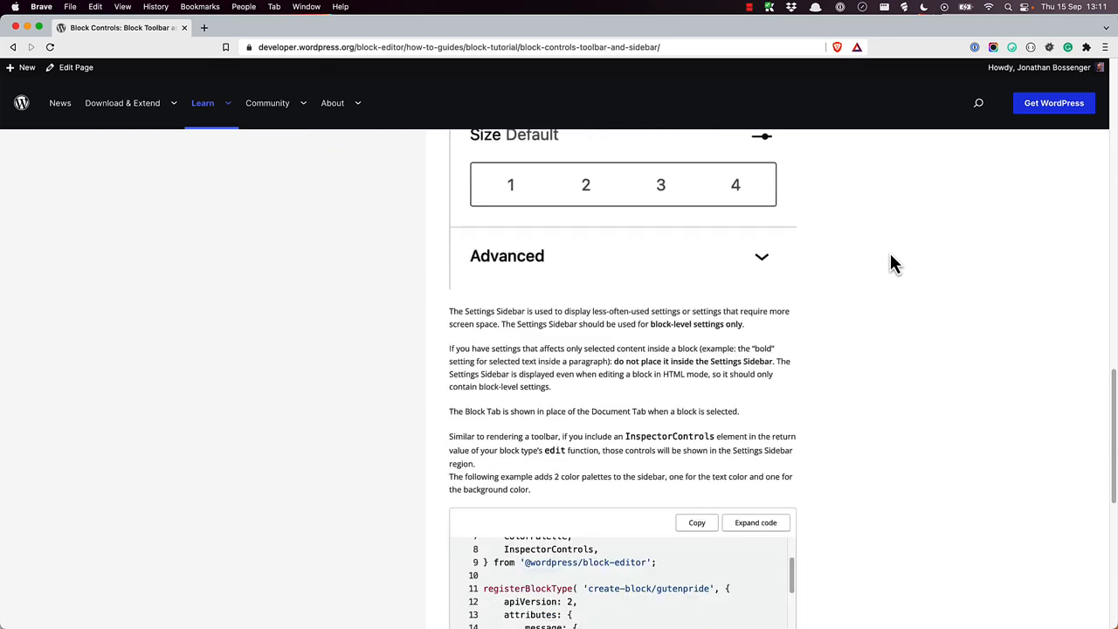
{"action": "scroll", "scroll_direction": "down", "scroll_amount": 3}
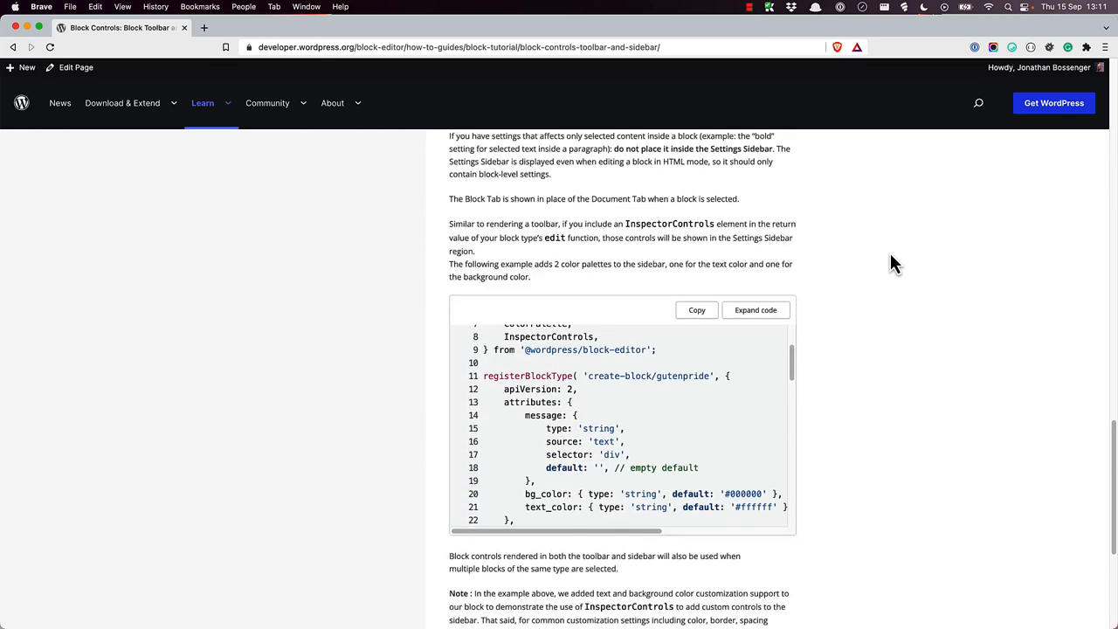
{"action": "scroll", "scroll_direction": "down", "scroll_amount": 3}
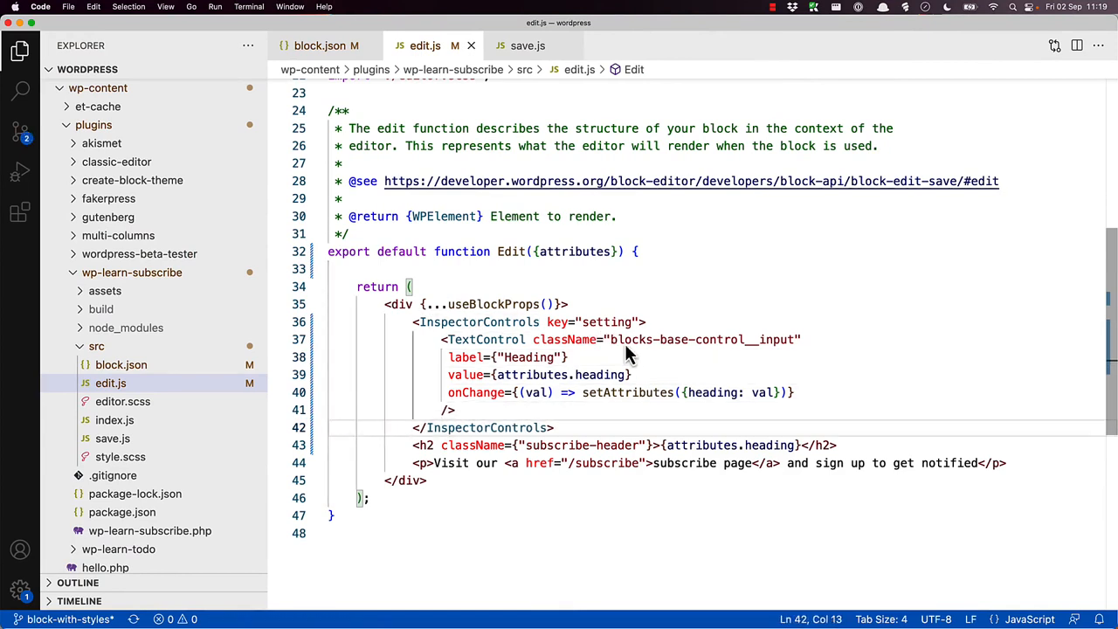
{"action": "double_click", "coordinate": [481, 322]}
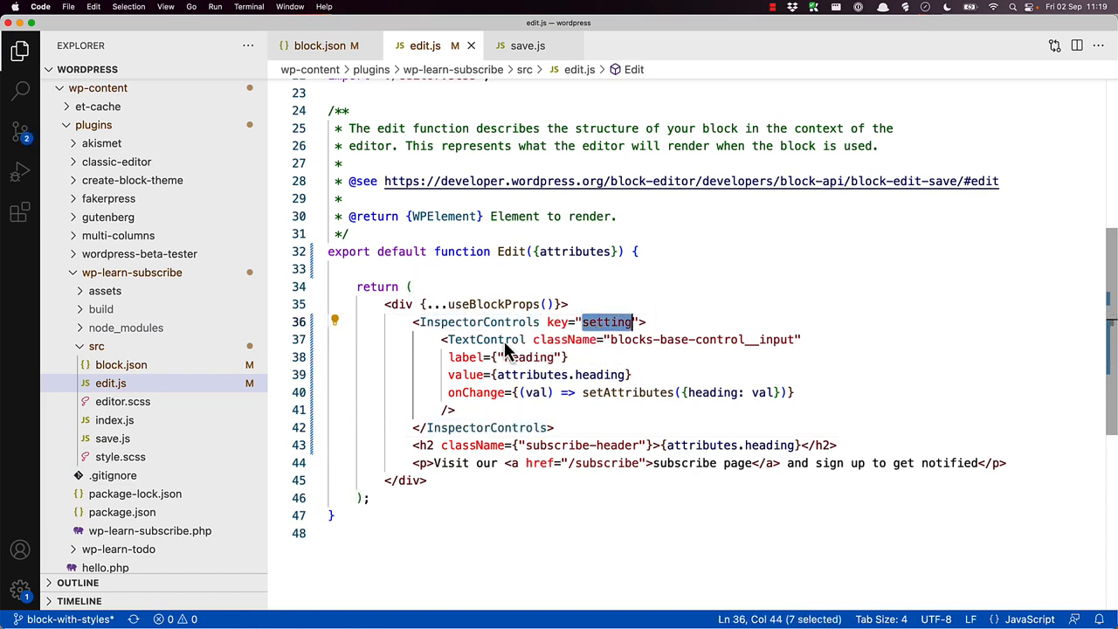
{"action": "double_click", "coordinate": [564, 339]}
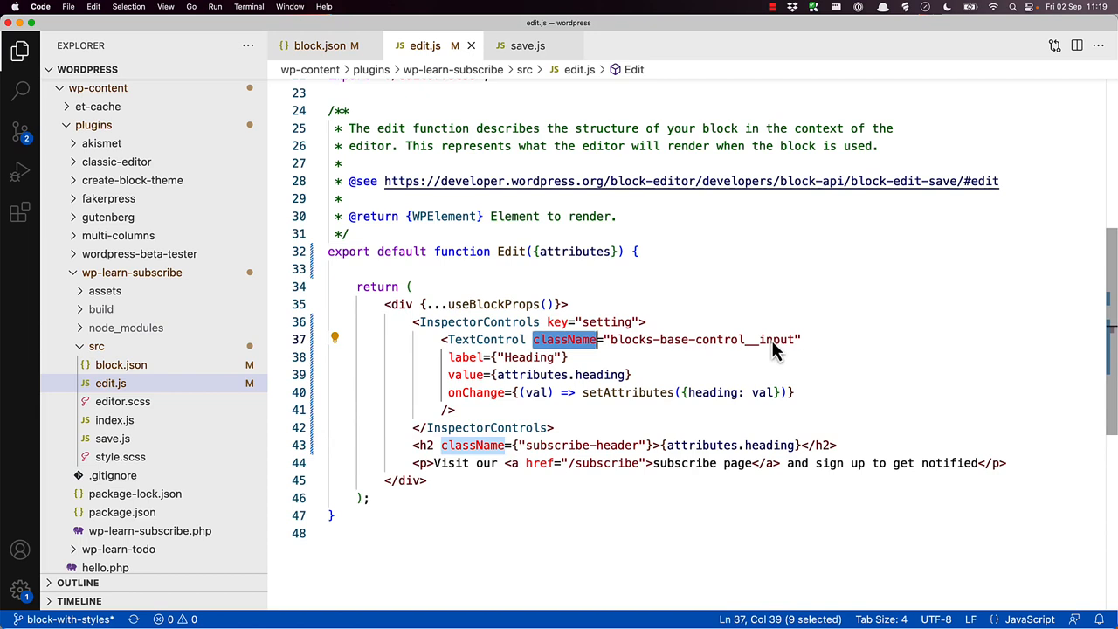
{"action": "mouse_move", "coordinate": [496, 380]}
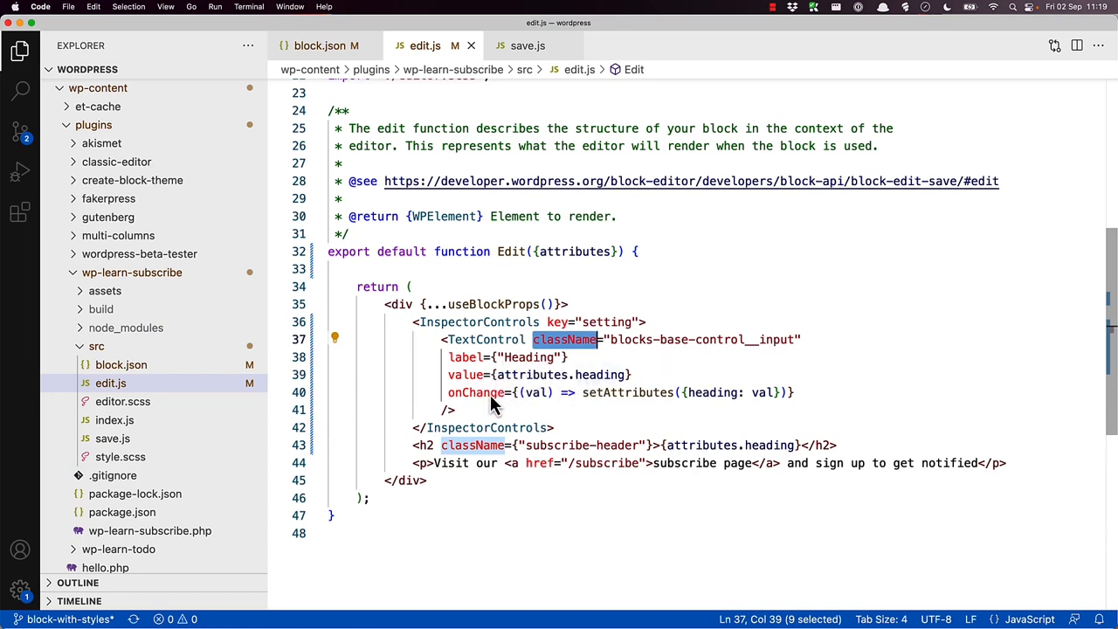
{"action": "double_click", "coordinate": [475, 392]}
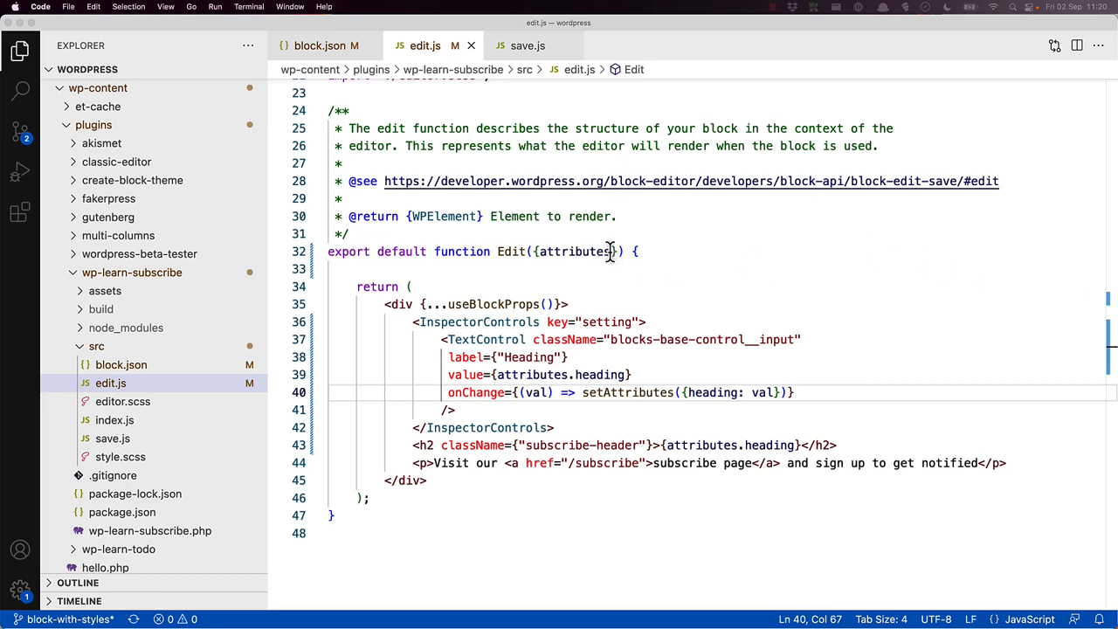
- Add setAttributes to Edit's props and InspectorControls to the block-editor import
{"action": "type", "text": ", setAt"}
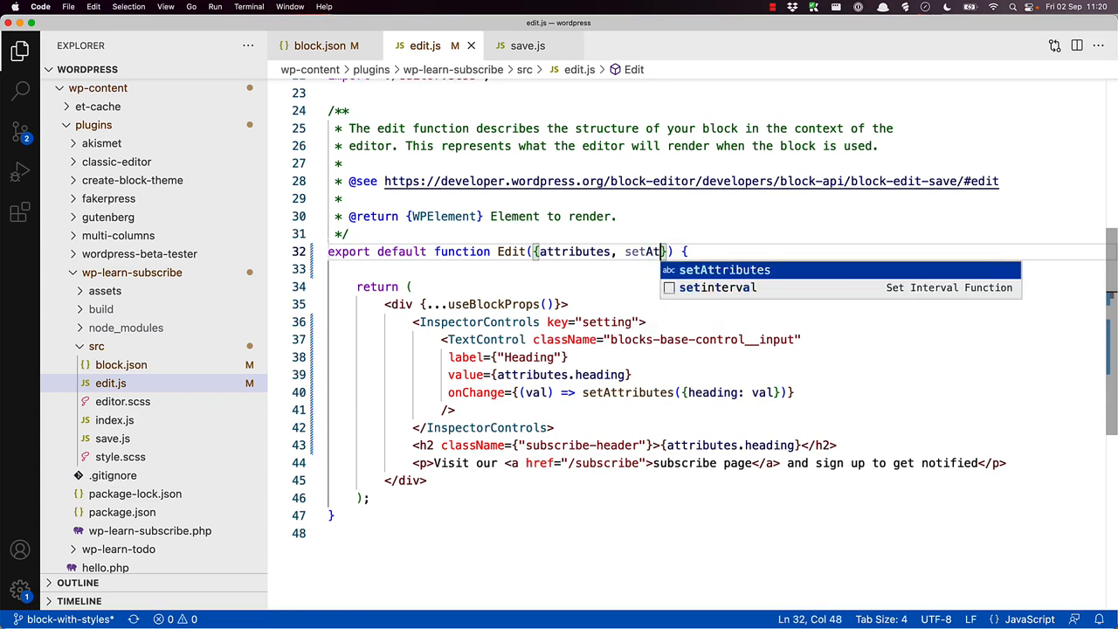
{"action": "key", "text": "Tab"}
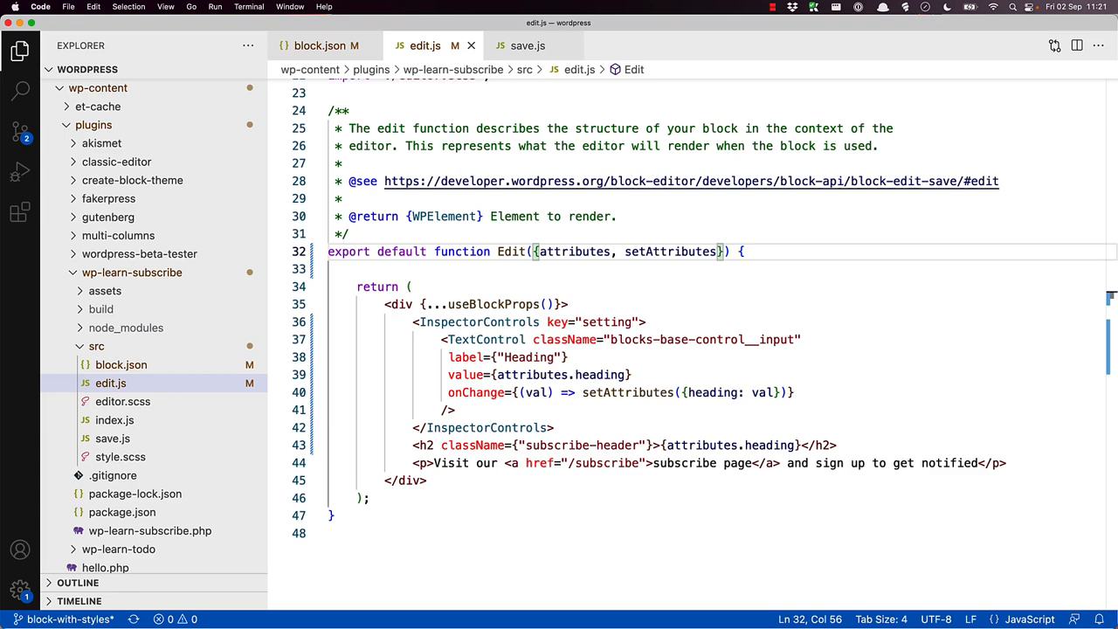
{"action": "left_click", "coordinate": [498, 269]}
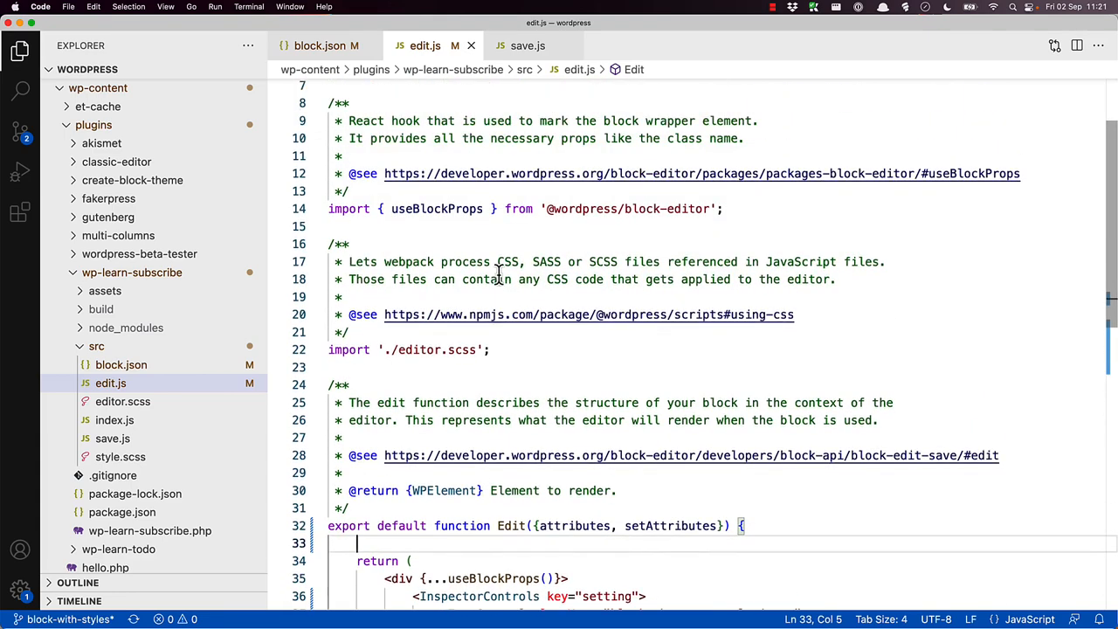
{"action": "double_click", "coordinate": [437, 264]}
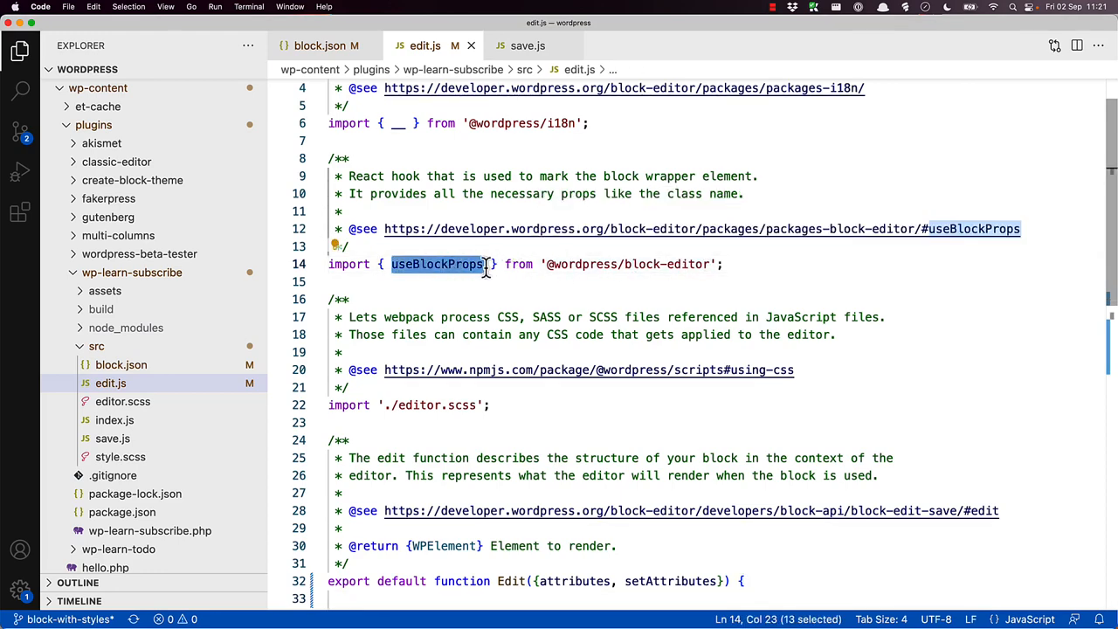
{"action": "type", "text": ","}
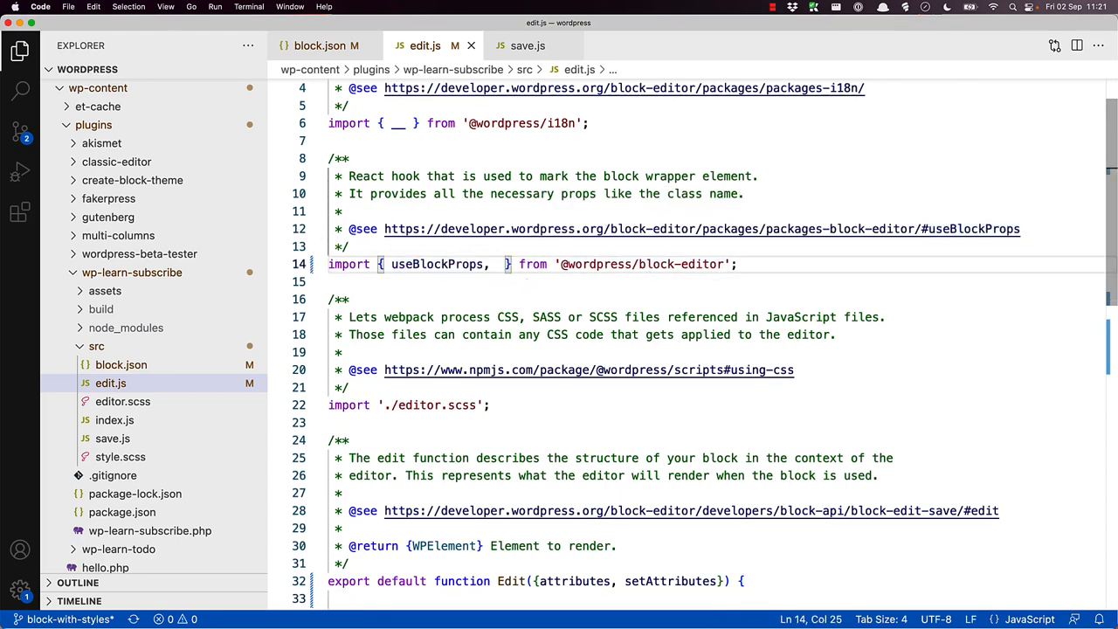
{"action": "type", "text": "InspectorControls"}
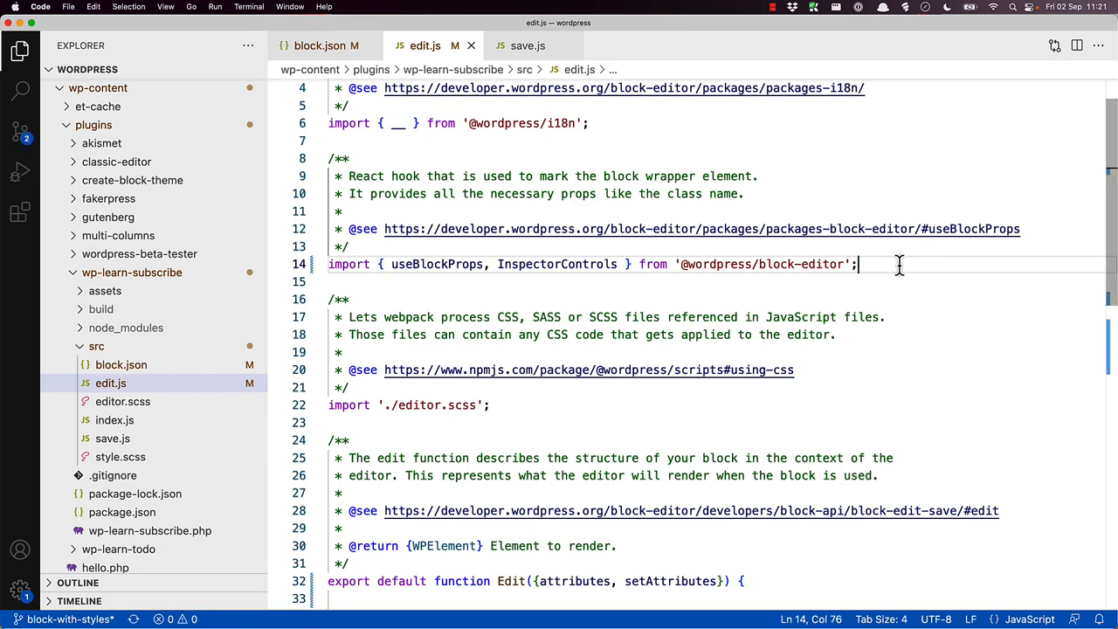
{"action": "type", "text": "import {"}
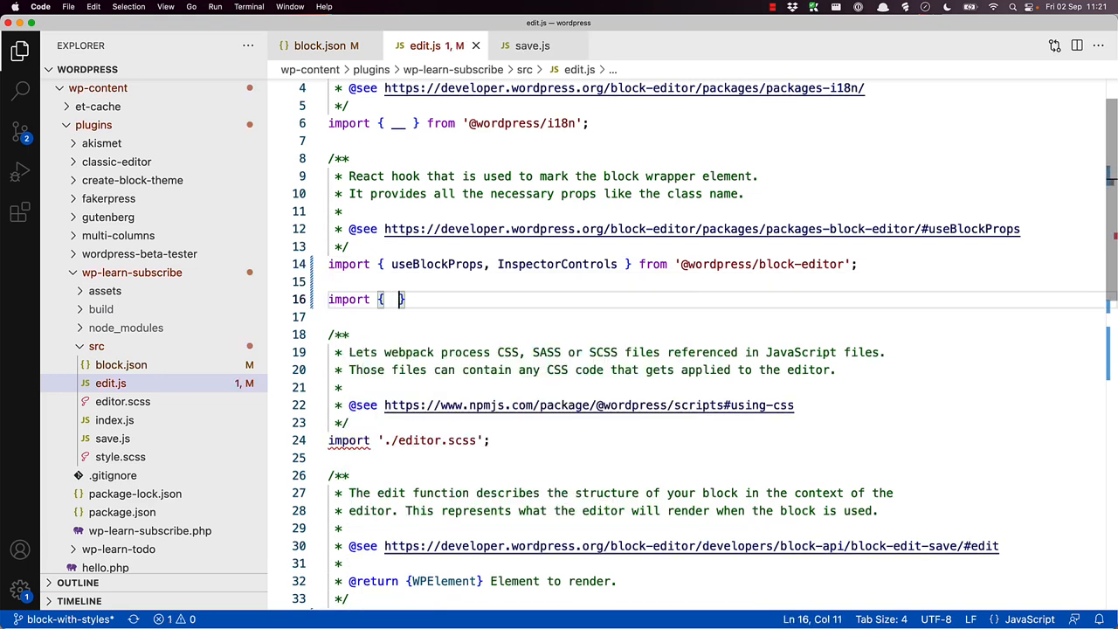
{"action": "type", "text": "TextControl"}
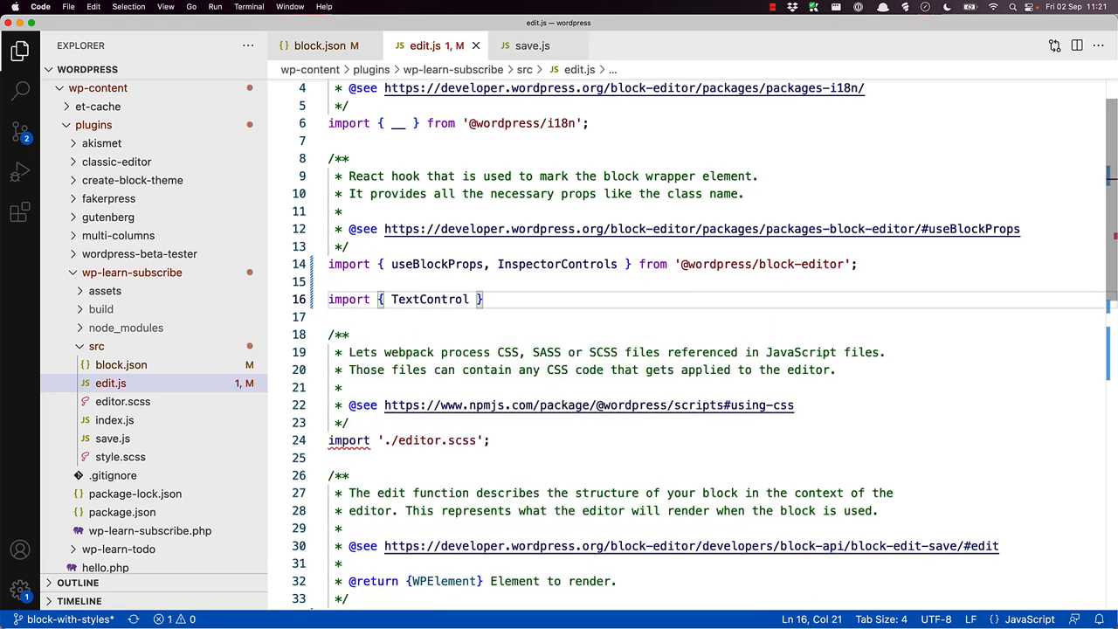
{"action": "type", "text": "from '"}
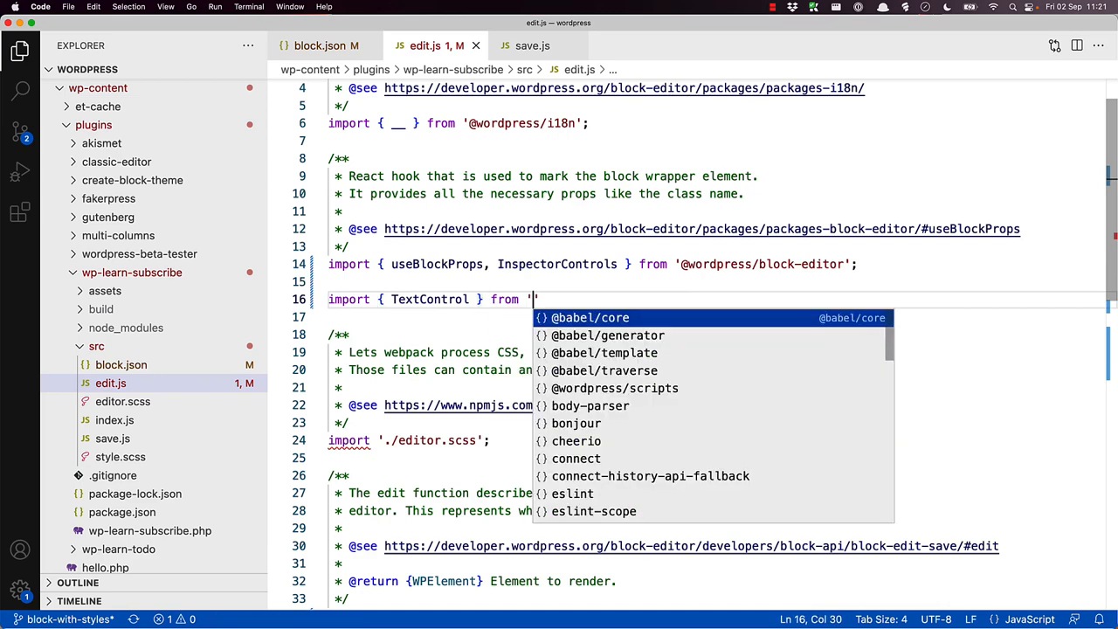
{"action": "type", "text": "@wordpress"}
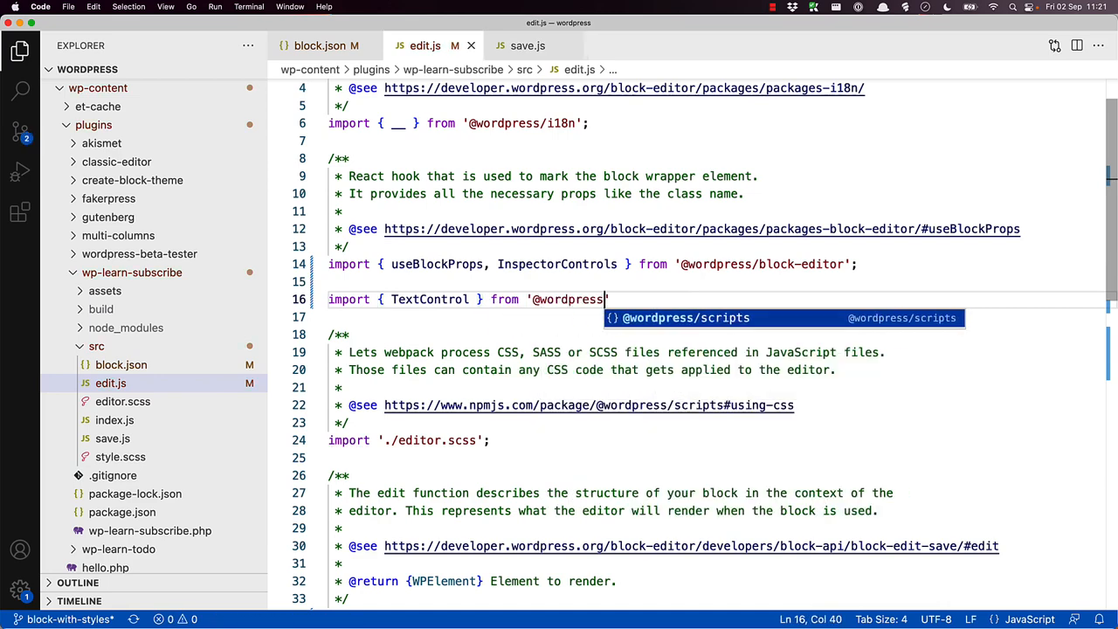
{"action": "type", "text": "/"}
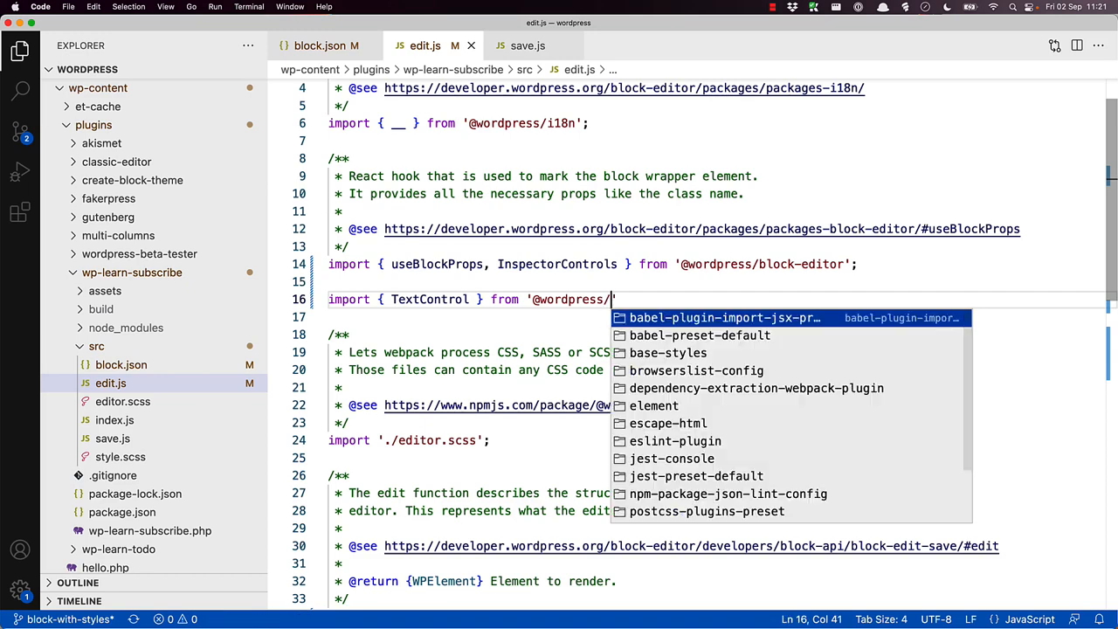
{"action": "type", "text": "components"}
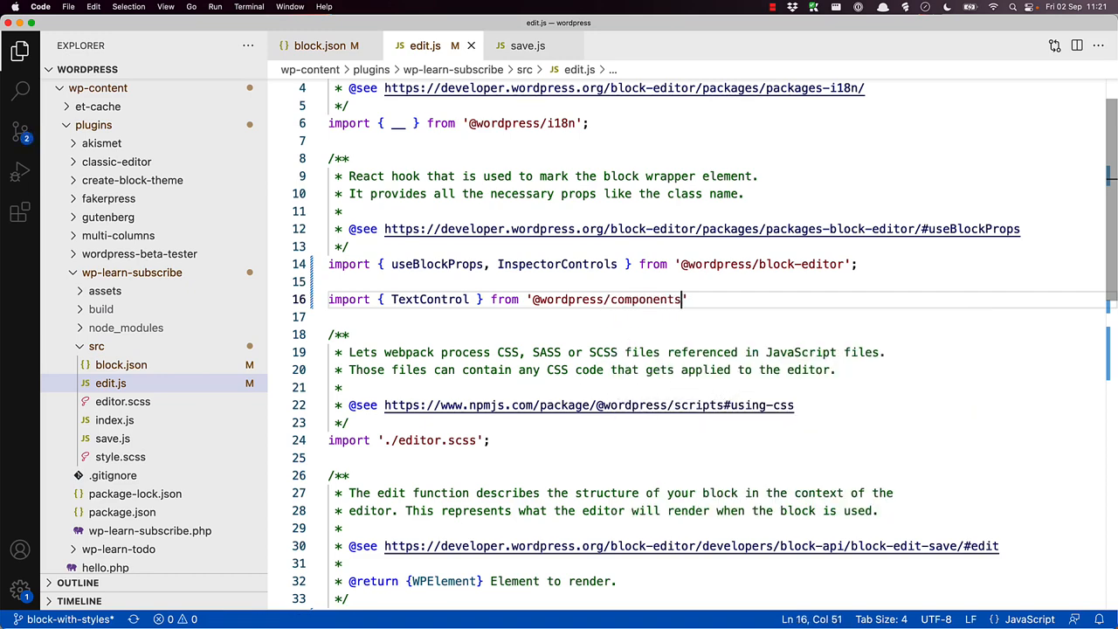
{"action": "type", "text": "';"}
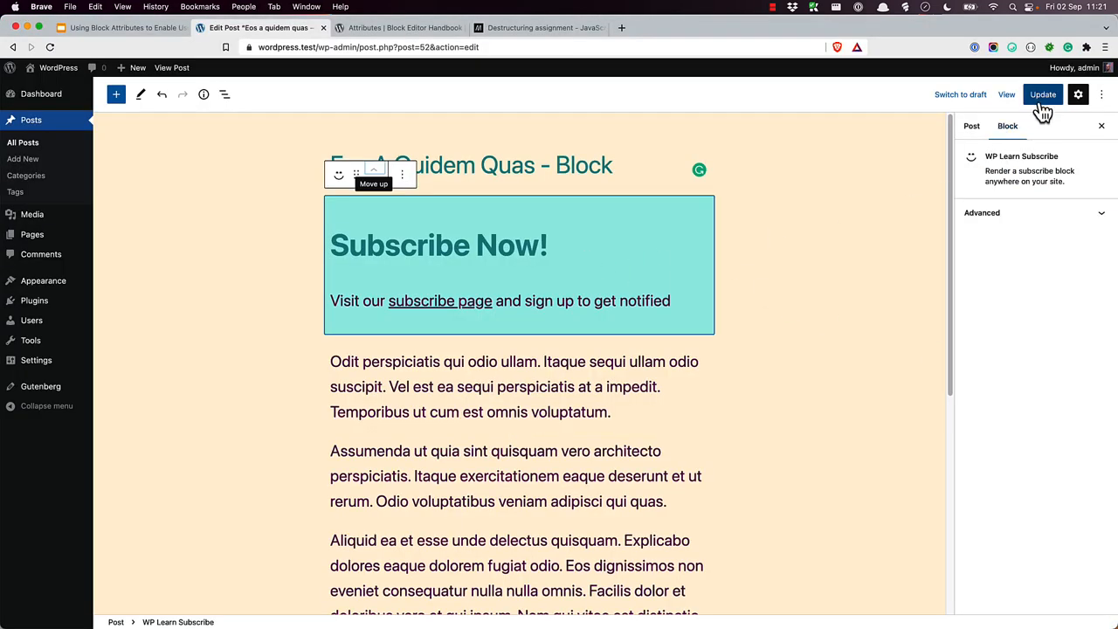
- Change the block's Heading field to 'Subscribe Today!', update the post, and view it
{"action": "left_click", "coordinate": [1044, 94]}
{"action": "type", "text": "Subscribe Tod"}
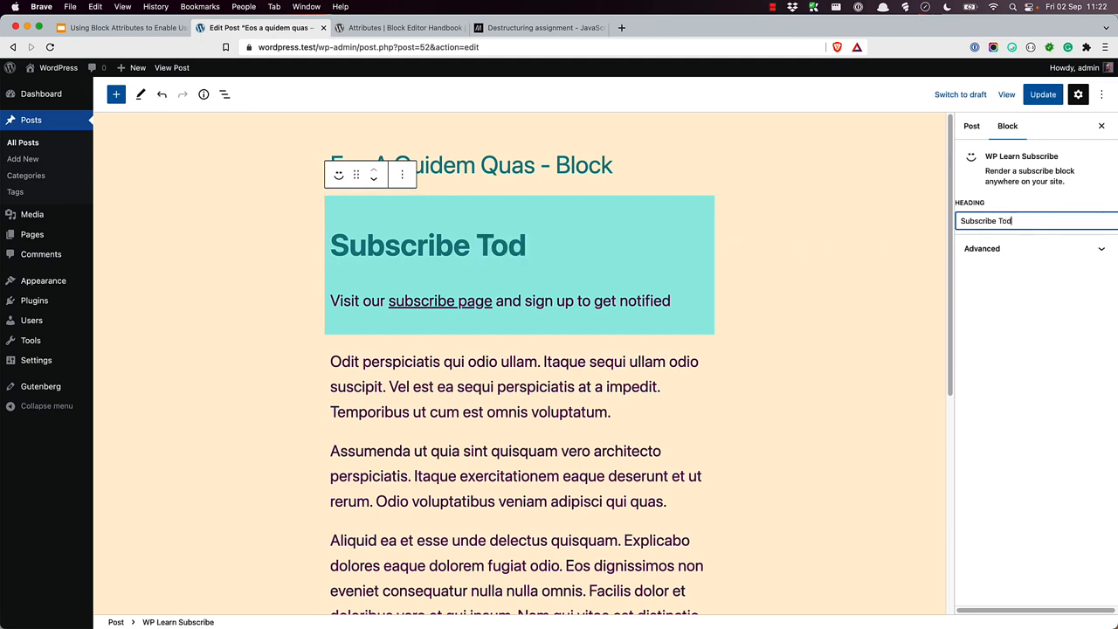
{"action": "type", "text": "ay!"}
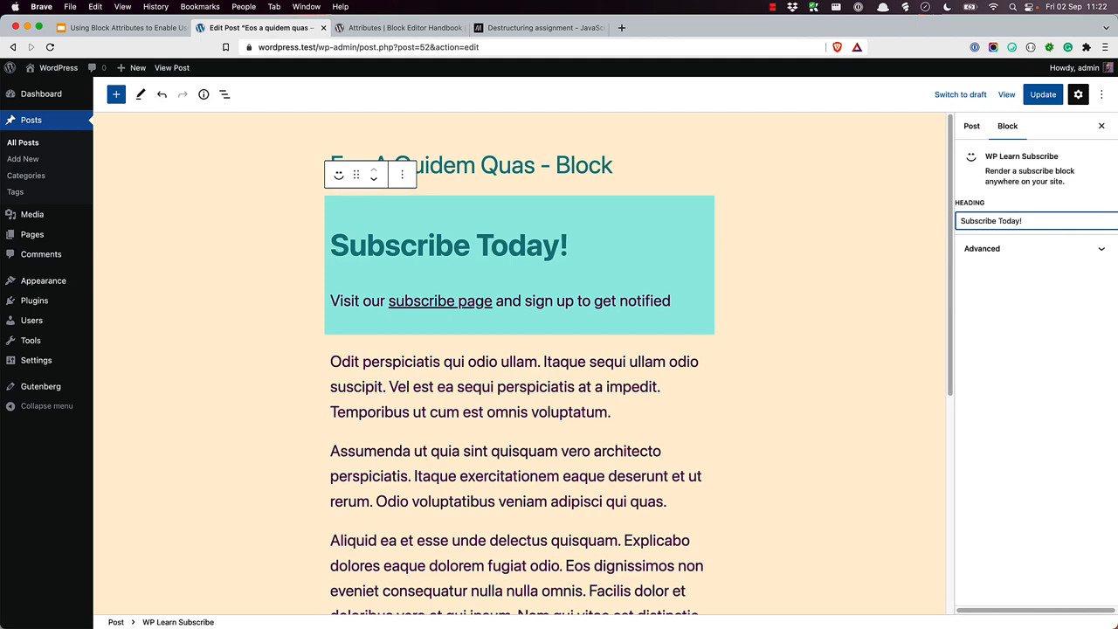
{"action": "mouse_move", "coordinate": [1007, 95]}
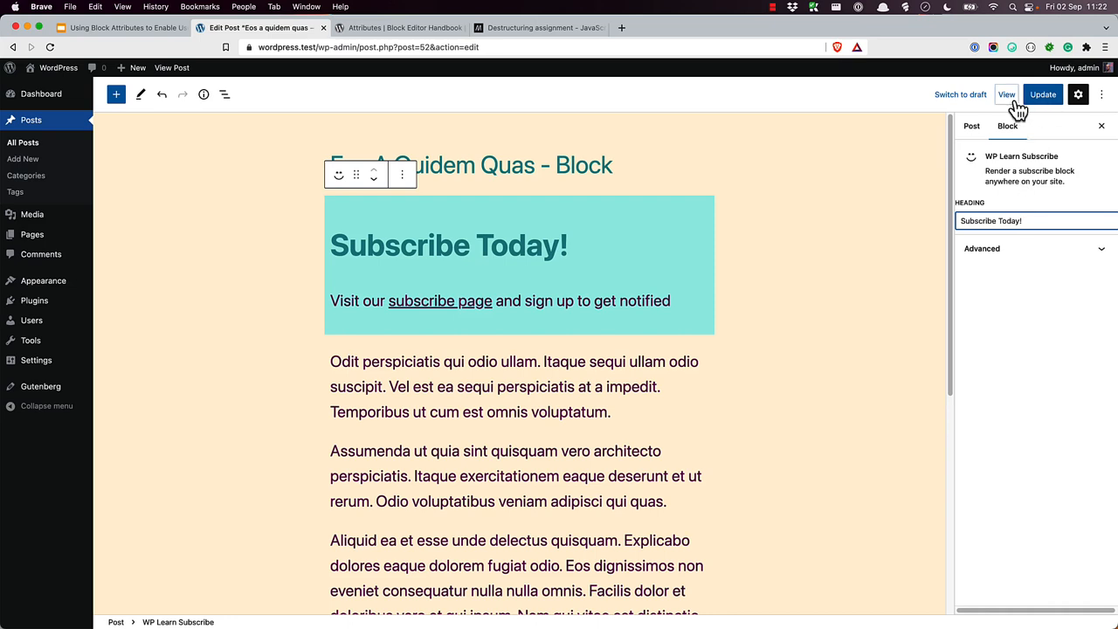
{"action": "left_click", "coordinate": [1040, 93]}
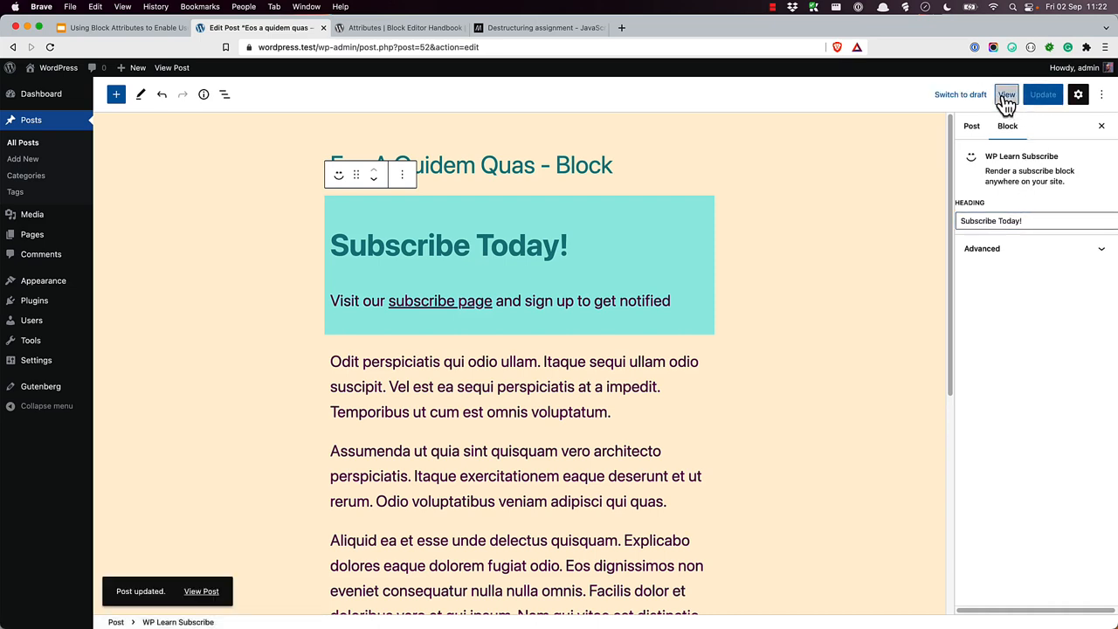
{"action": "left_click", "coordinate": [1009, 94]}
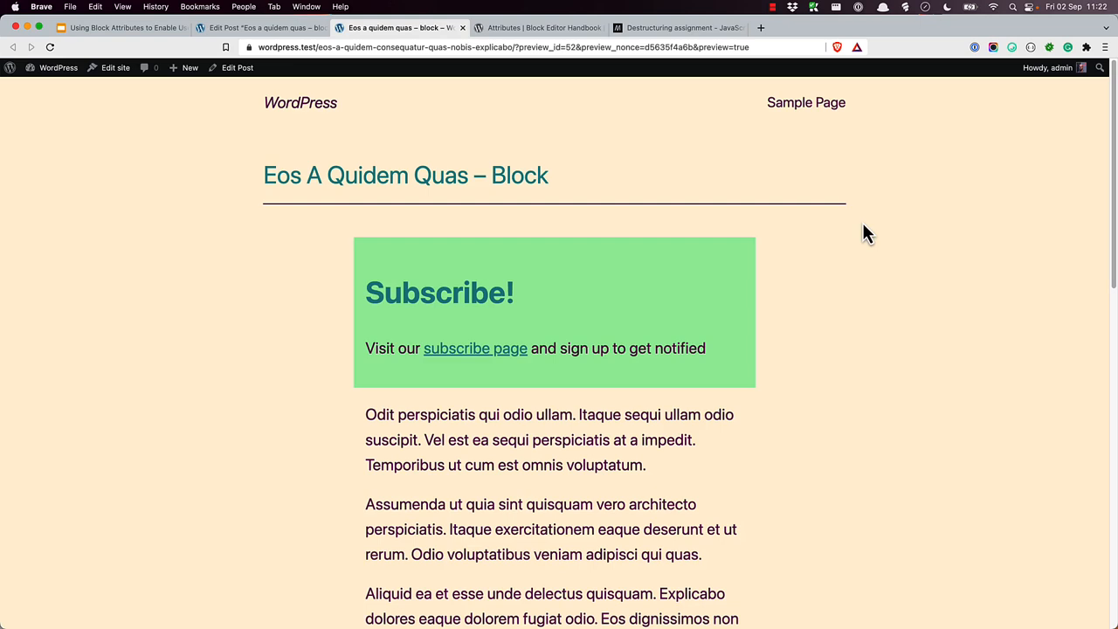
{"action": "mouse_move", "coordinate": [669, 323]}
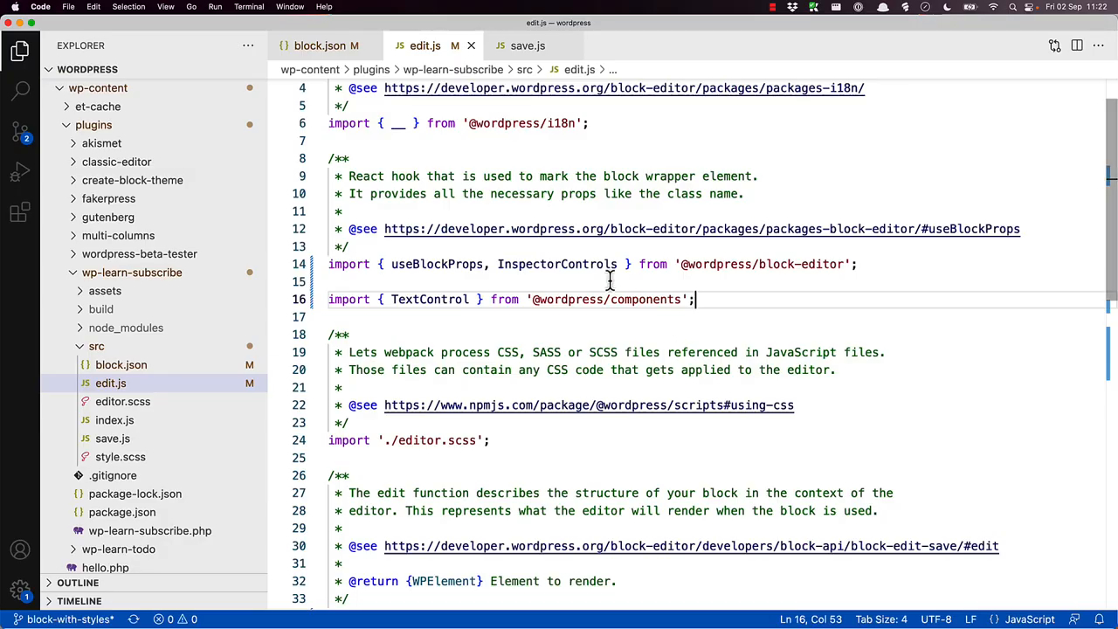
- In save.js, destructure {attributes} in save() and render attributes.heading in the h2
{"action": "left_click", "coordinate": [523, 45]}
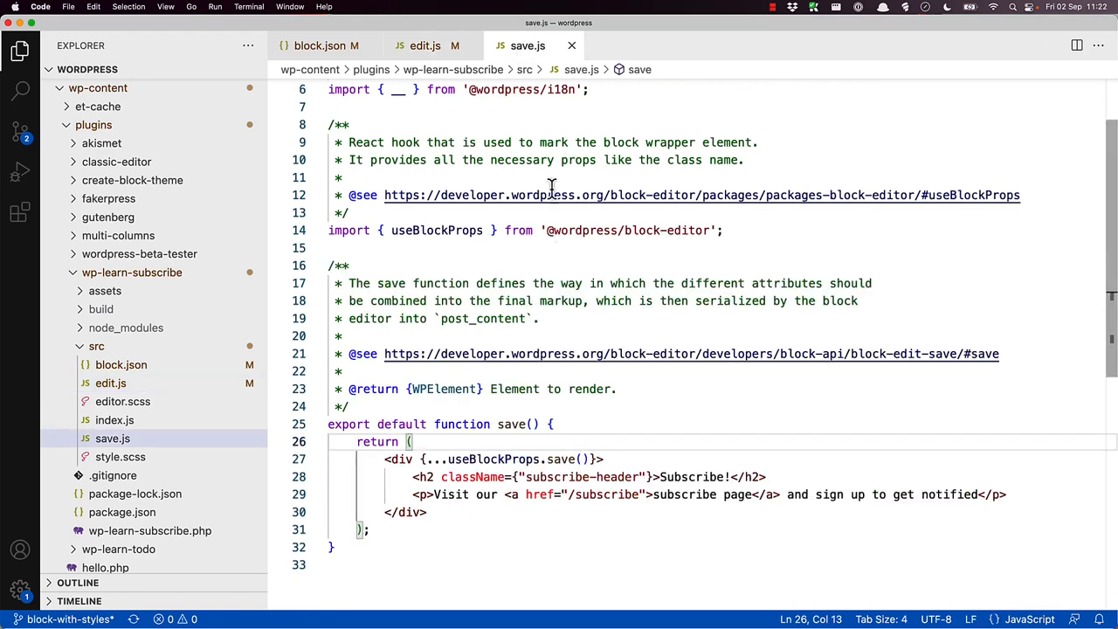
{"action": "left_click", "coordinate": [538, 423]}
{"action": "type", "text": "{"}
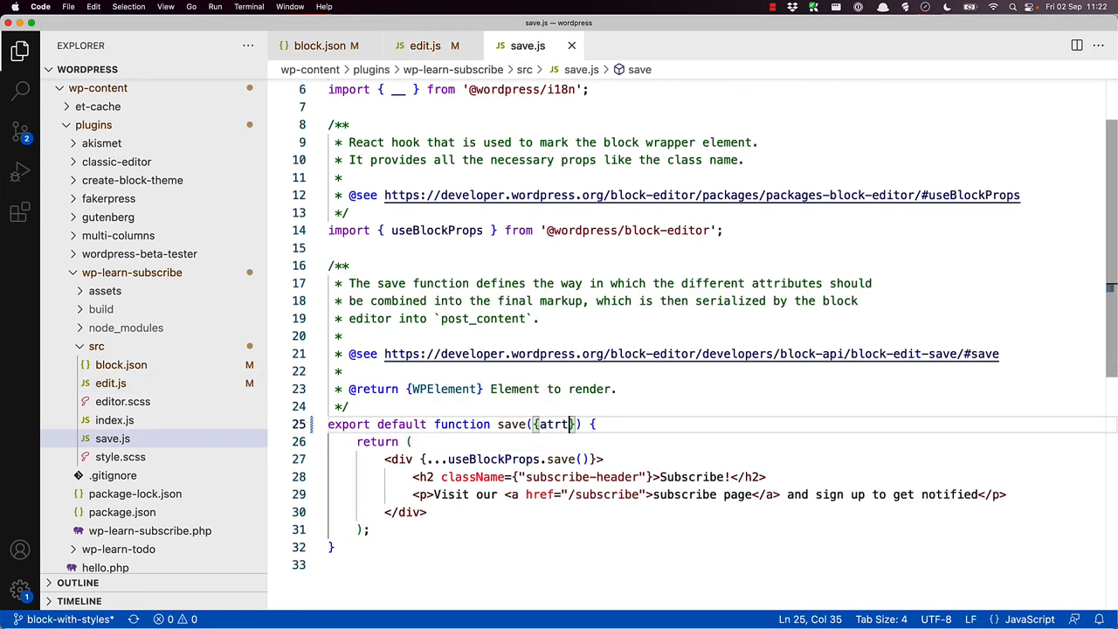
{"action": "type", "text": "attribute"}
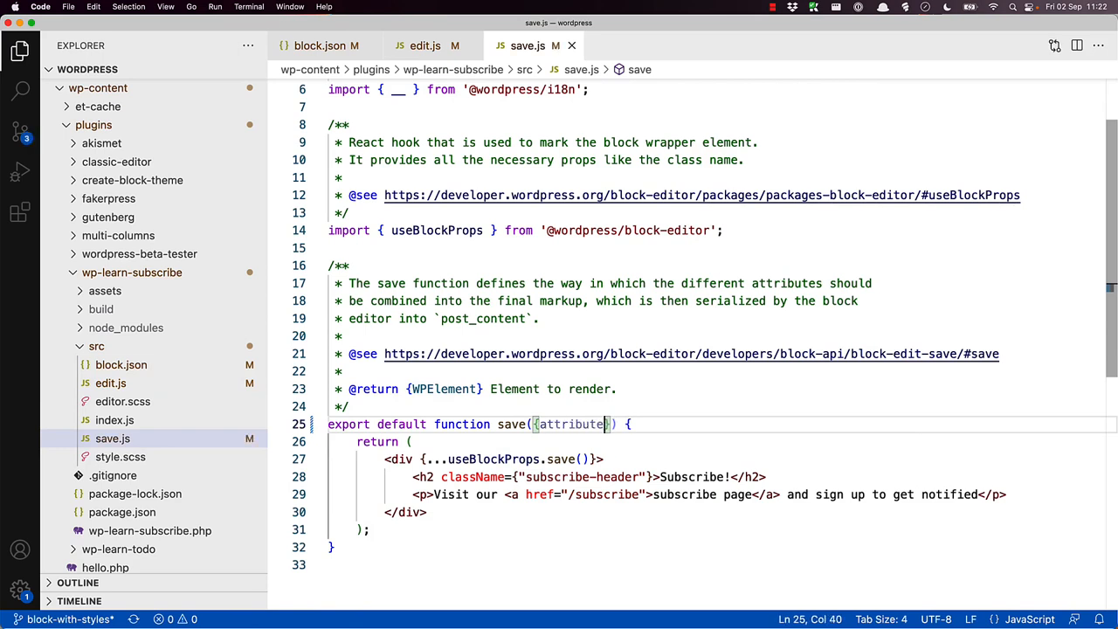
{"action": "type", "text": "s"}
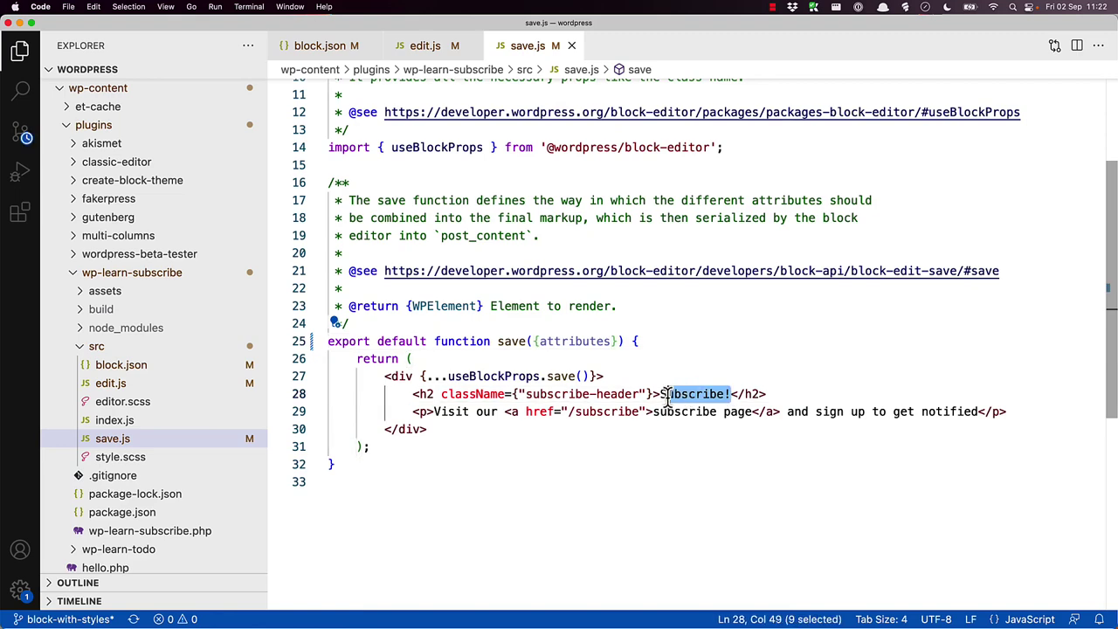
{"action": "type", "text": "{}"}
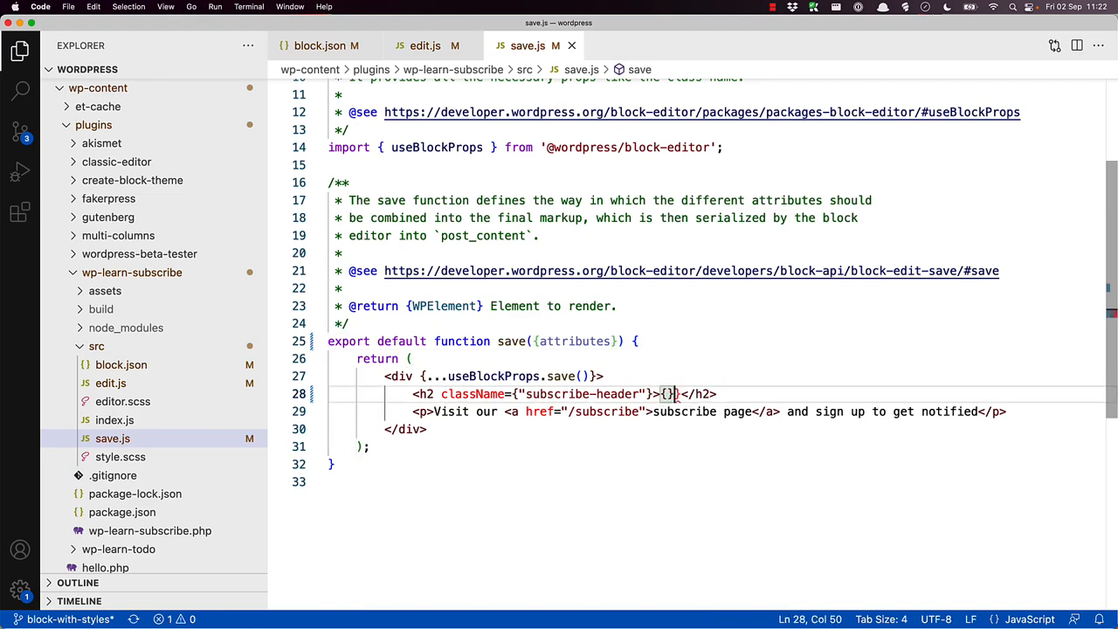
{"action": "type", "text": "attr"}
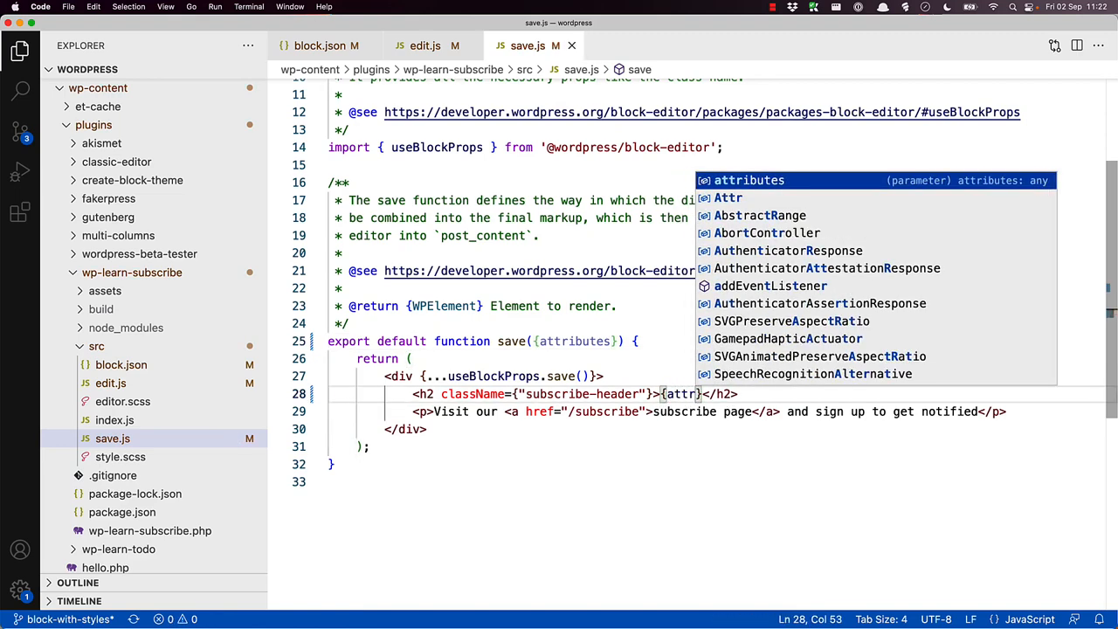
{"action": "type", "text": "attributes.hea"}
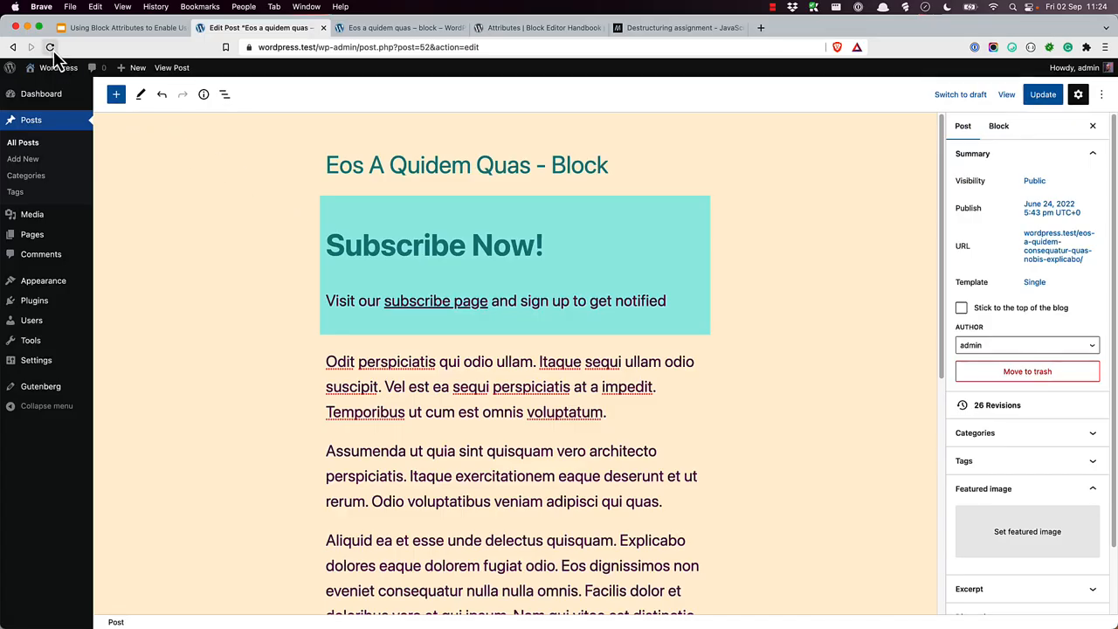
- Select the Subscribe block and type 'Subscribe Here !' into its Heading field
{"action": "left_click", "coordinate": [1050, 93]}
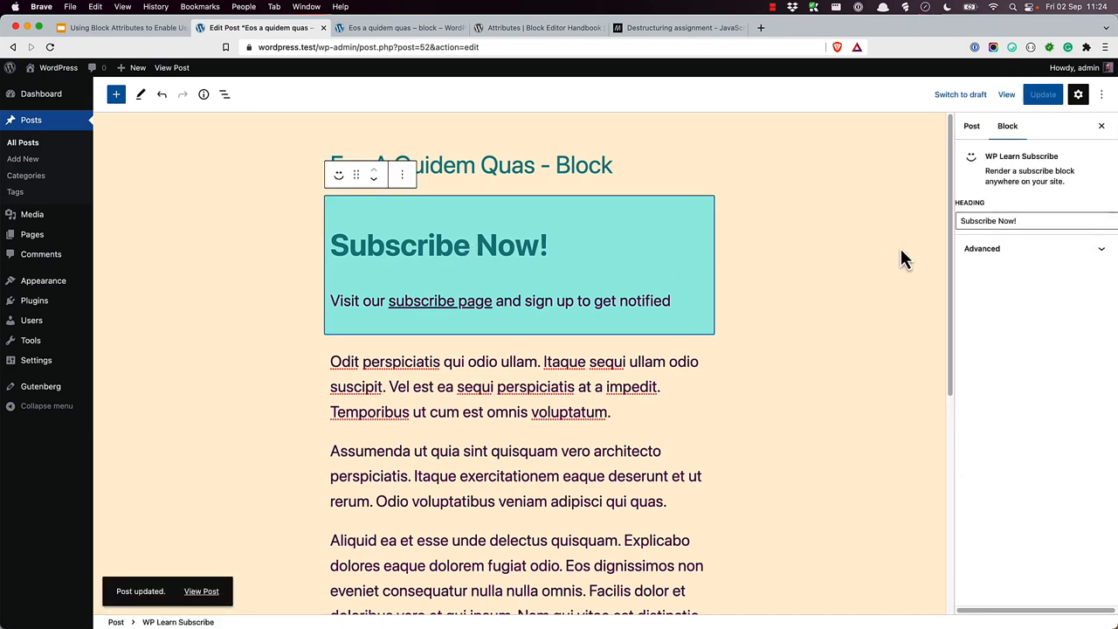
{"action": "type", "text": "Subscribe Here !"}
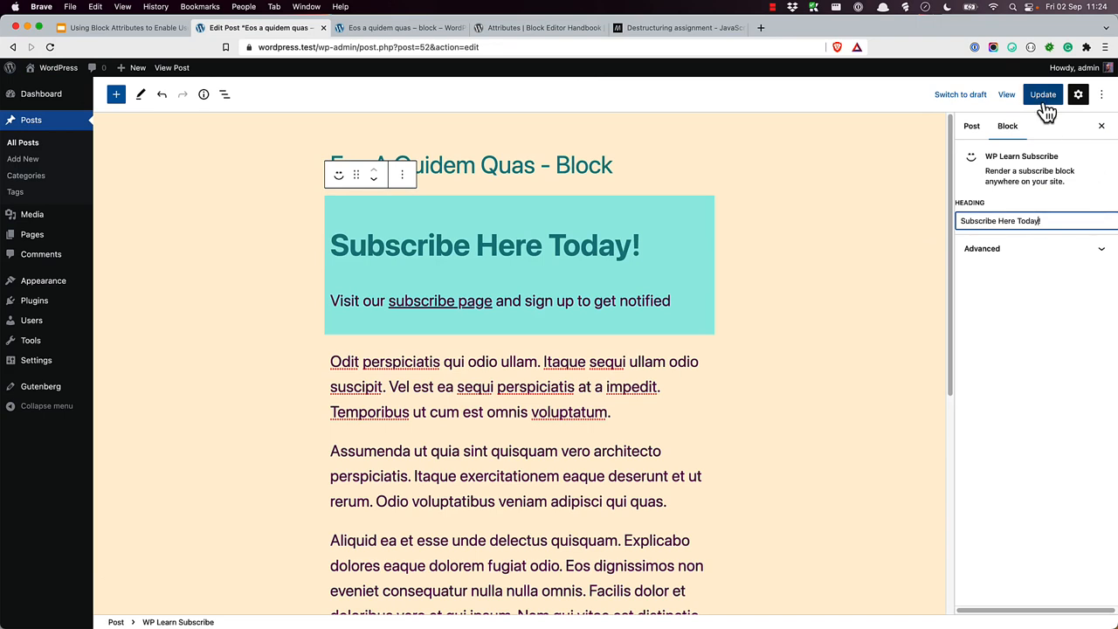
- Update the post with the new heading and open its view options
{"action": "left_click", "coordinate": [1043, 93]}
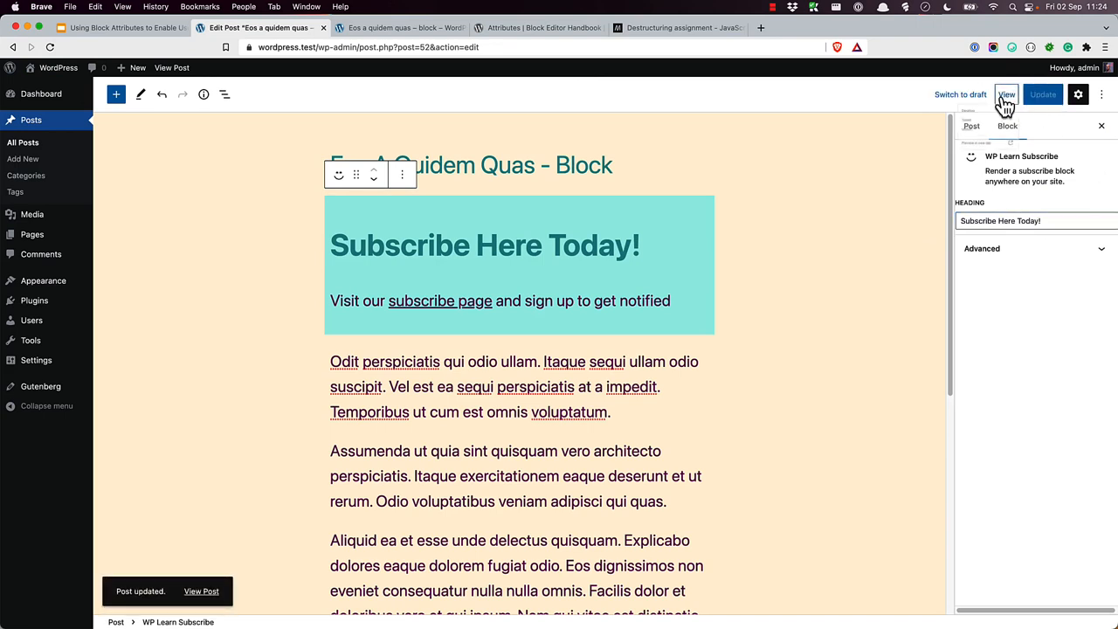
{"action": "left_click", "coordinate": [1008, 95]}
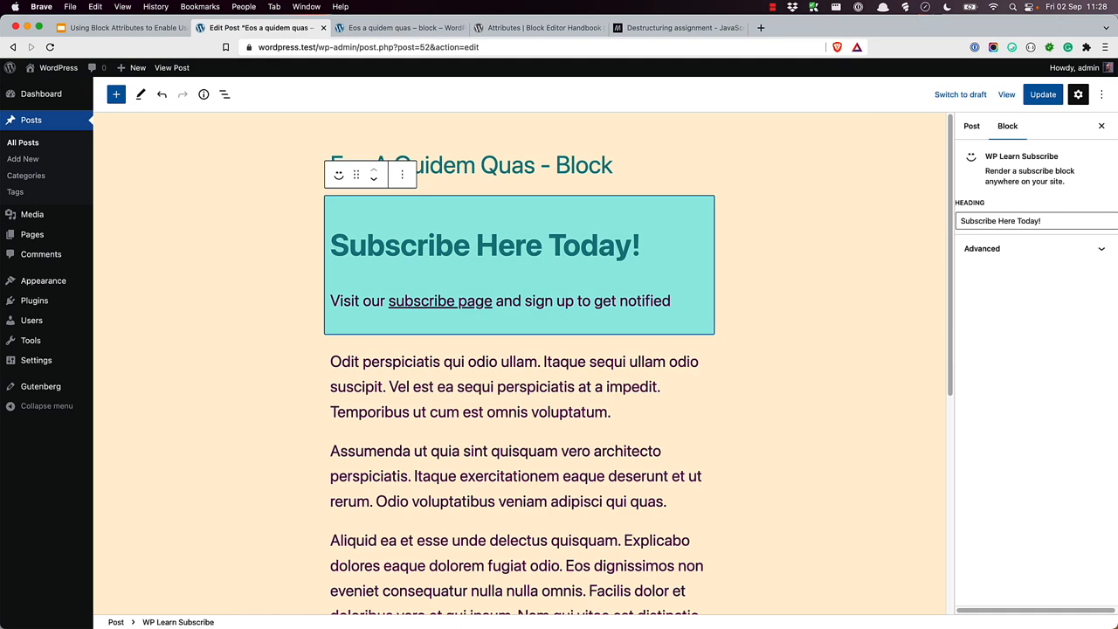
{"action": "mouse_move", "coordinate": [1104, 94]}
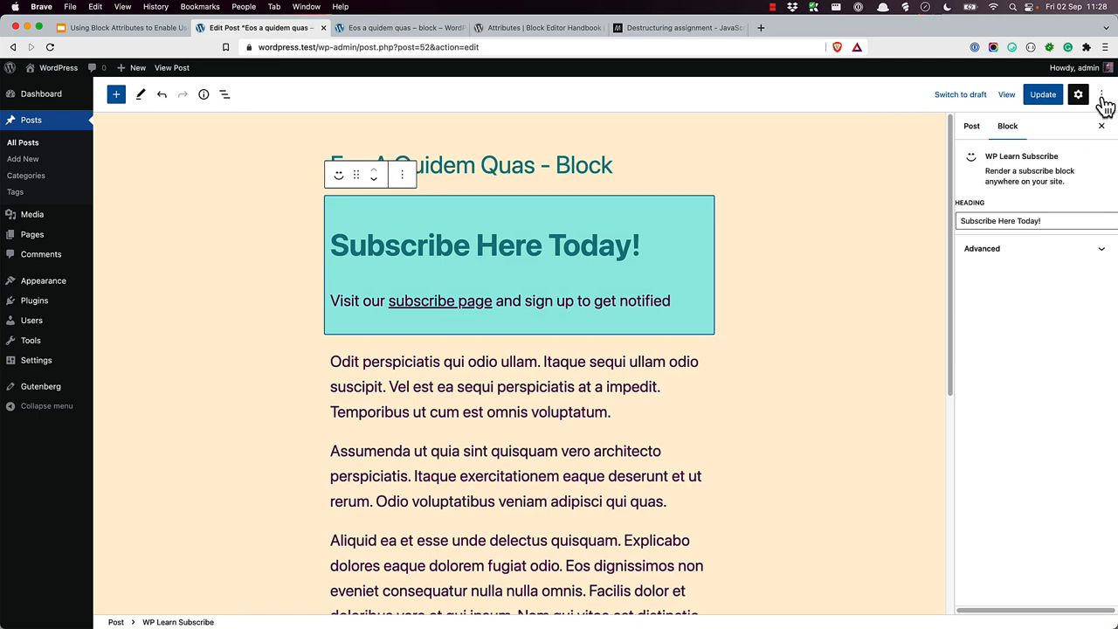
{"action": "left_click", "coordinate": [1105, 94]}
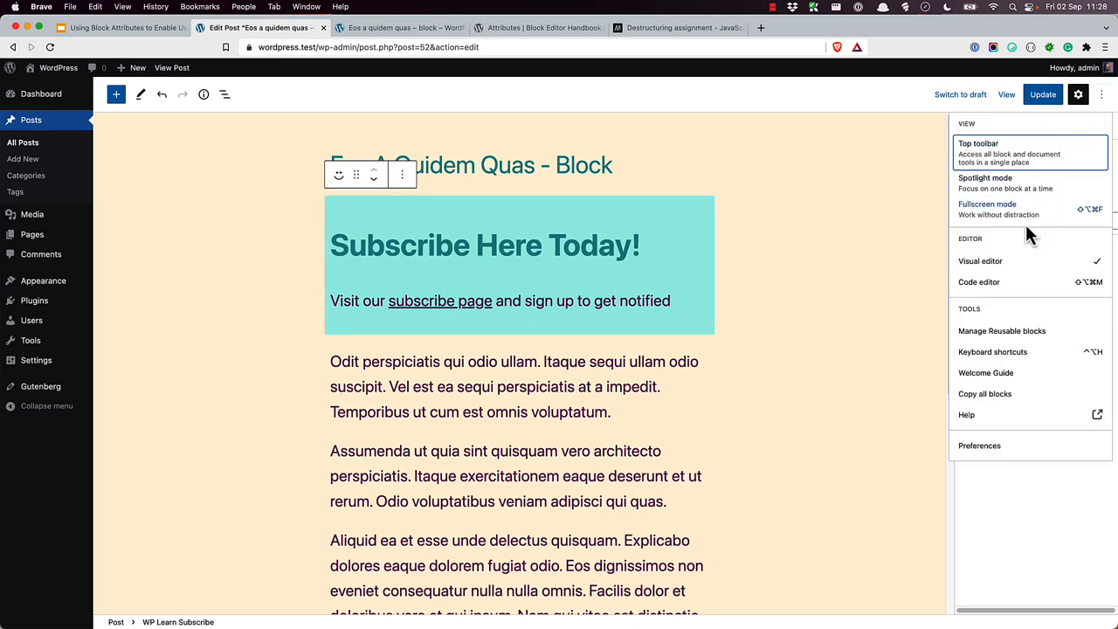
{"action": "left_click", "coordinate": [978, 281]}
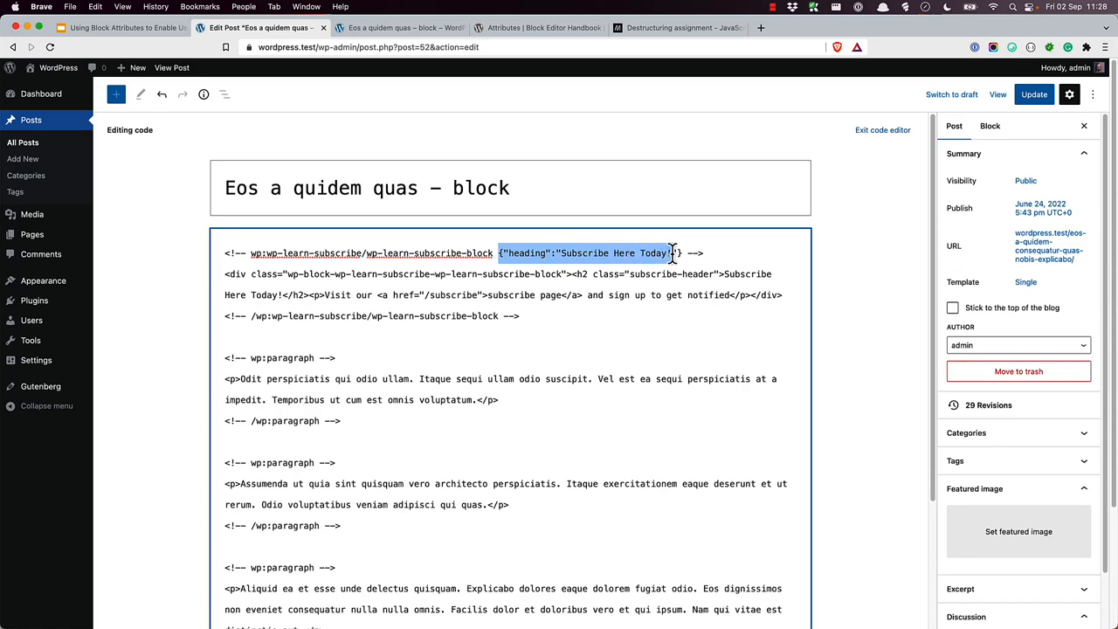
{"action": "left_click", "coordinate": [713, 252]}
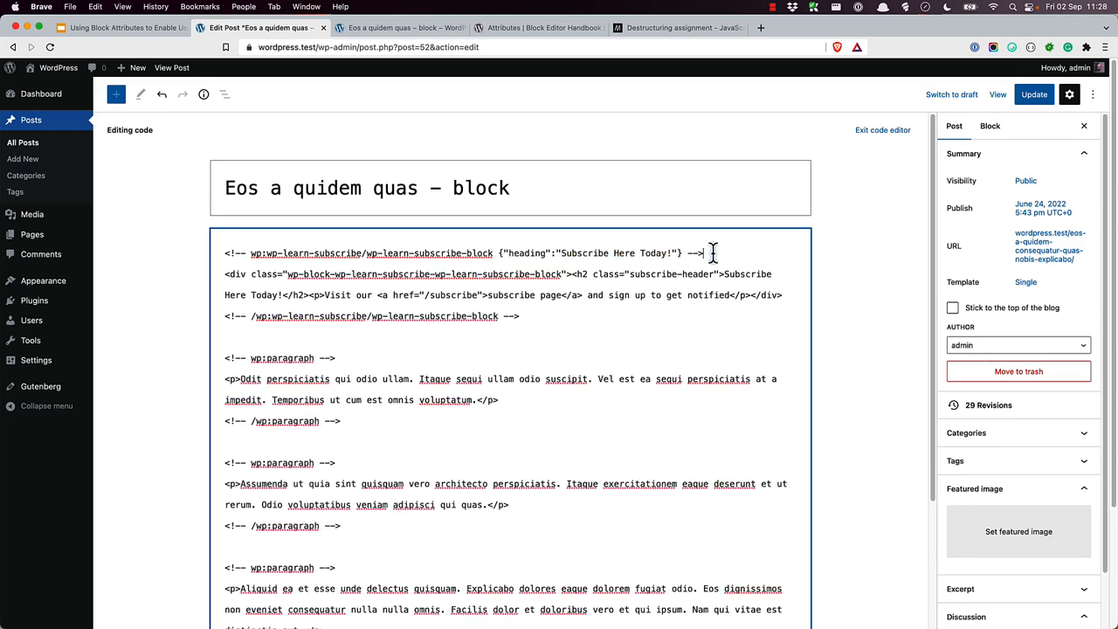
{"action": "left_click", "coordinate": [882, 130]}
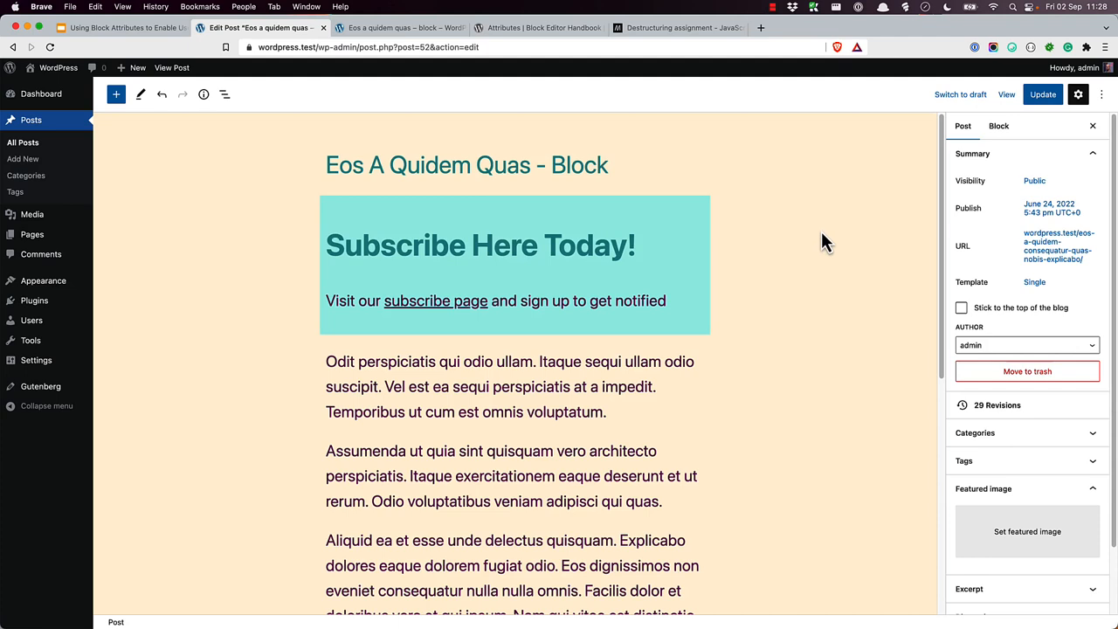
{"action": "mouse_move", "coordinate": [678, 251]}
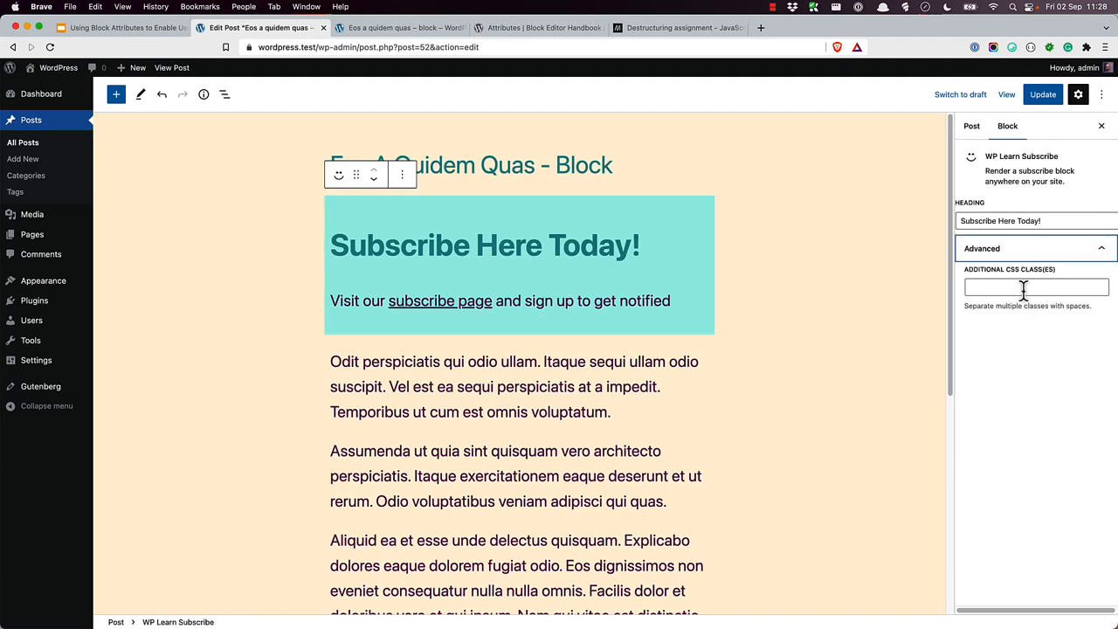
{"action": "mouse_move", "coordinate": [901, 339]}
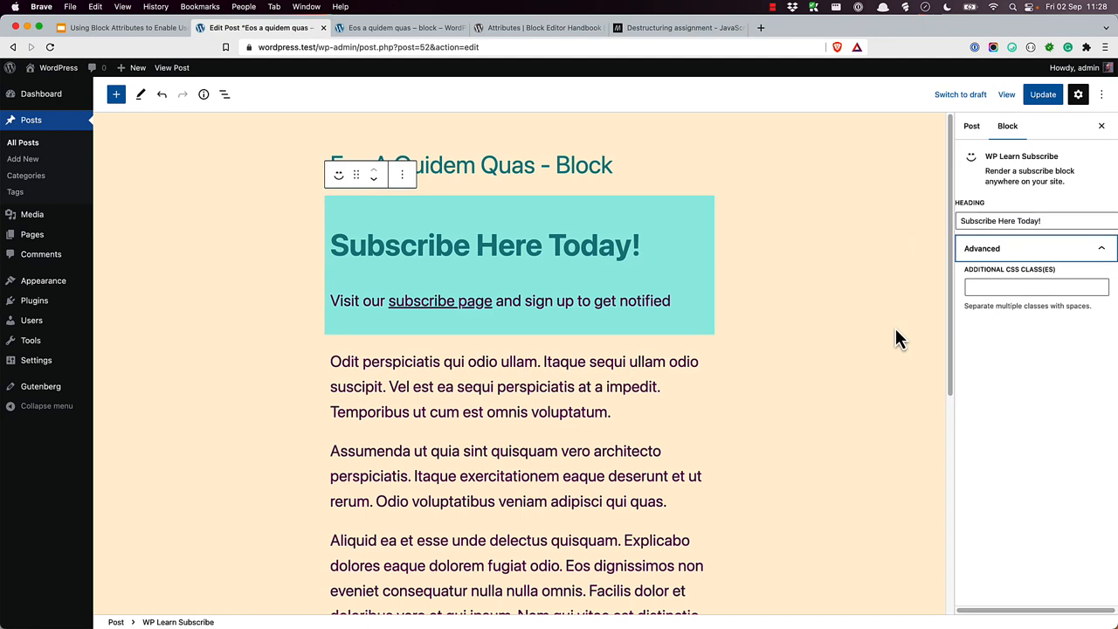
- Switch back to the Visual Studio Code window
{"action": "key", "text": "cmd+tab"}
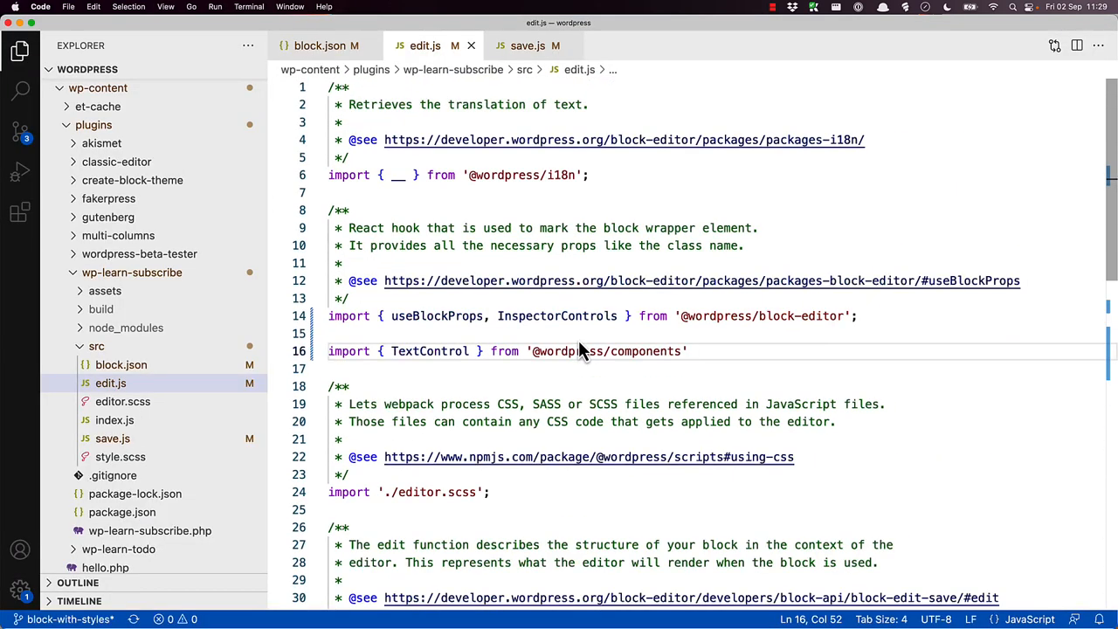
{"action": "double_click", "coordinate": [429, 351]}
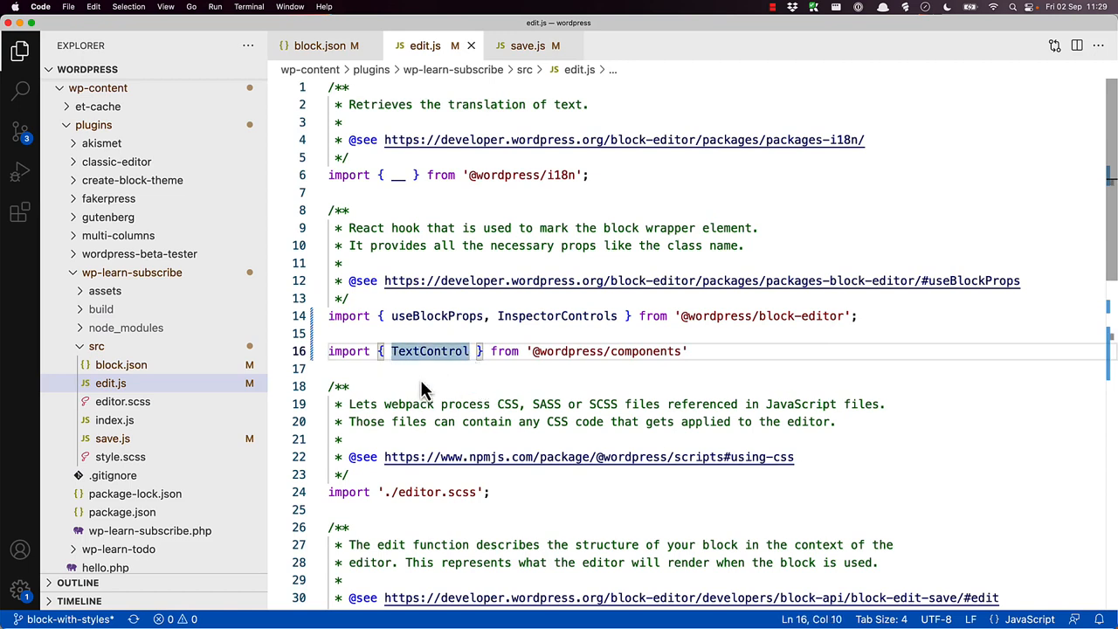
{"action": "type", "text": "Panel,"}
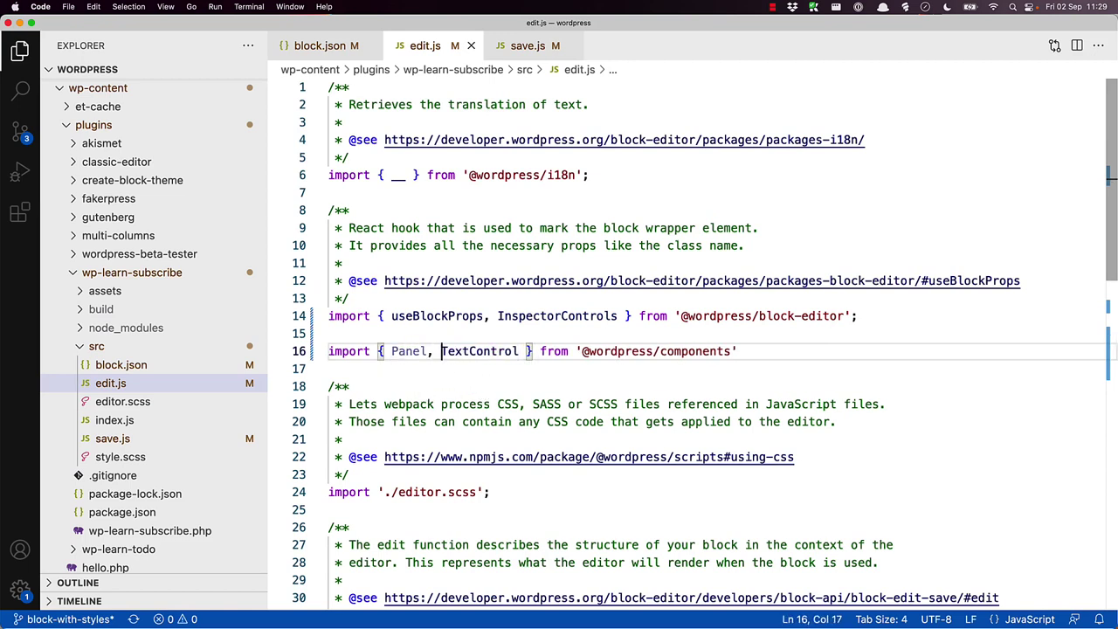
{"action": "type", "text": "PanelBody,"}
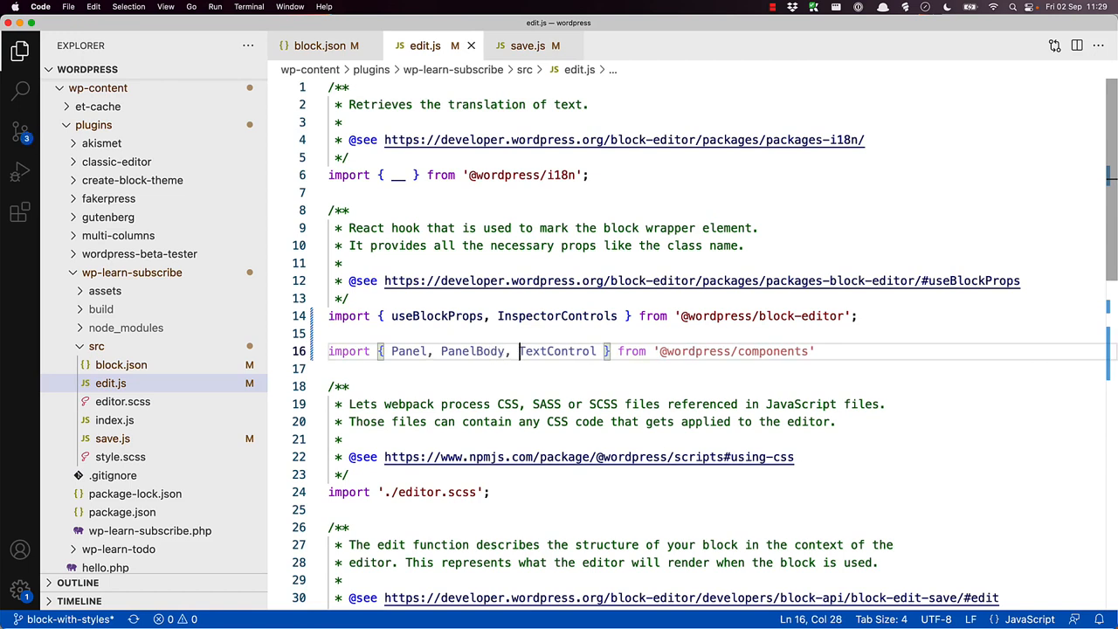
{"action": "mouse_move", "coordinate": [890, 417]}
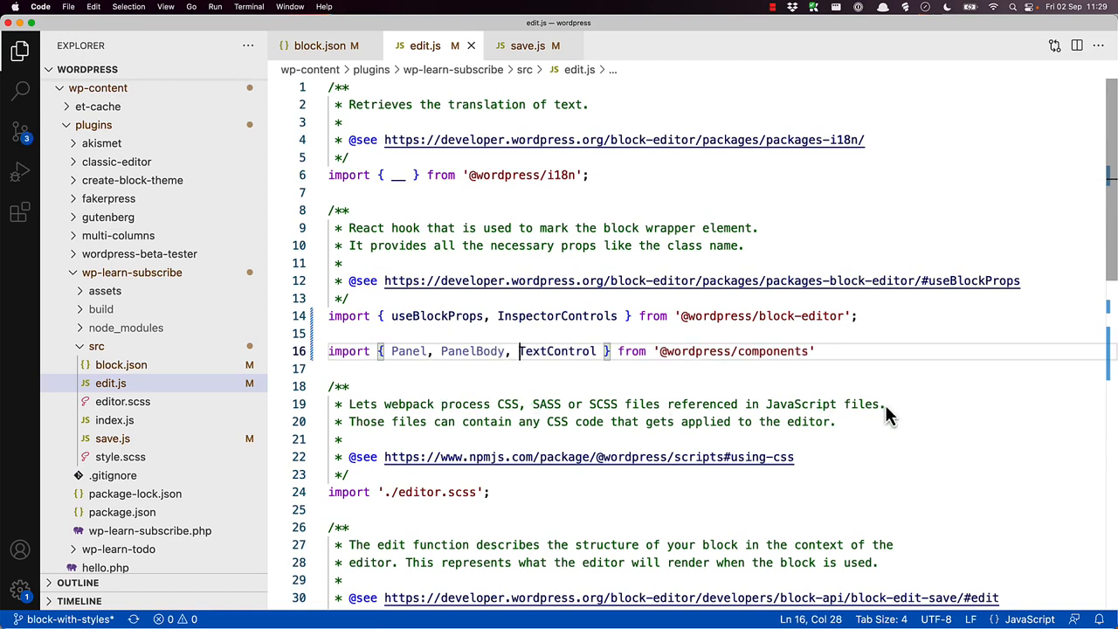
{"action": "mouse_move", "coordinate": [875, 410]}
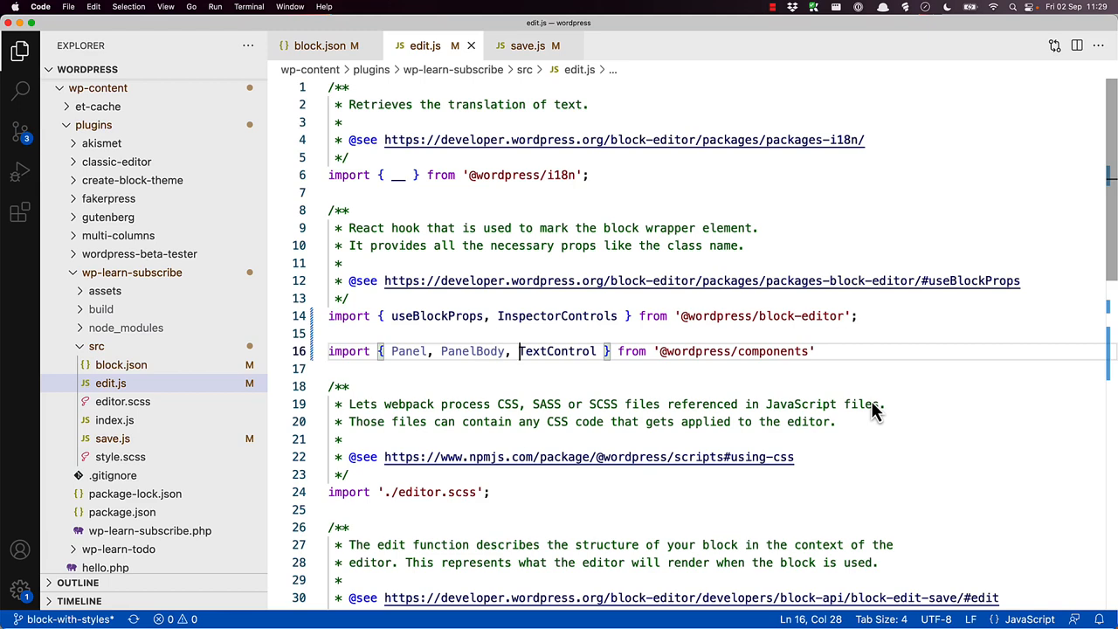
{"action": "scroll", "scroll_direction": "down", "scroll_amount": 3}
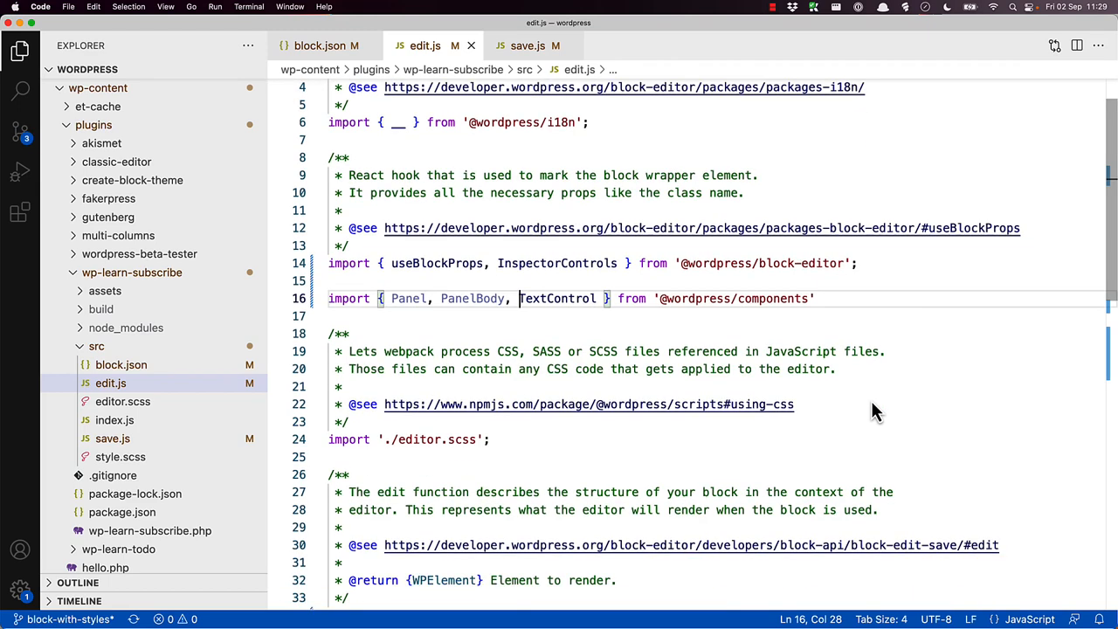
- Wrap the TextControl in Panel and PanelBody tags, moving the closing PanelBody after it
{"action": "scroll", "scroll_direction": "down", "scroll_amount": 3}
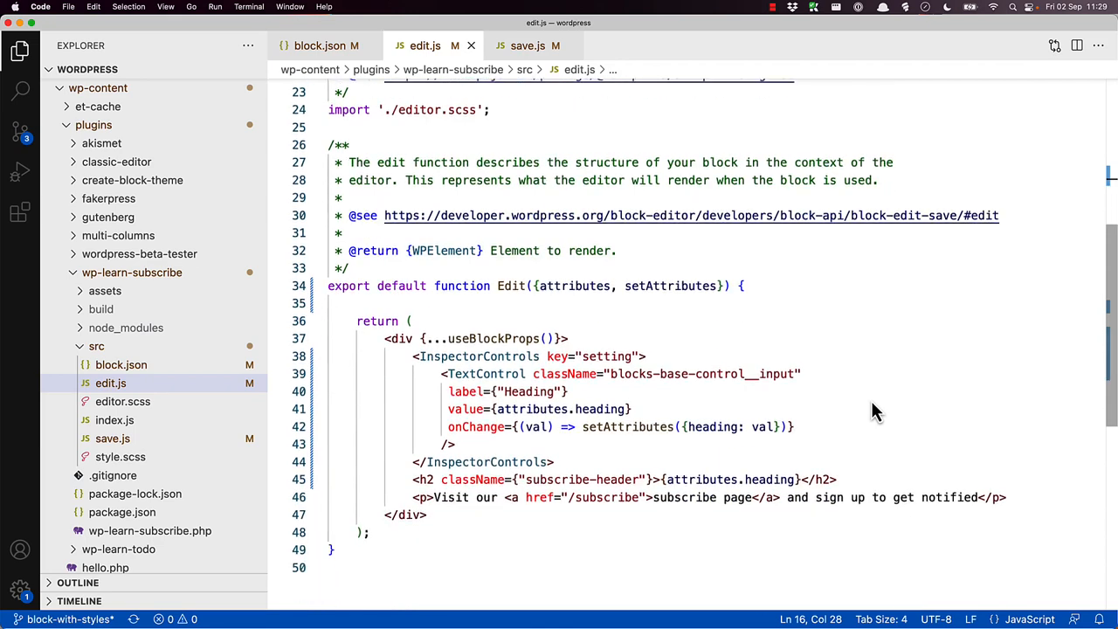
{"action": "mouse_move", "coordinate": [467, 391]}
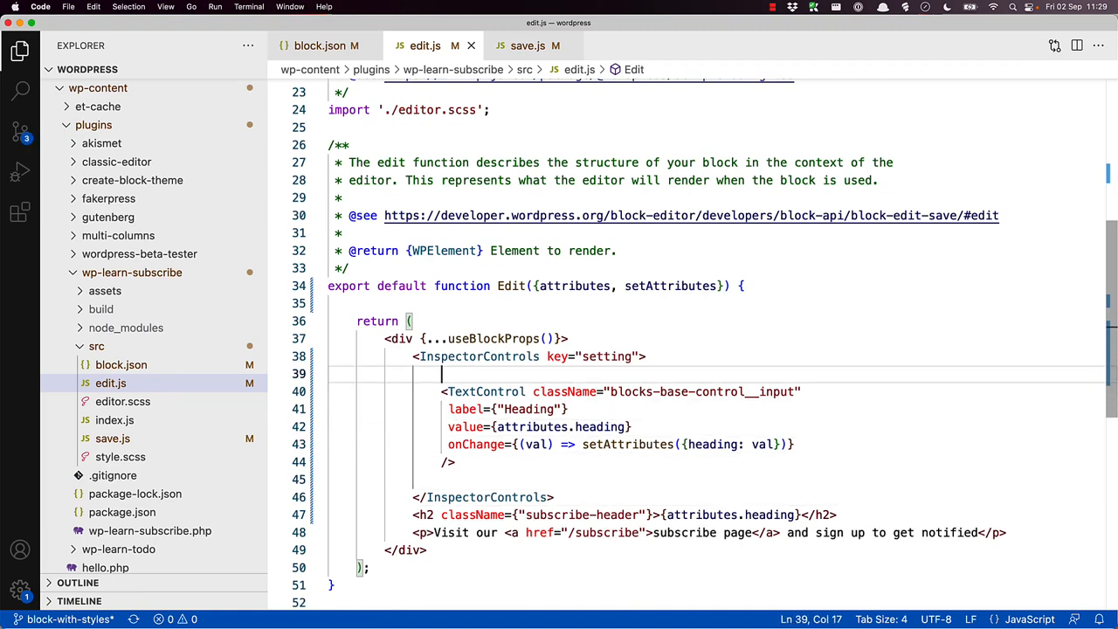
{"action": "type", "text": "<Panel></Panel>"}
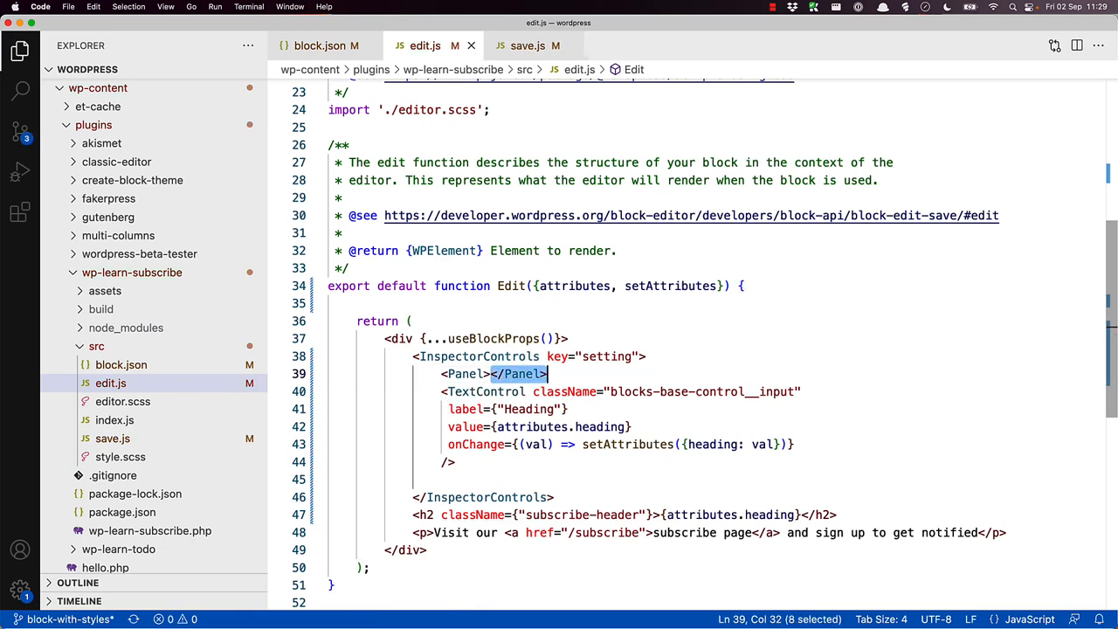
{"action": "key", "text": "Delete"}
{"action": "type", "text": "</Panel>"}
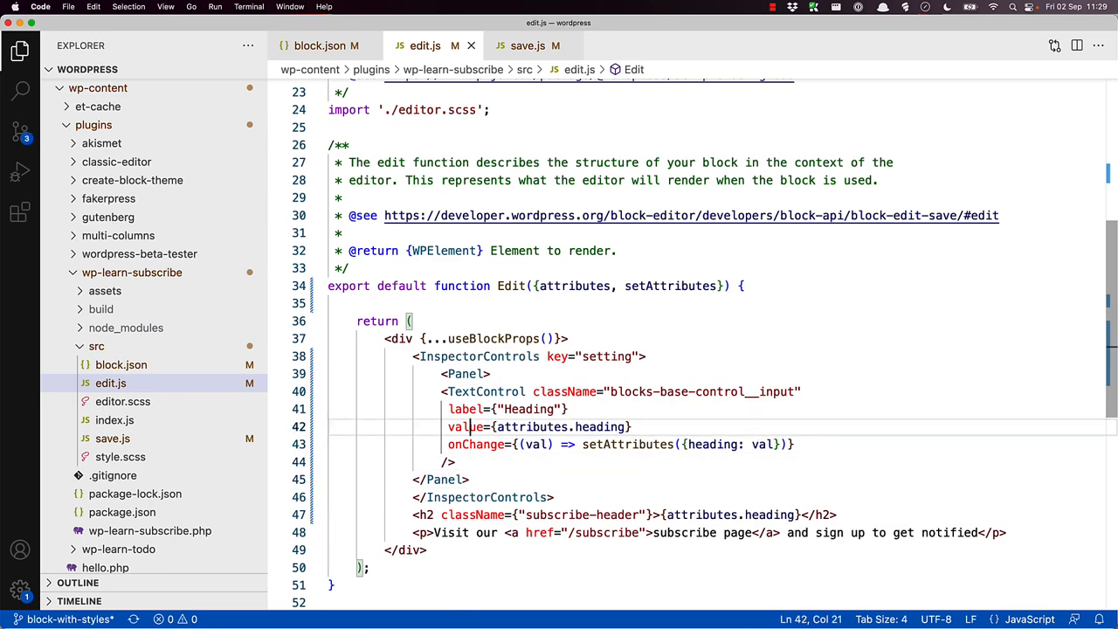
{"action": "type", "text": "<PanelBody></PanelBody>"}
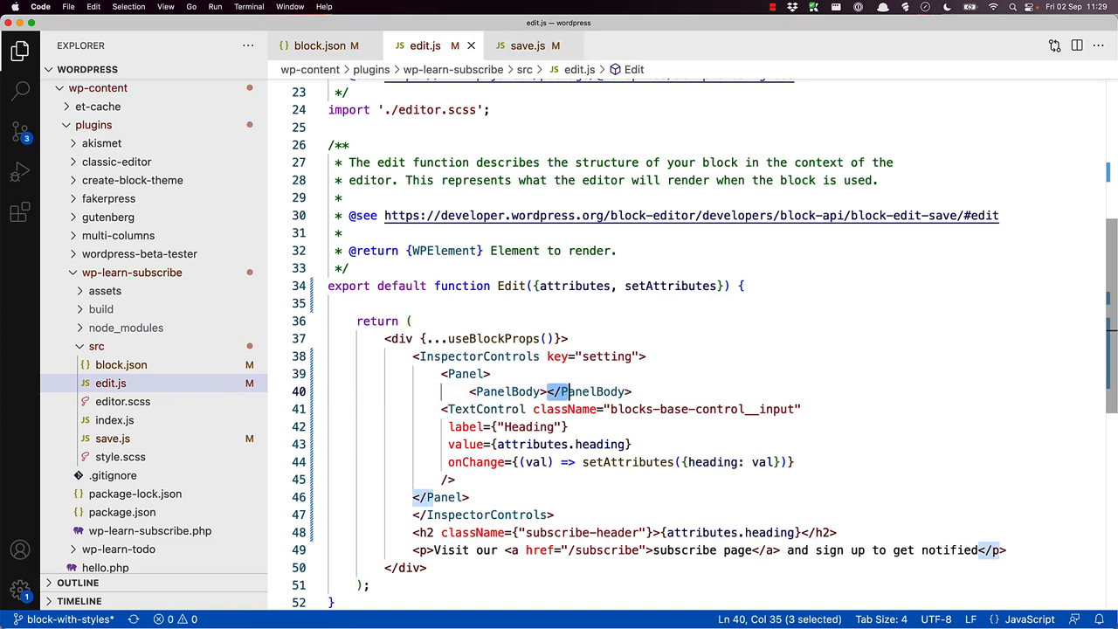
{"action": "double_click", "coordinate": [589, 392]}
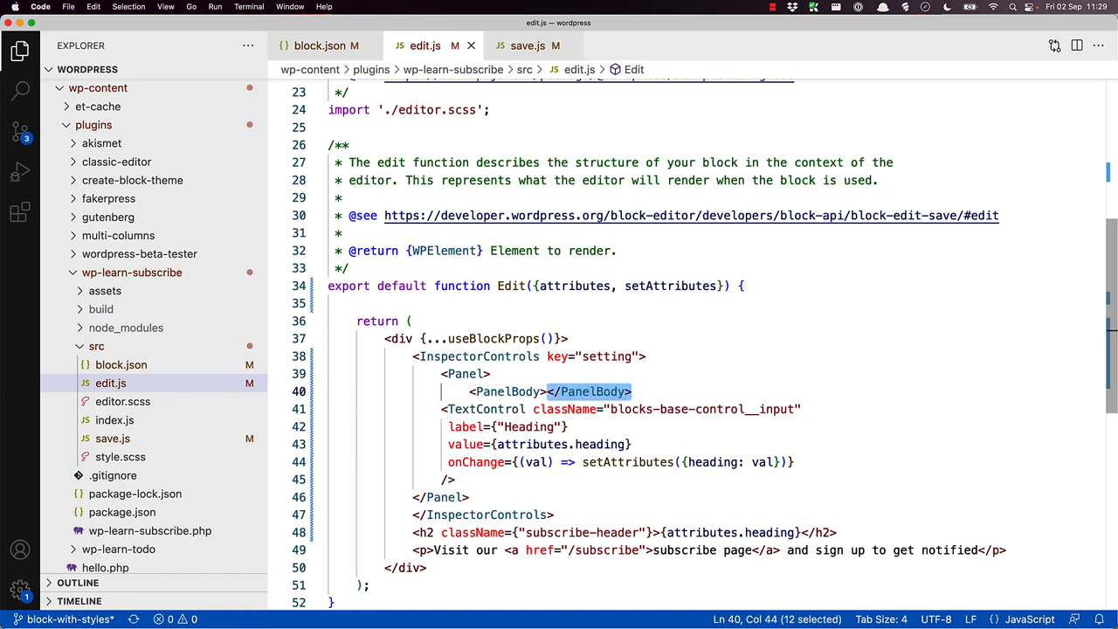
{"action": "key", "text": "Delete"}
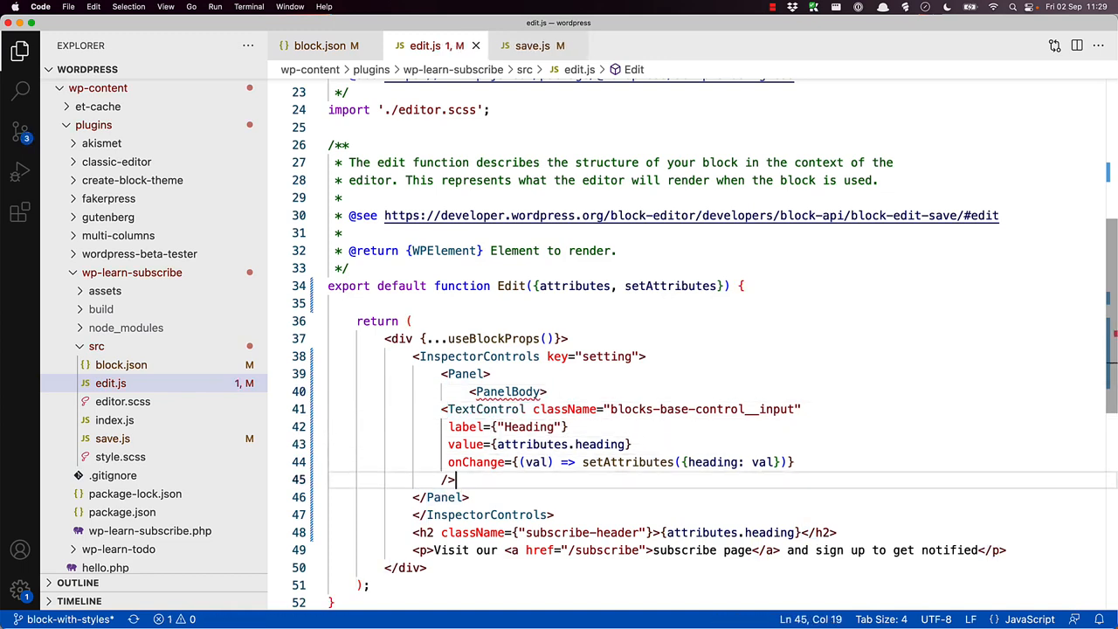
{"action": "type", "text": "</PanelBody>"}
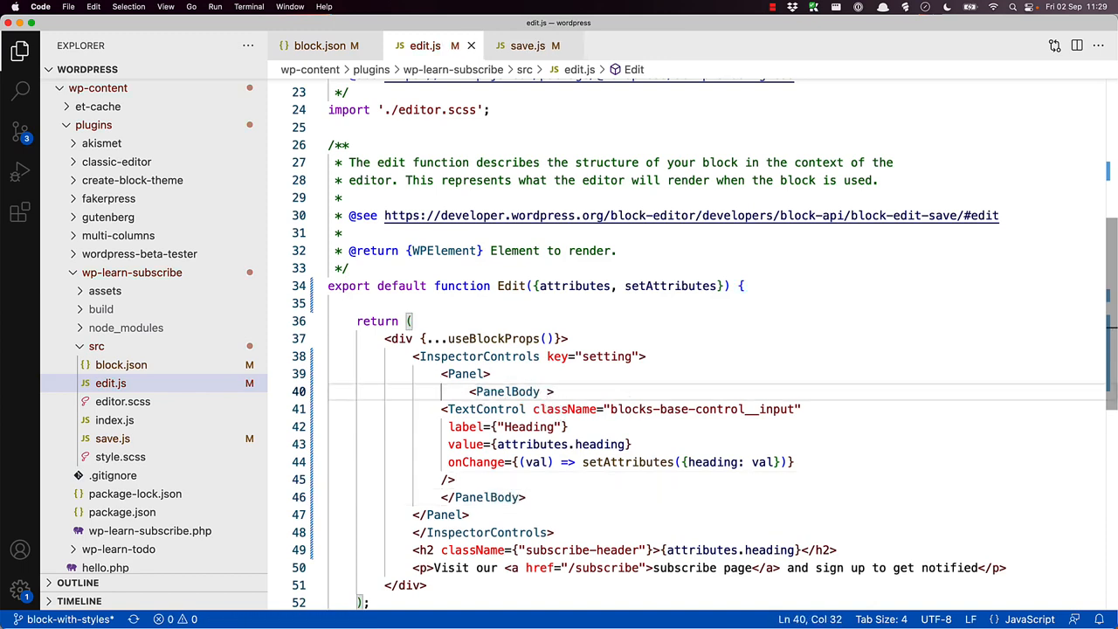
- Give the PanelBody title 'Subscribe Attributes' and initialOpen={true}
{"action": "type", "text": "title=''"}
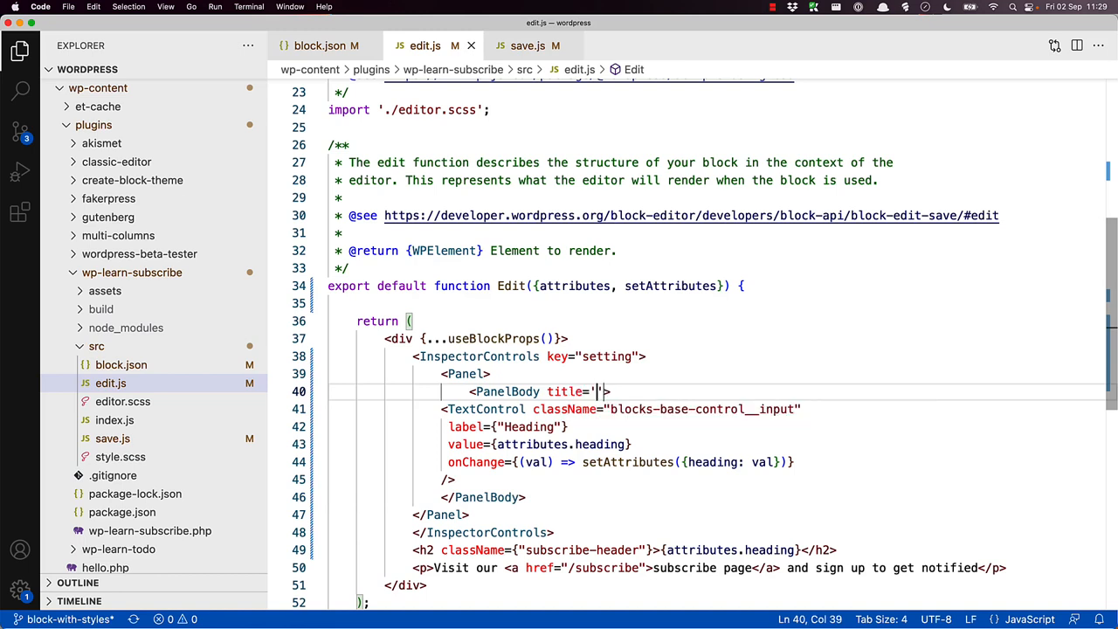
{"action": "type", "text": "Subscribe"}
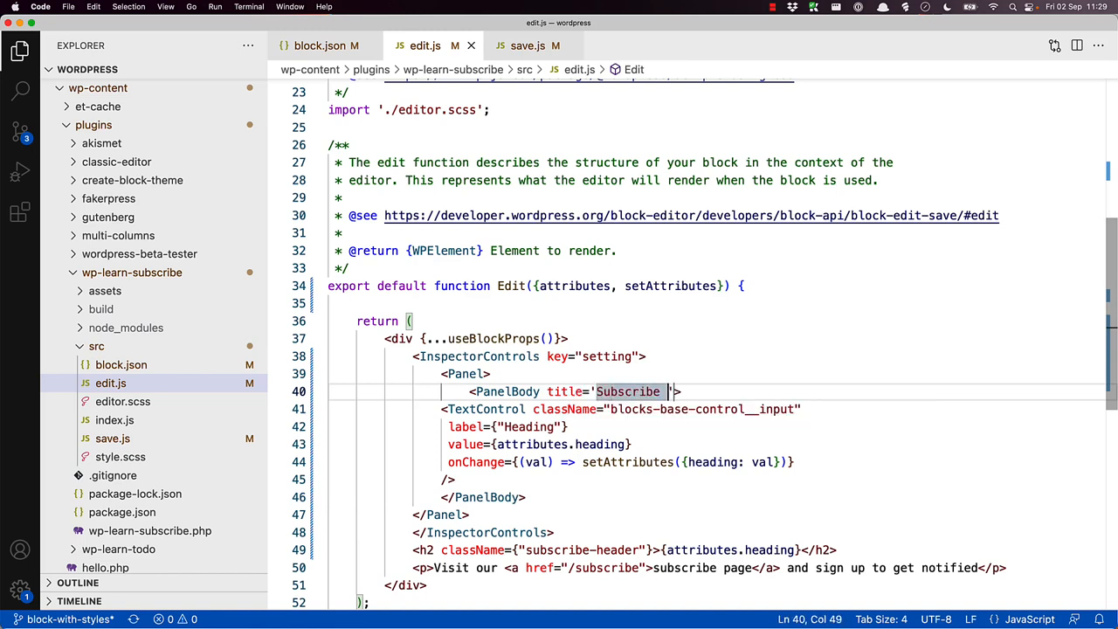
{"action": "type", "text": "Attributes"}
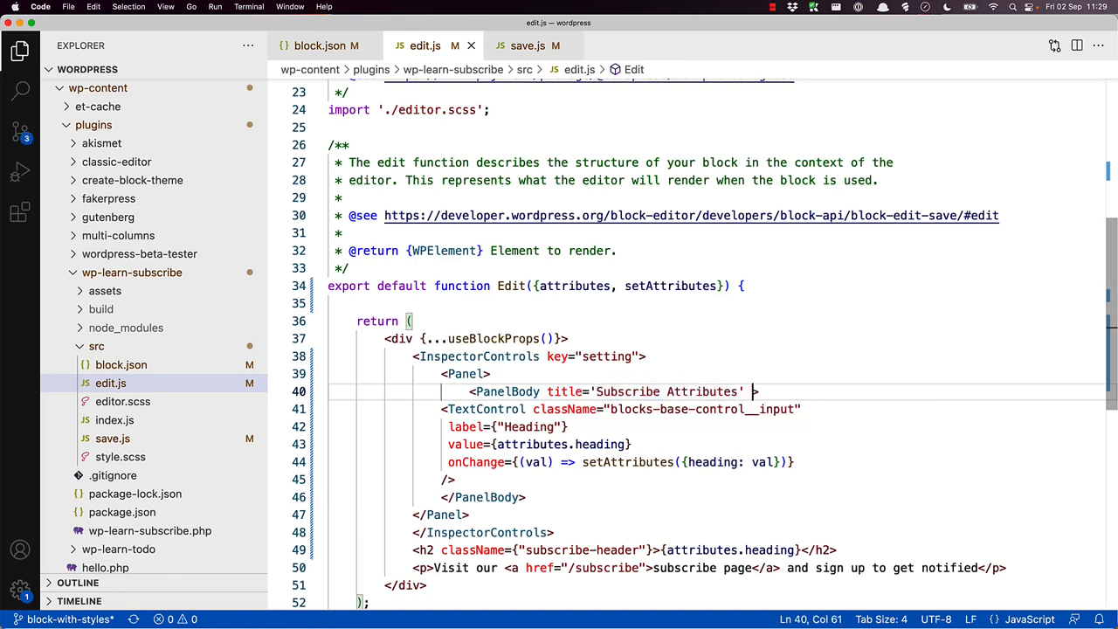
{"action": "type", "text": "initialOpen"}
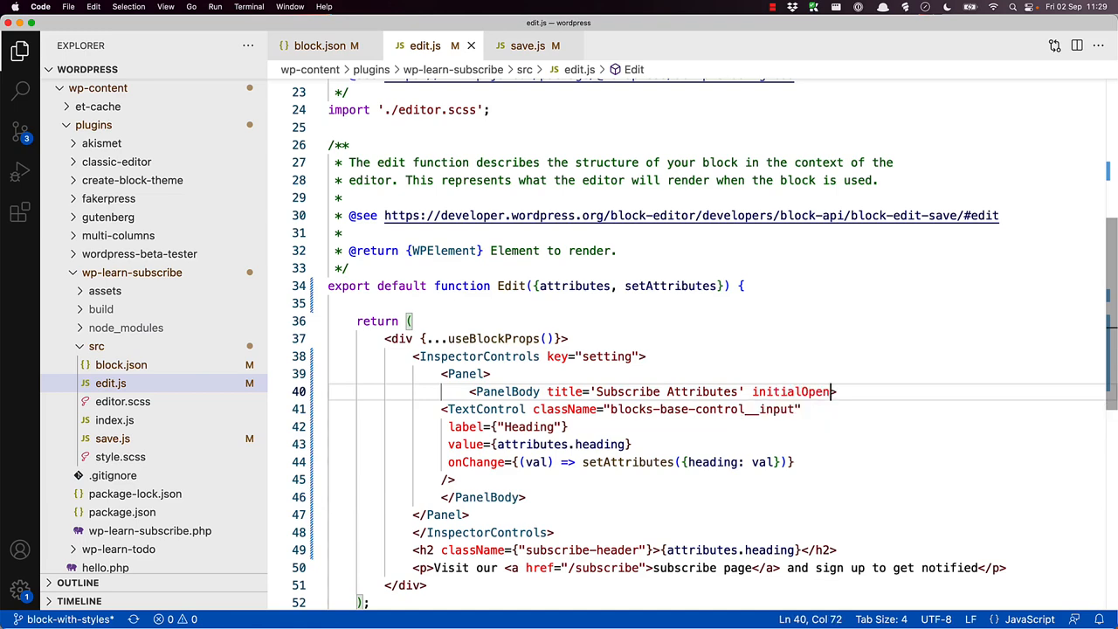
{"action": "type", "text": "={}>"}
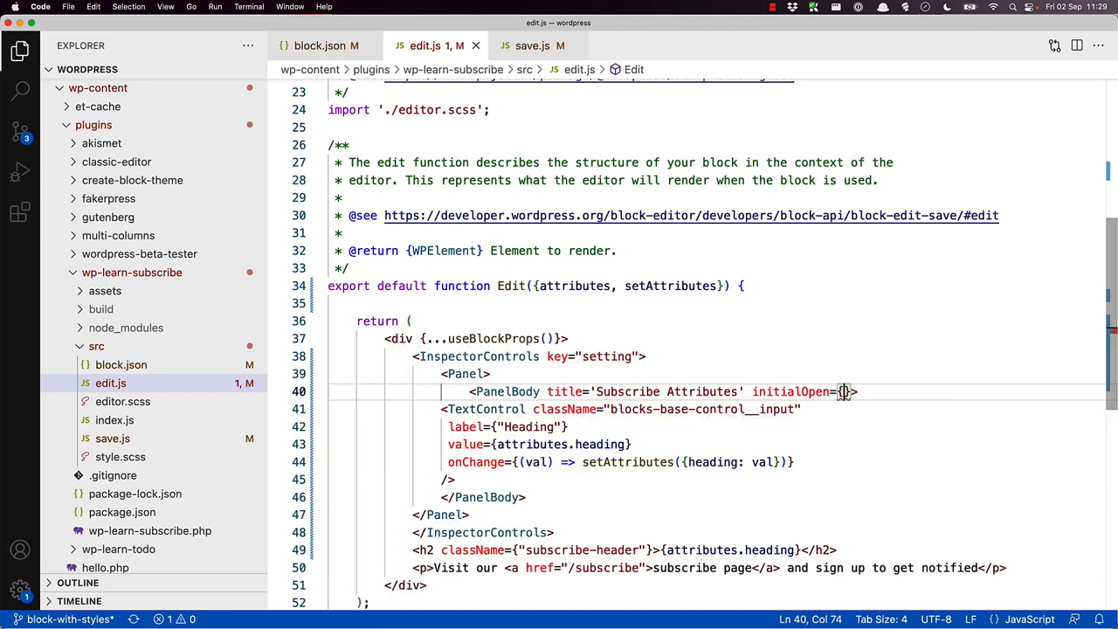
{"action": "type", "text": "true"}
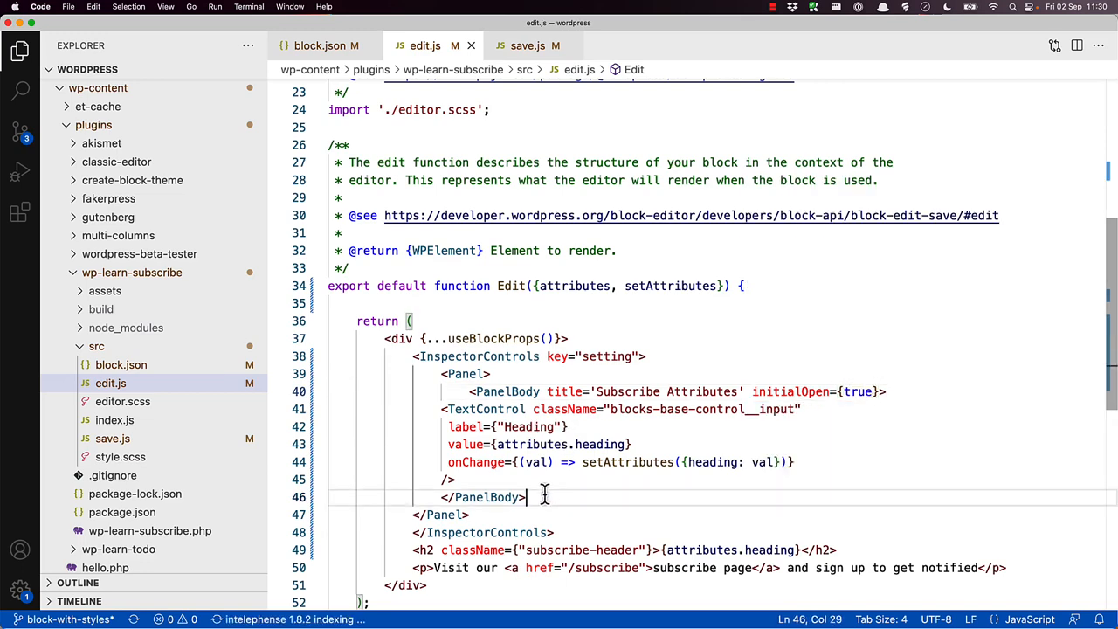
{"action": "left_click_drag", "start_coordinate": [524, 497], "coordinate": [441, 374]}
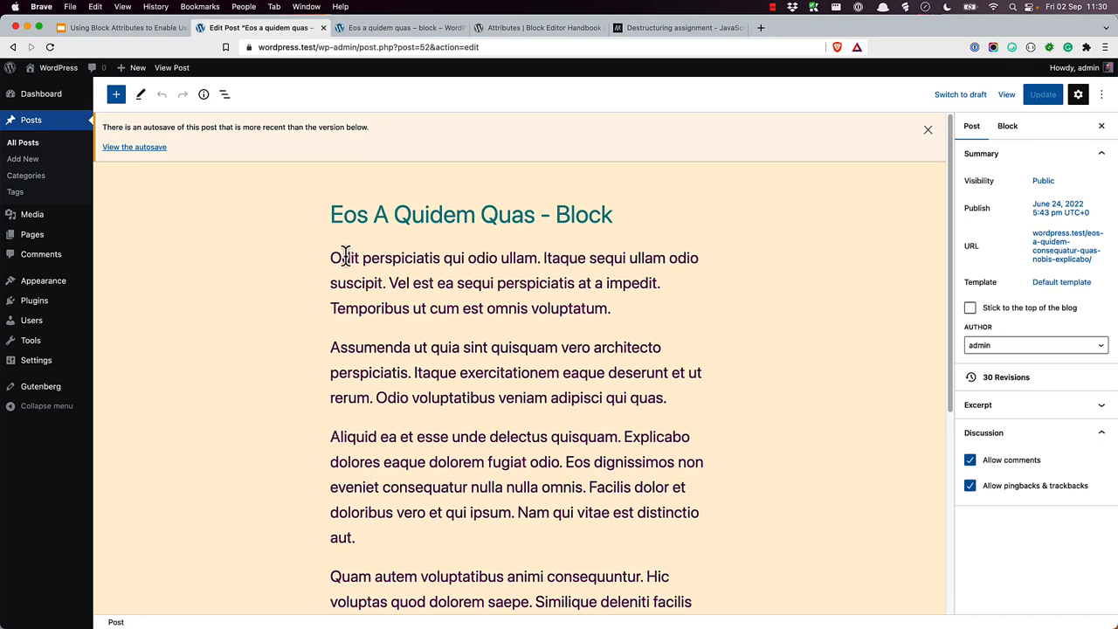
- Insert the WP Learn Subscribe block by searching 'sub', then check its sidebar settings
{"action": "left_click", "coordinate": [345, 258]}
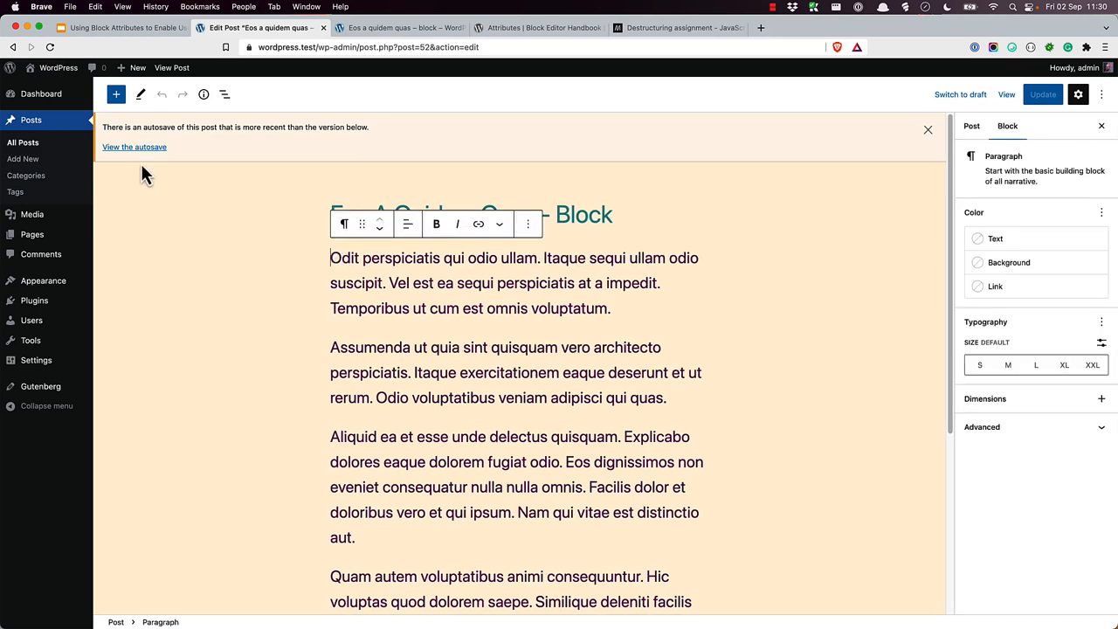
{"action": "left_click", "coordinate": [115, 94]}
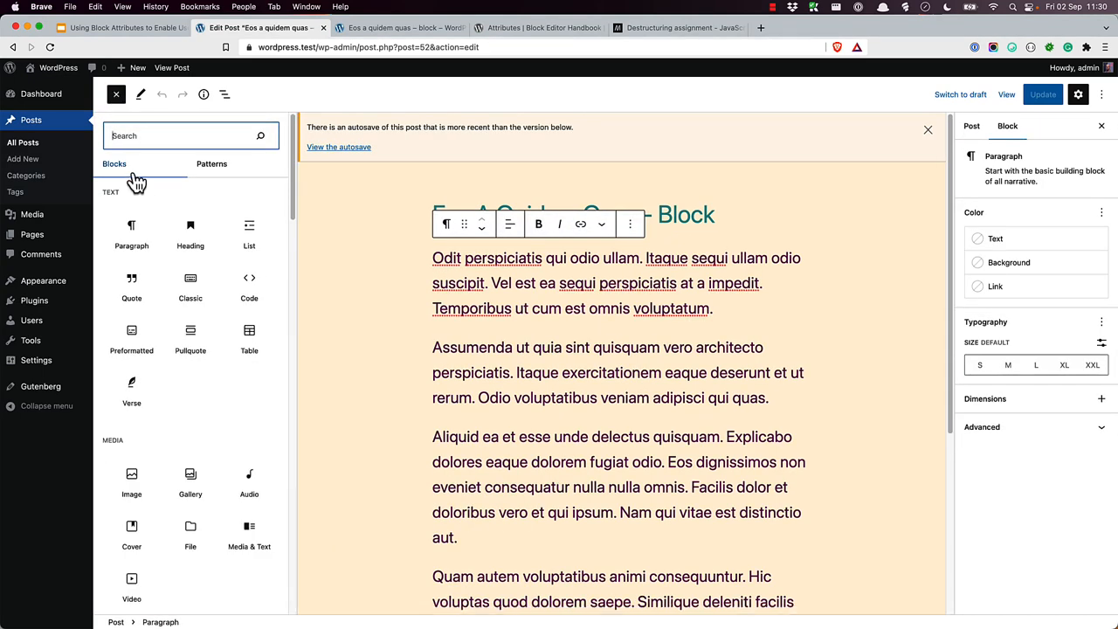
{"action": "type", "text": "sub"}
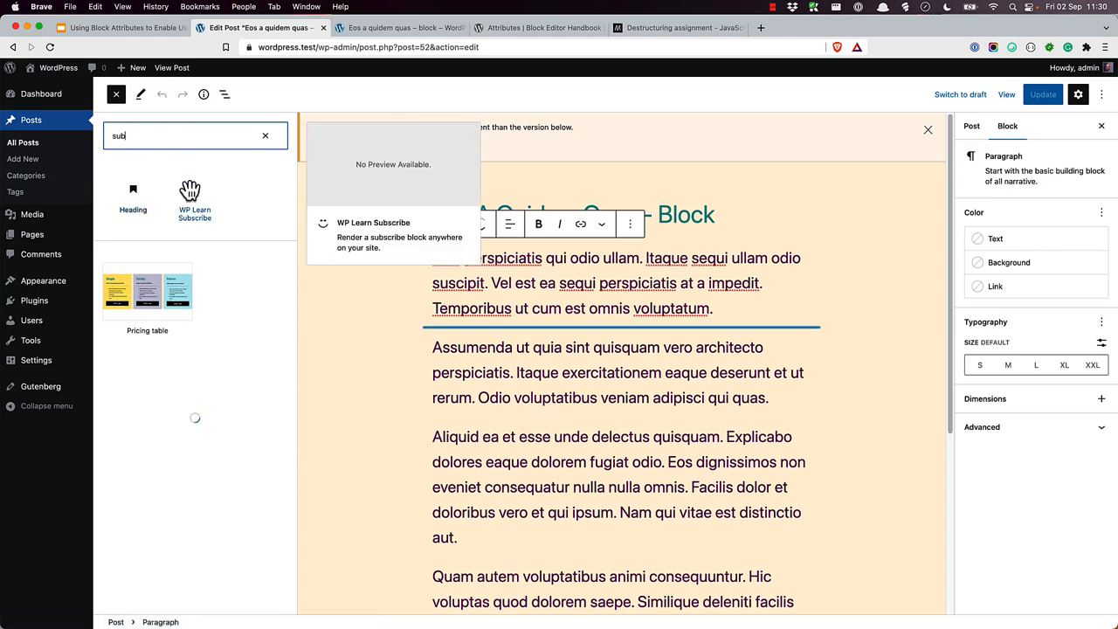
{"action": "left_click", "coordinate": [194, 196]}
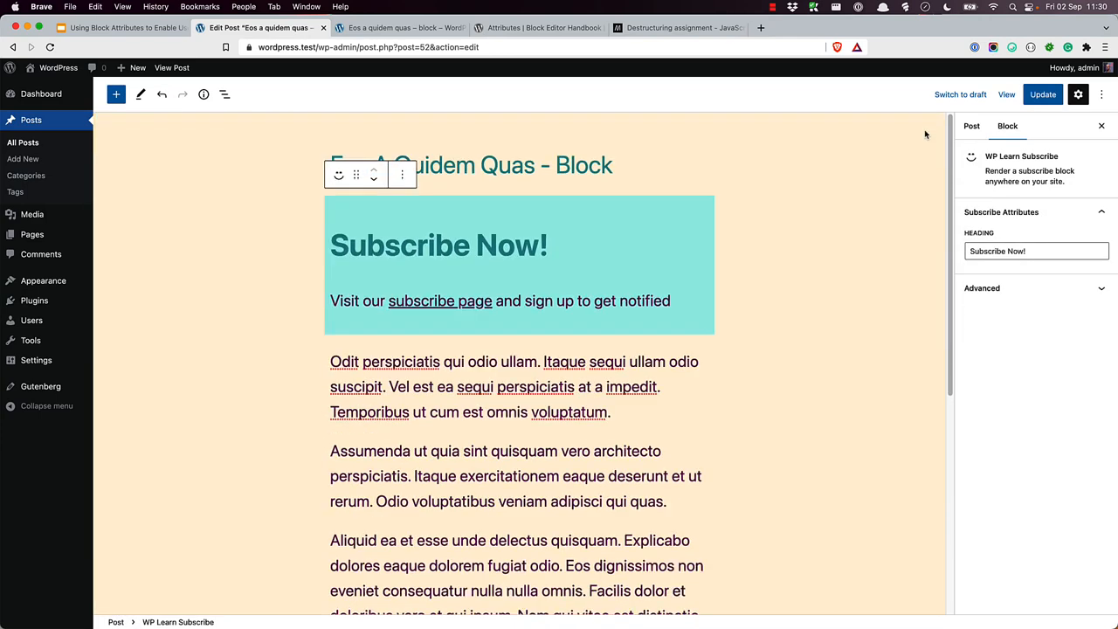
{"action": "left_click", "coordinate": [982, 287]}
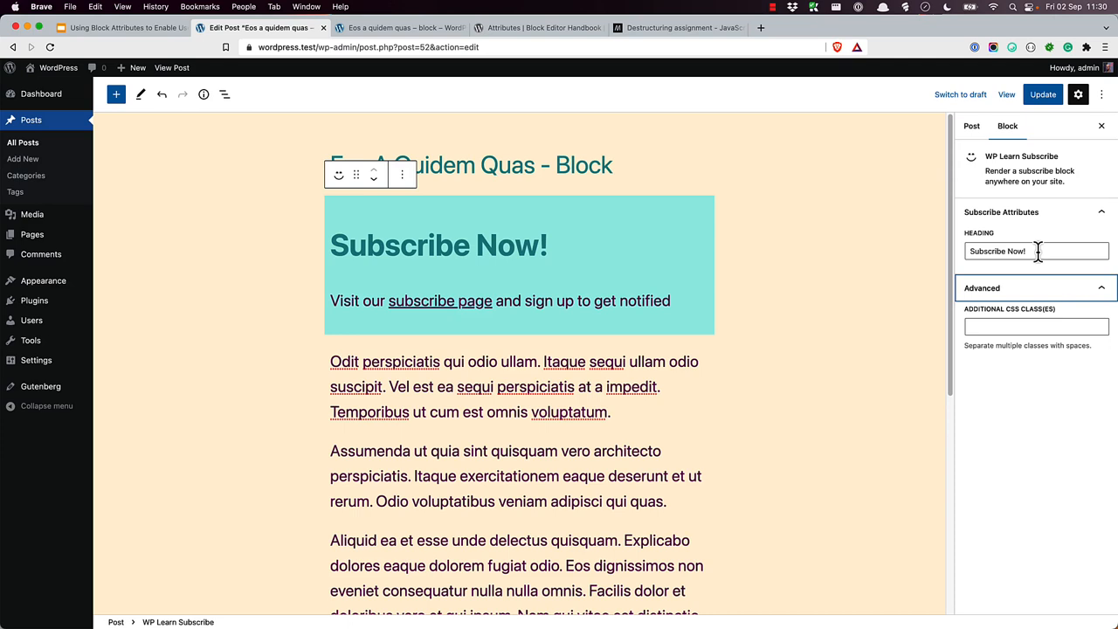
{"action": "mouse_move", "coordinate": [547, 42]}
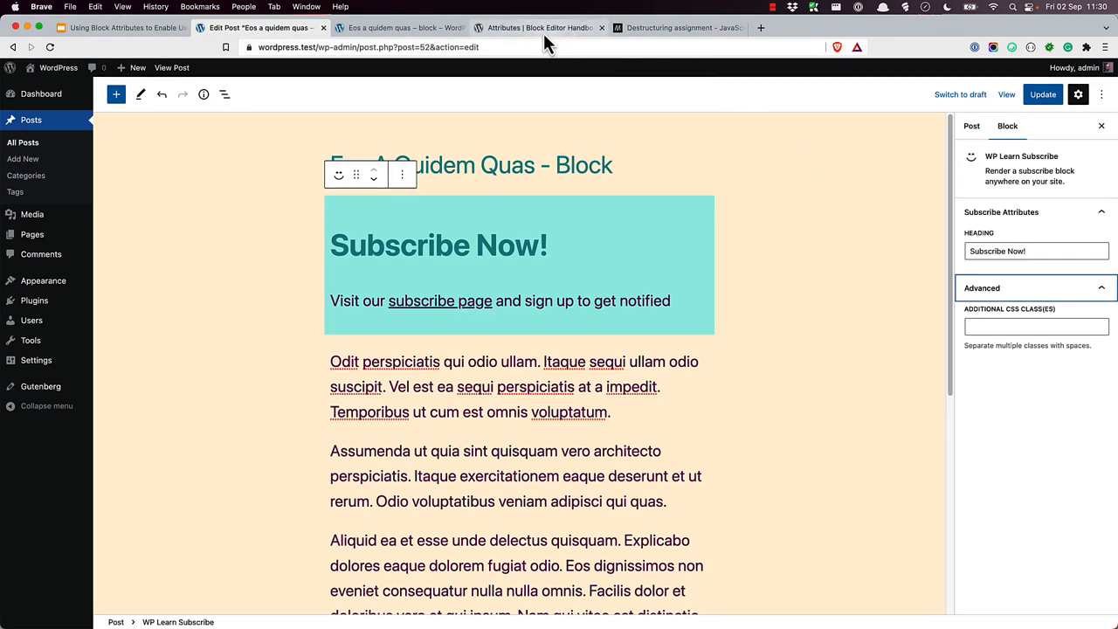
- Search the Block Editor Handbook for 'Panel' and open the Panel component result
{"action": "left_click", "coordinate": [546, 27]}
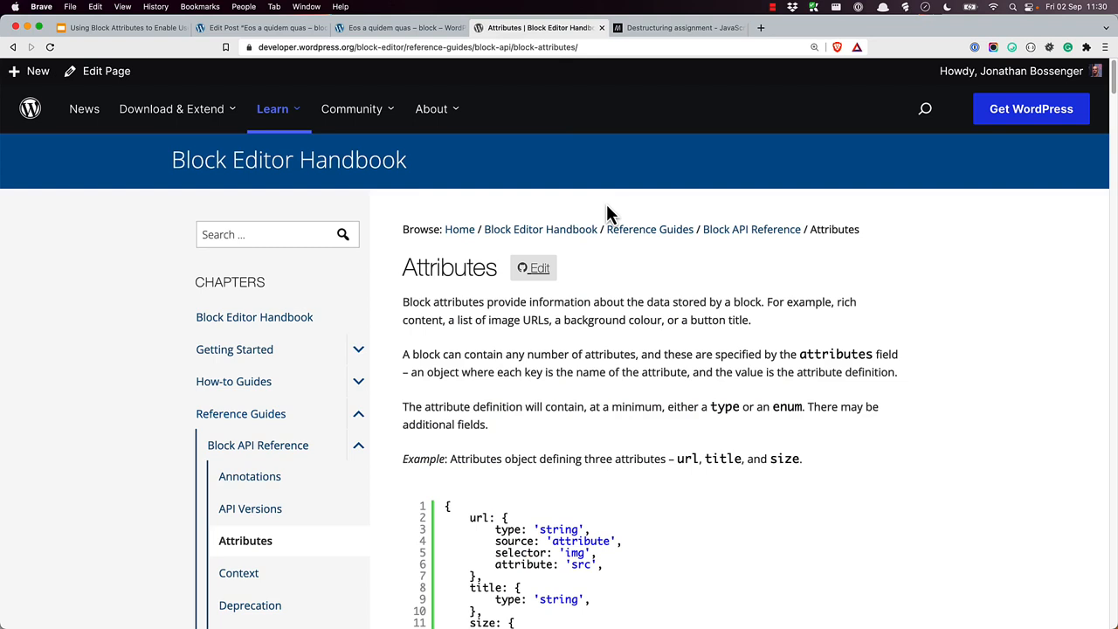
{"action": "mouse_move", "coordinate": [345, 270]}
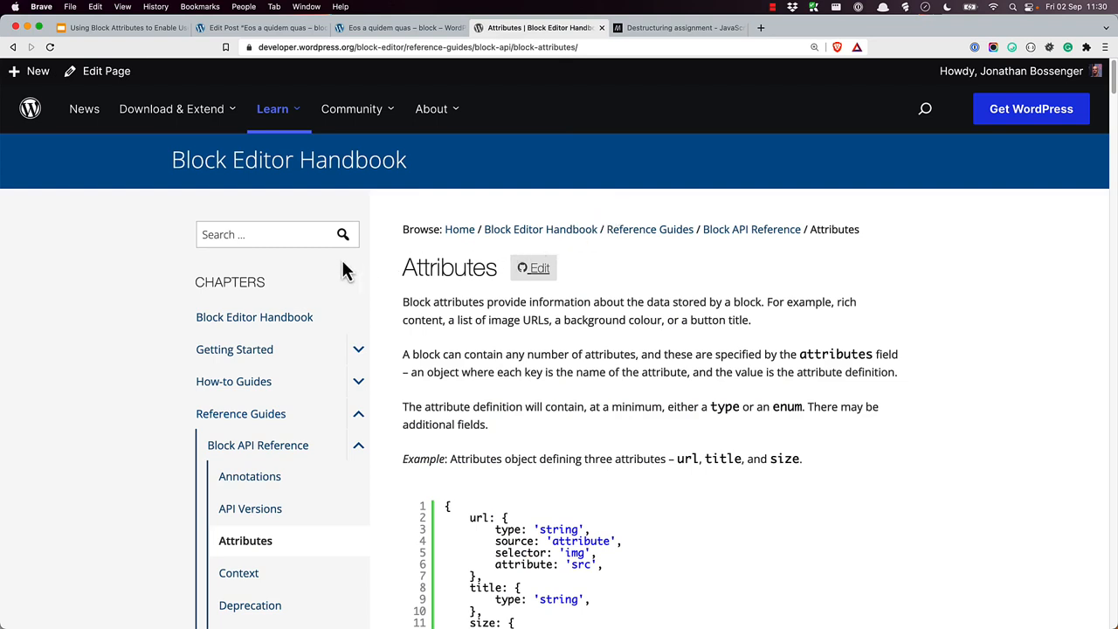
{"action": "left_click", "coordinate": [270, 234]}
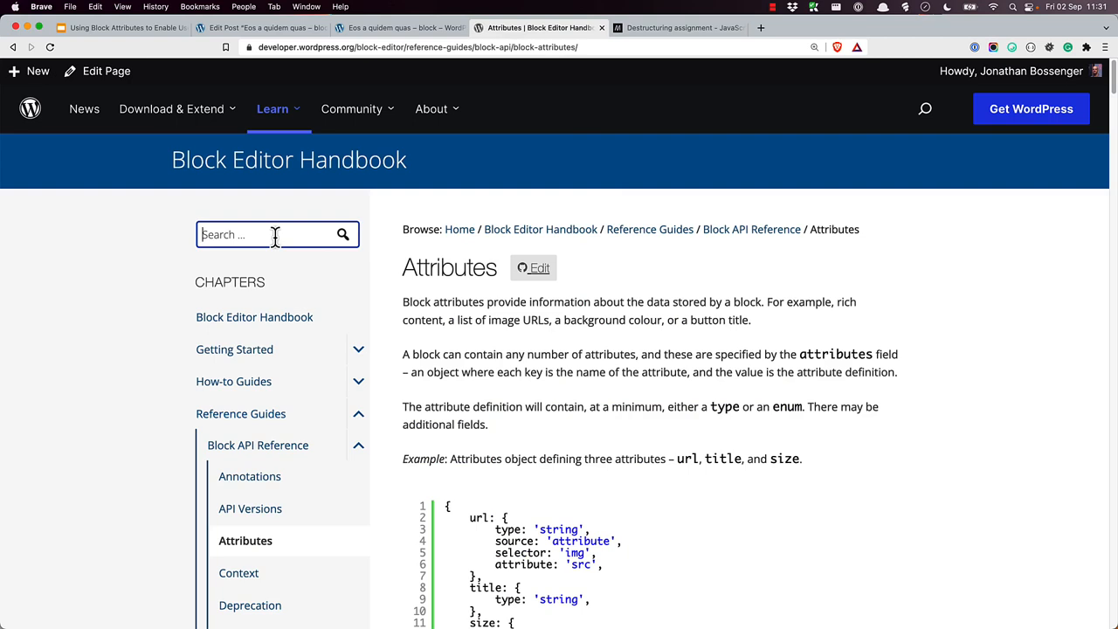
{"action": "type", "text": "Panel"}
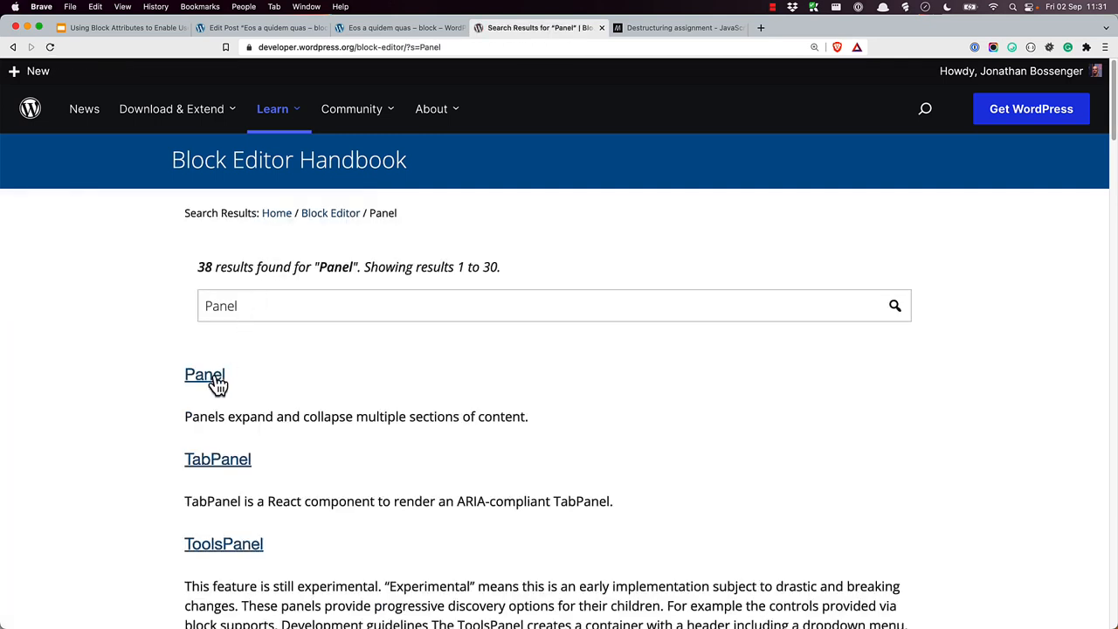
{"action": "left_click", "coordinate": [204, 374]}
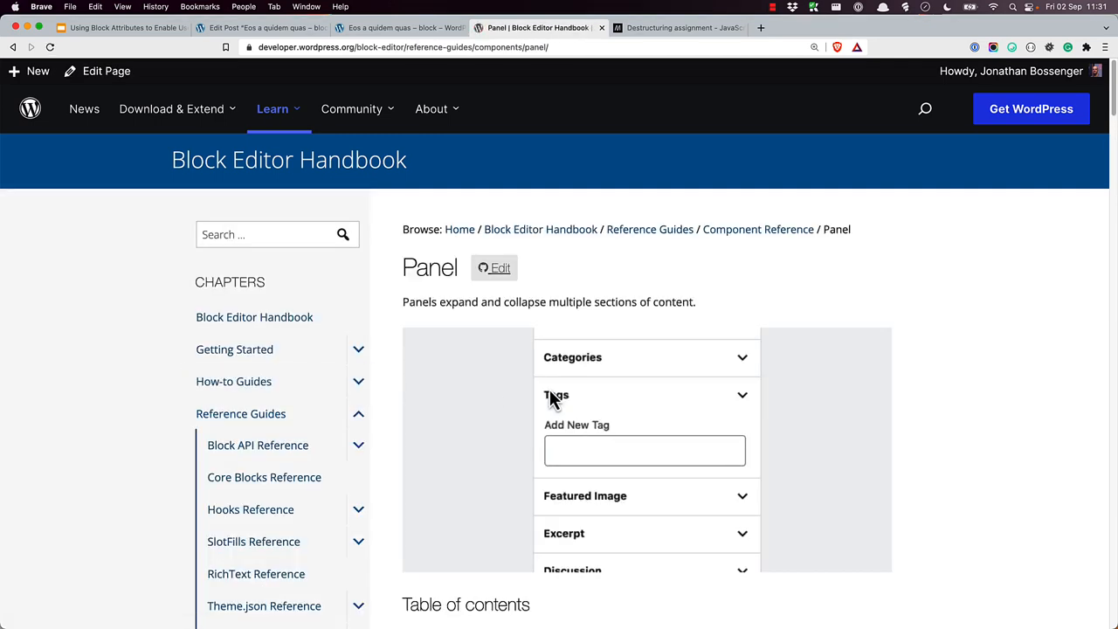
{"action": "mouse_move", "coordinate": [555, 405]}
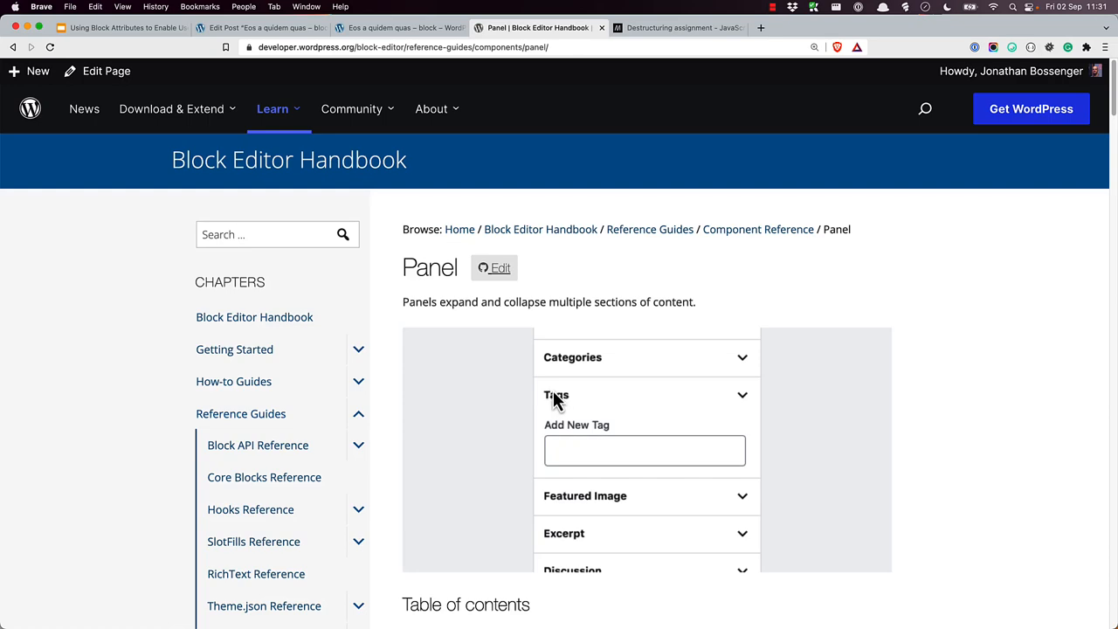